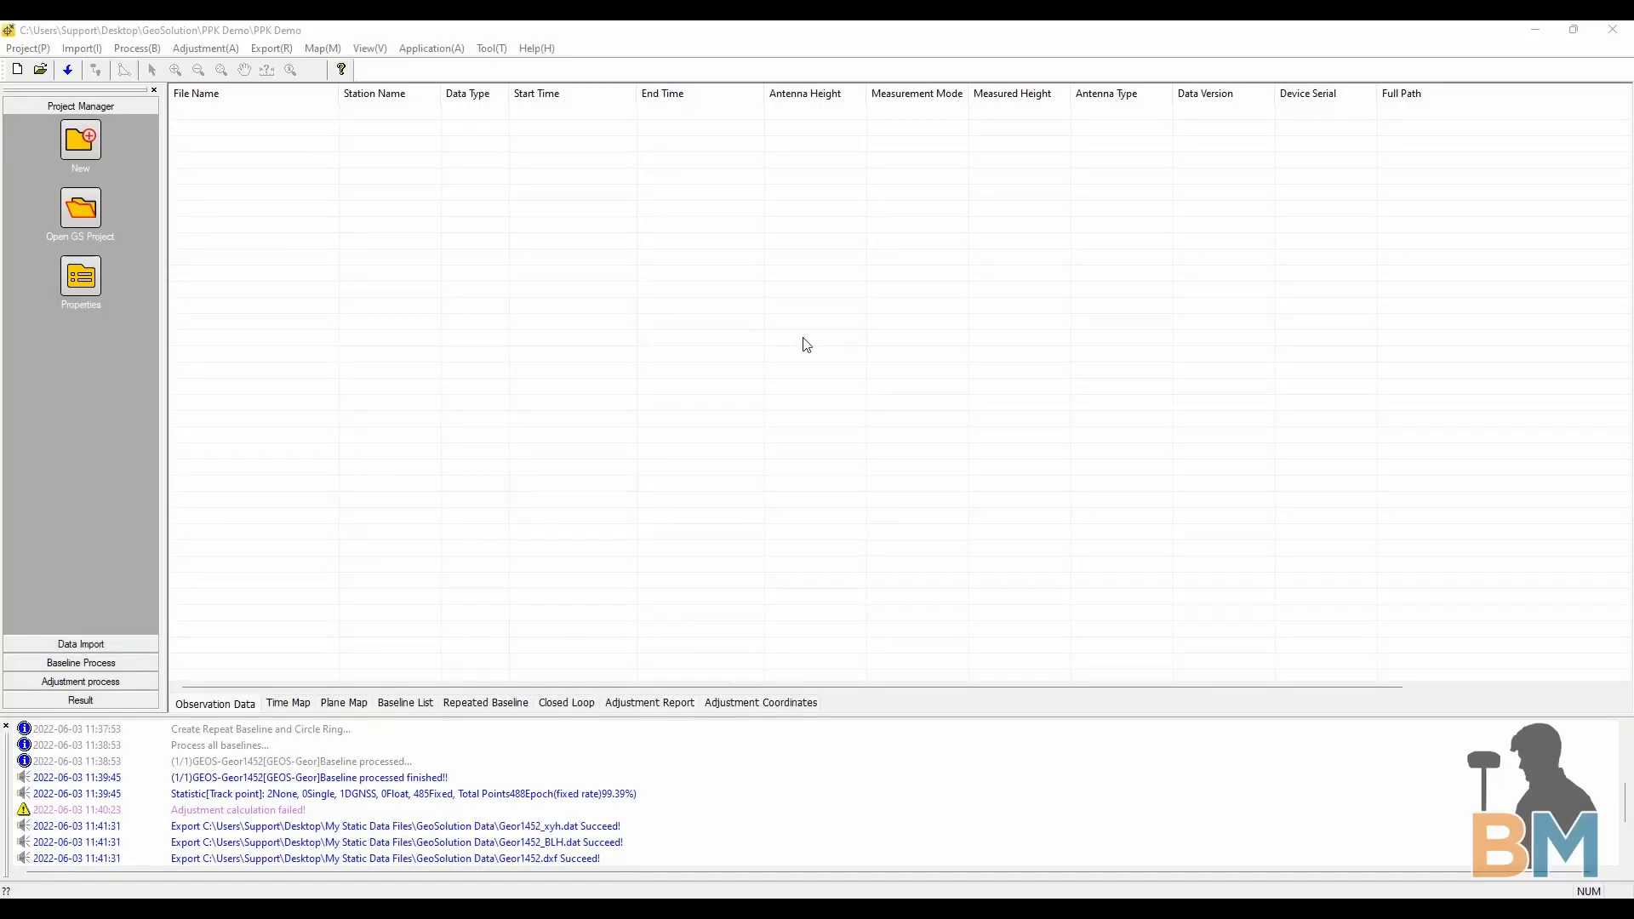
mouse_move(695, 222)
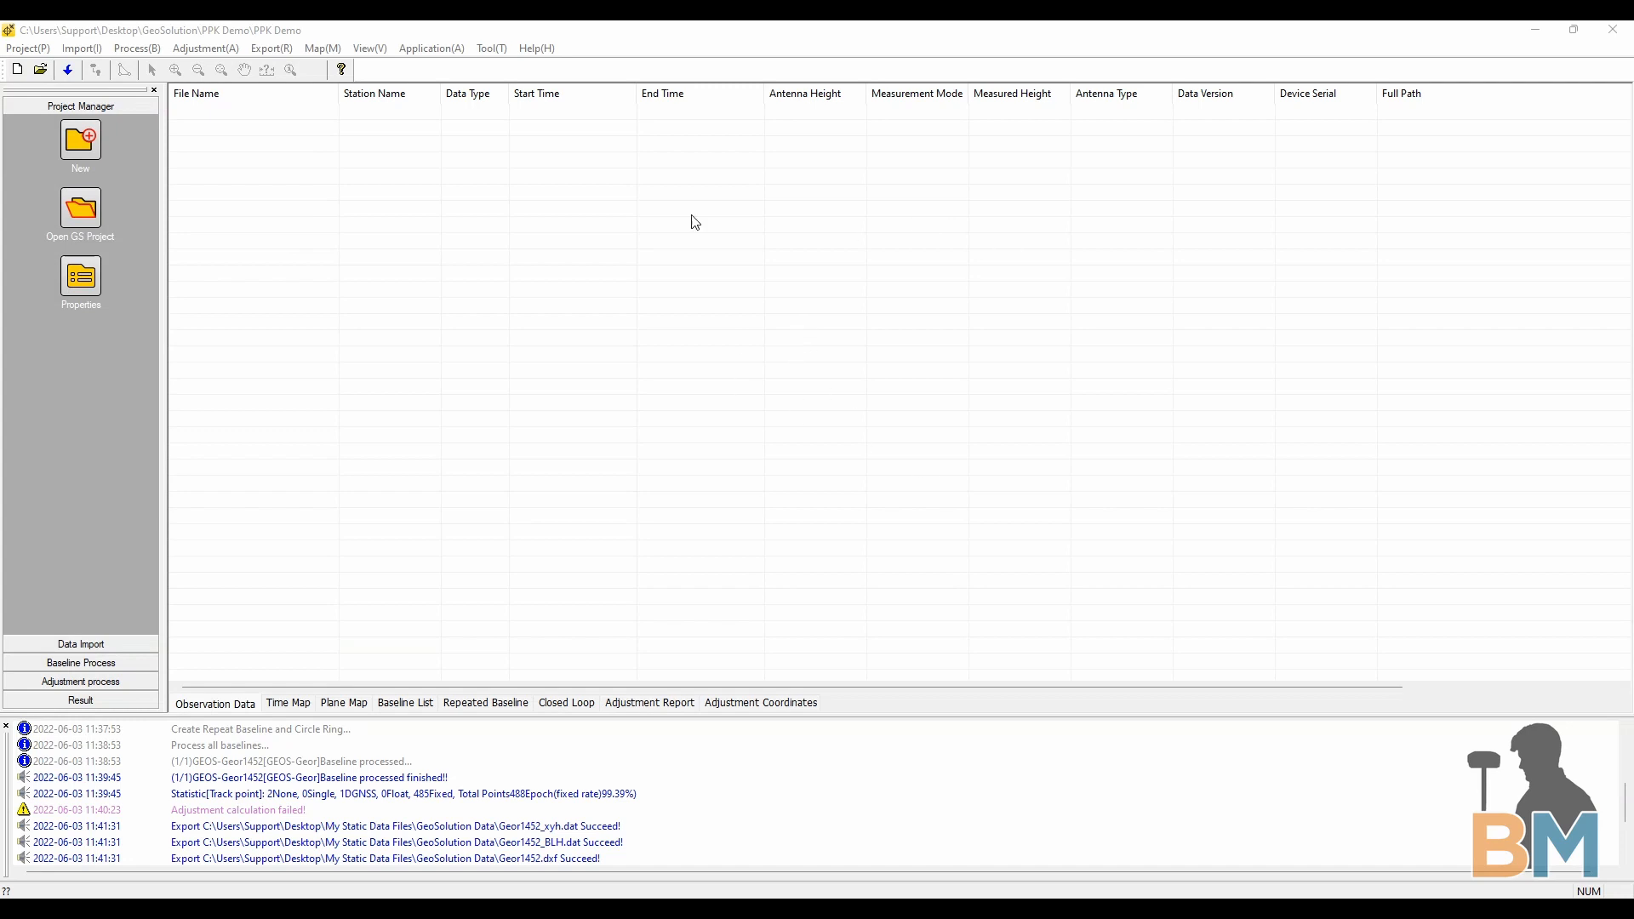
mouse_move(769, 330)
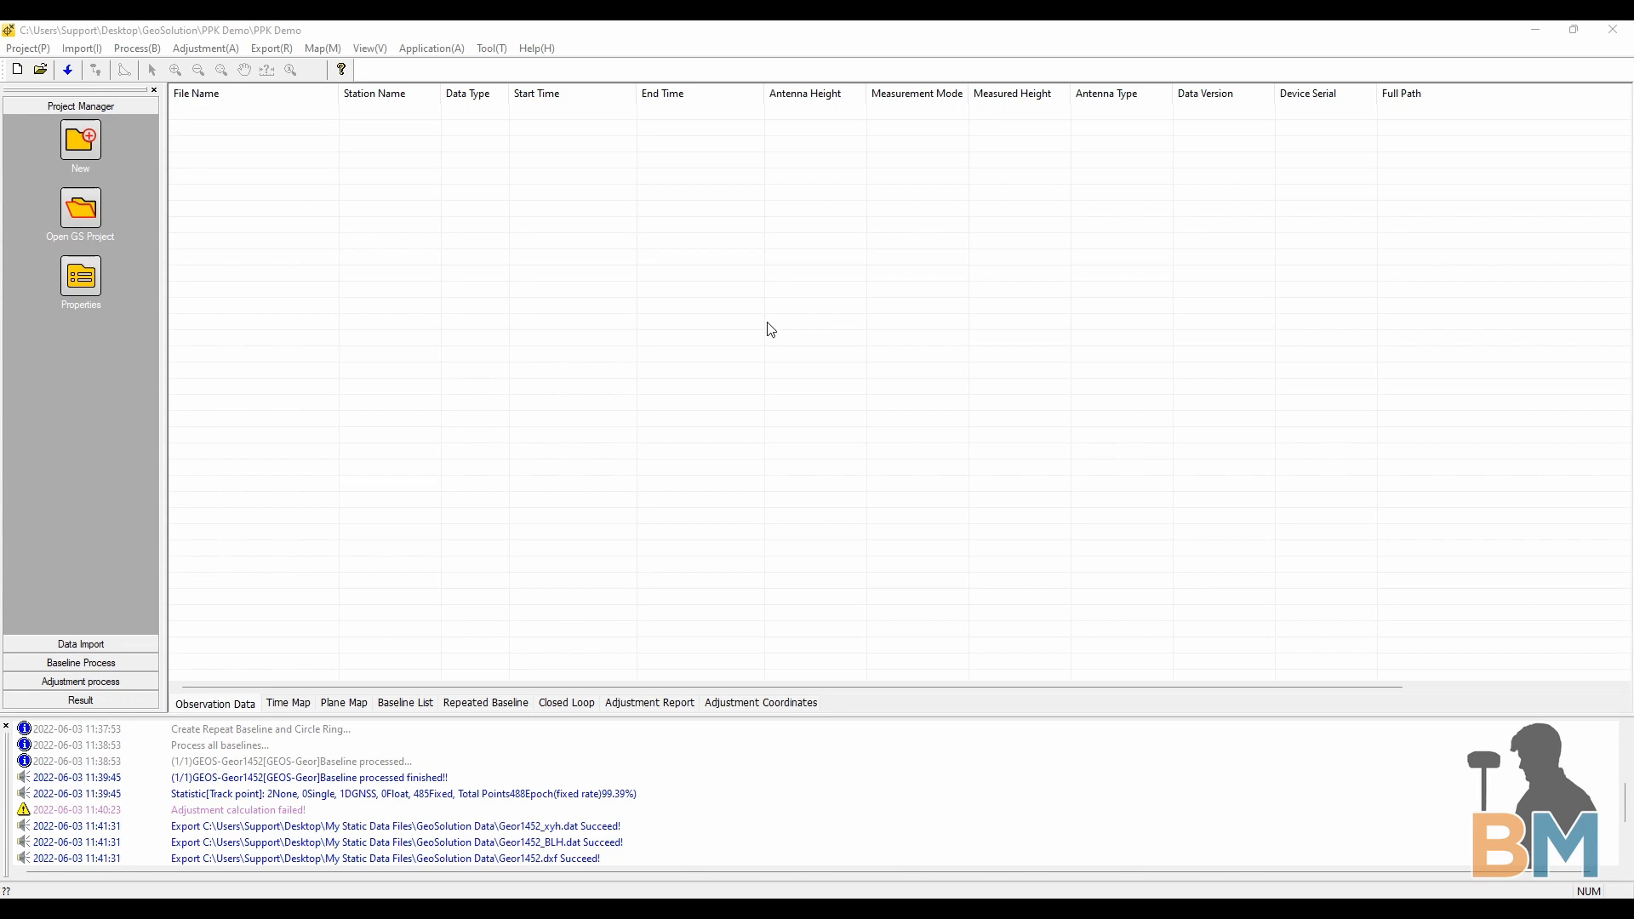
Expand the Result section to reveal static, dynamic and coordinate file tools
left_click(80, 699)
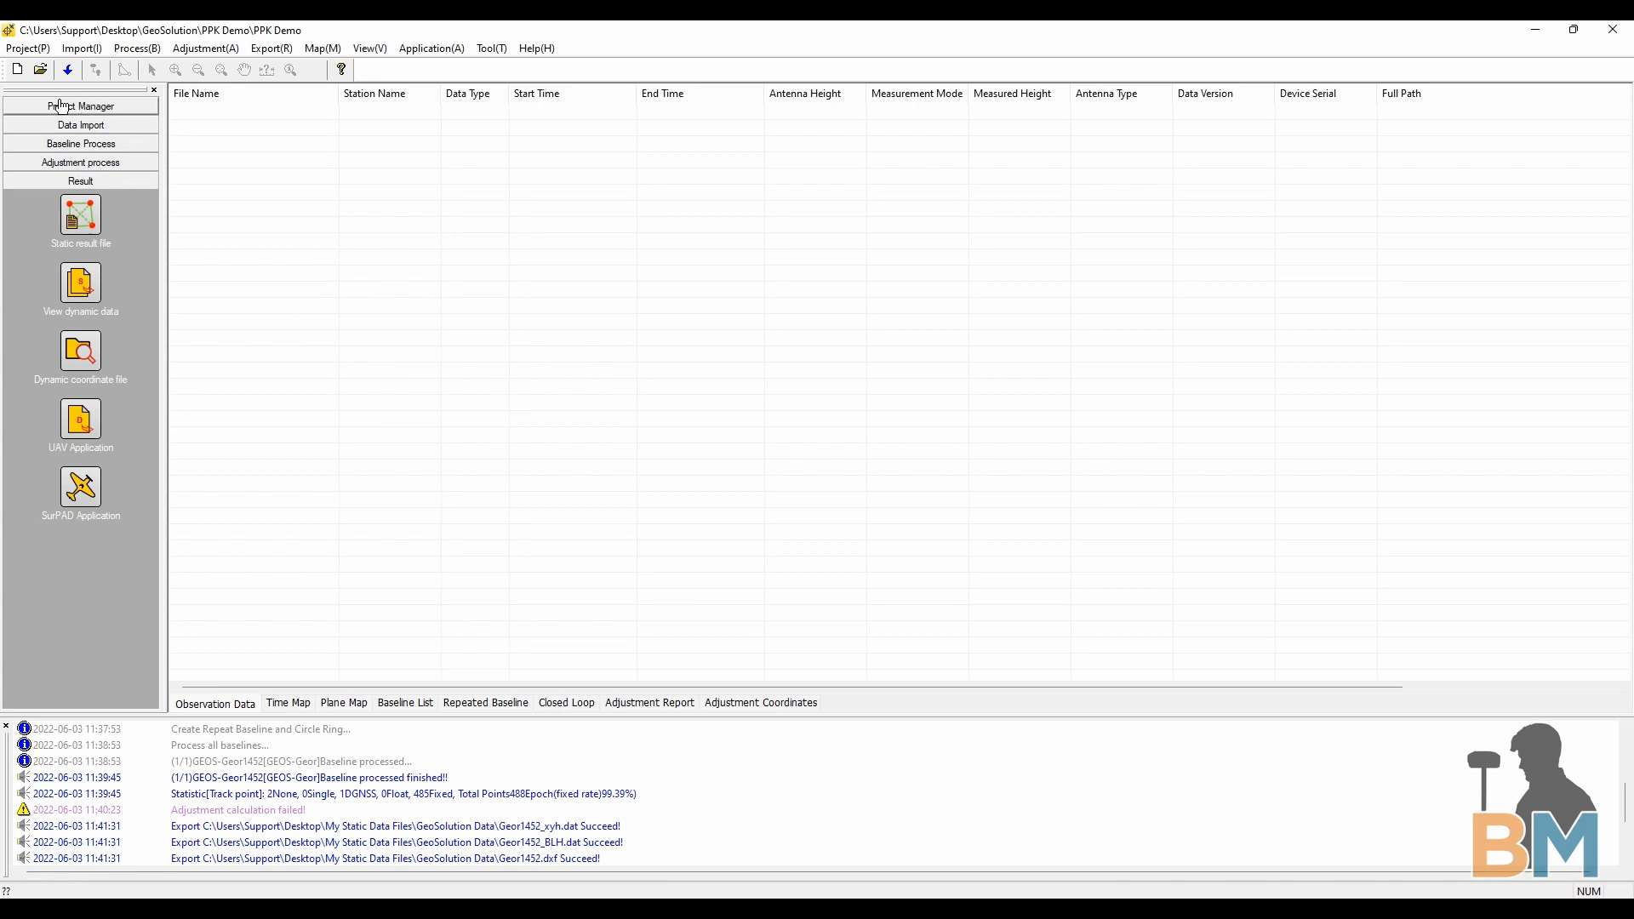
Create a new project and choose the Desktop GeoSolution folder as its path
left_click(80, 105)
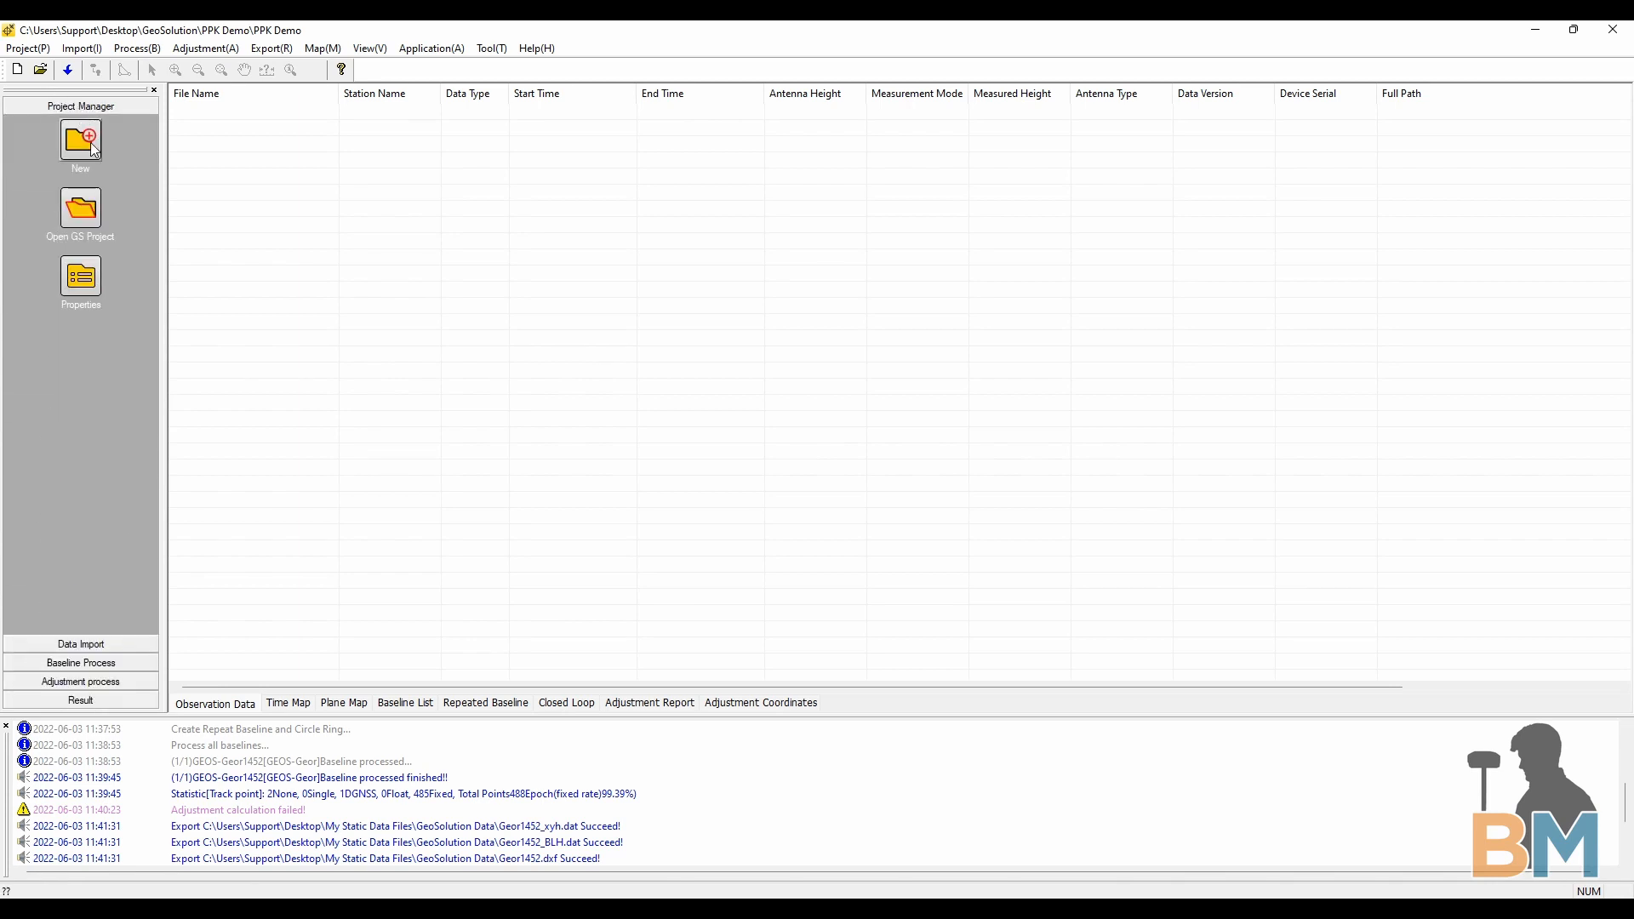
left_click(80, 143)
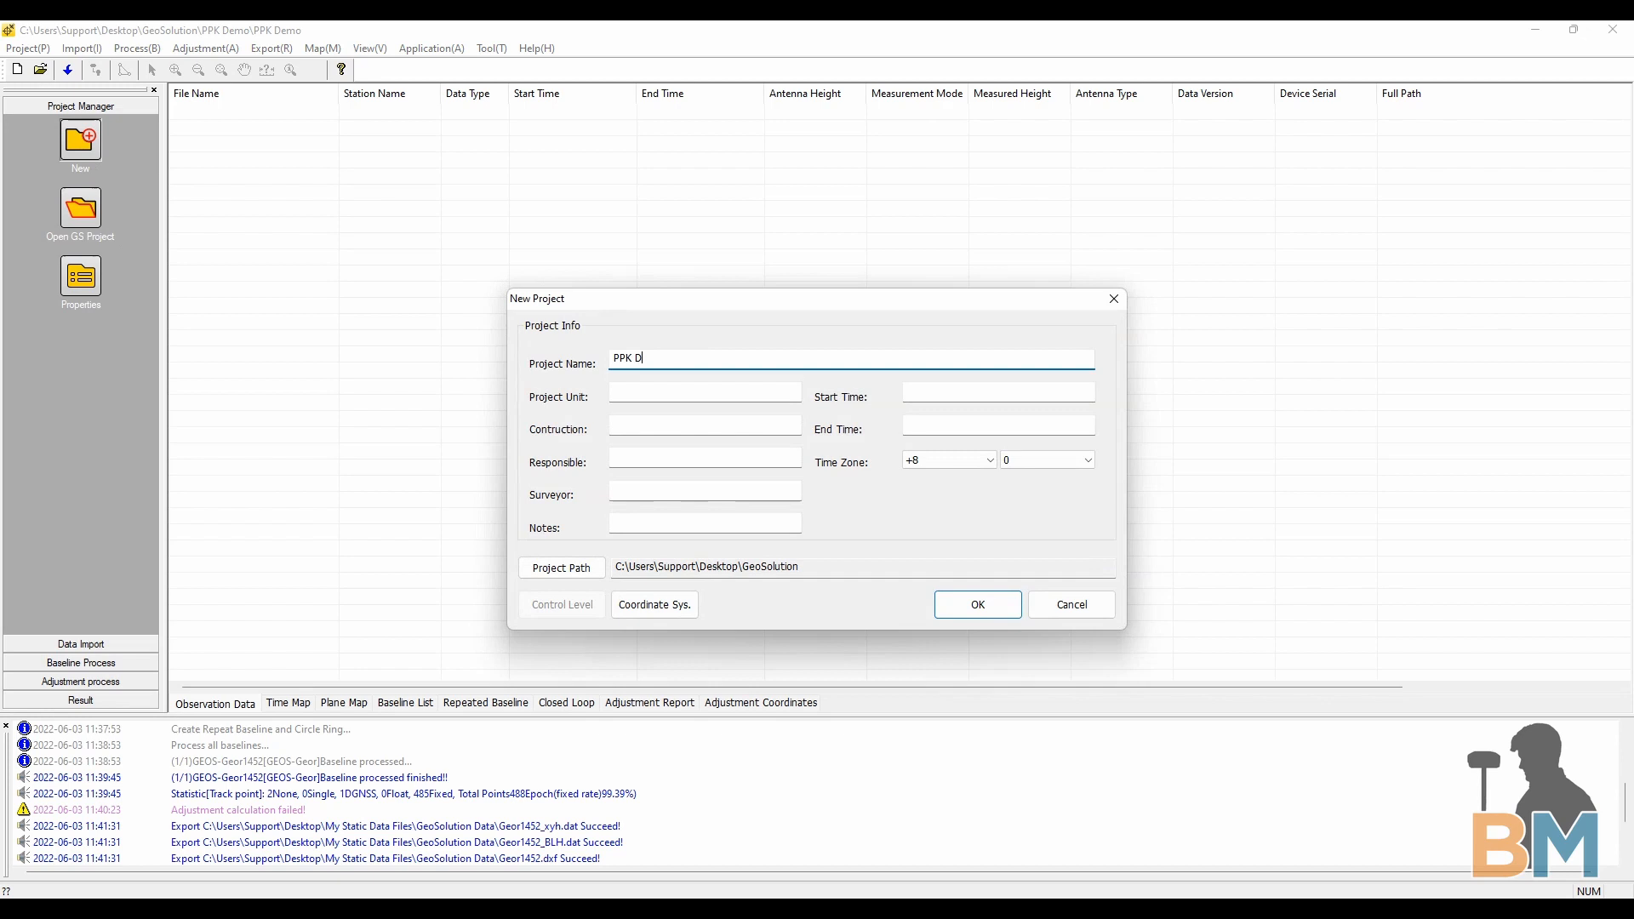
left_click(560, 569)
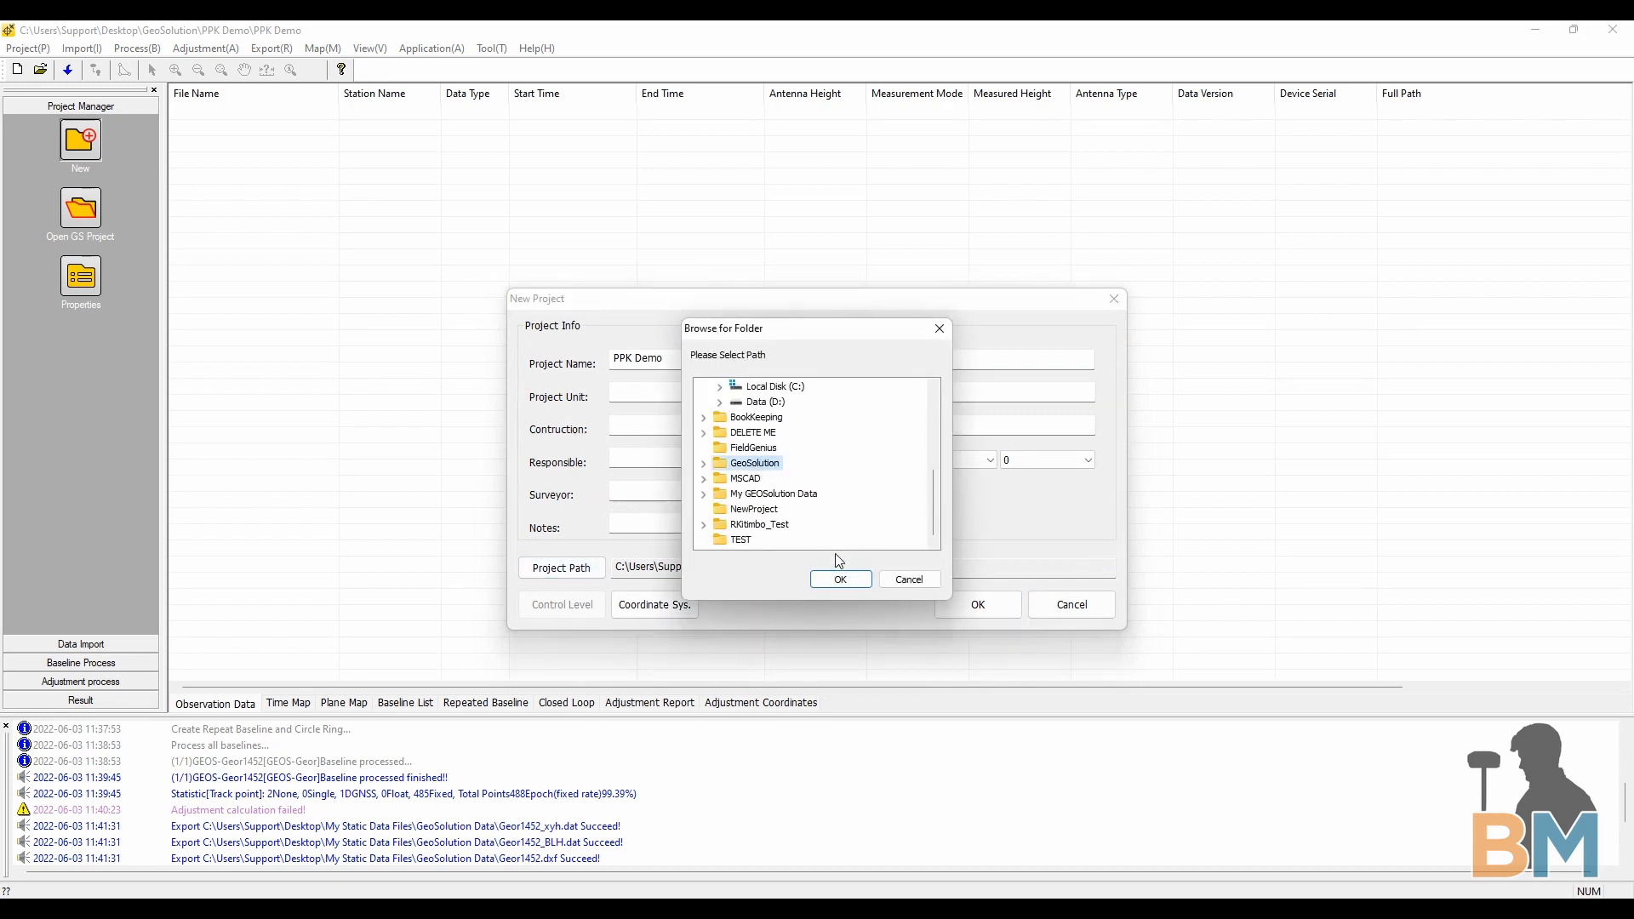
left_click(839, 579)
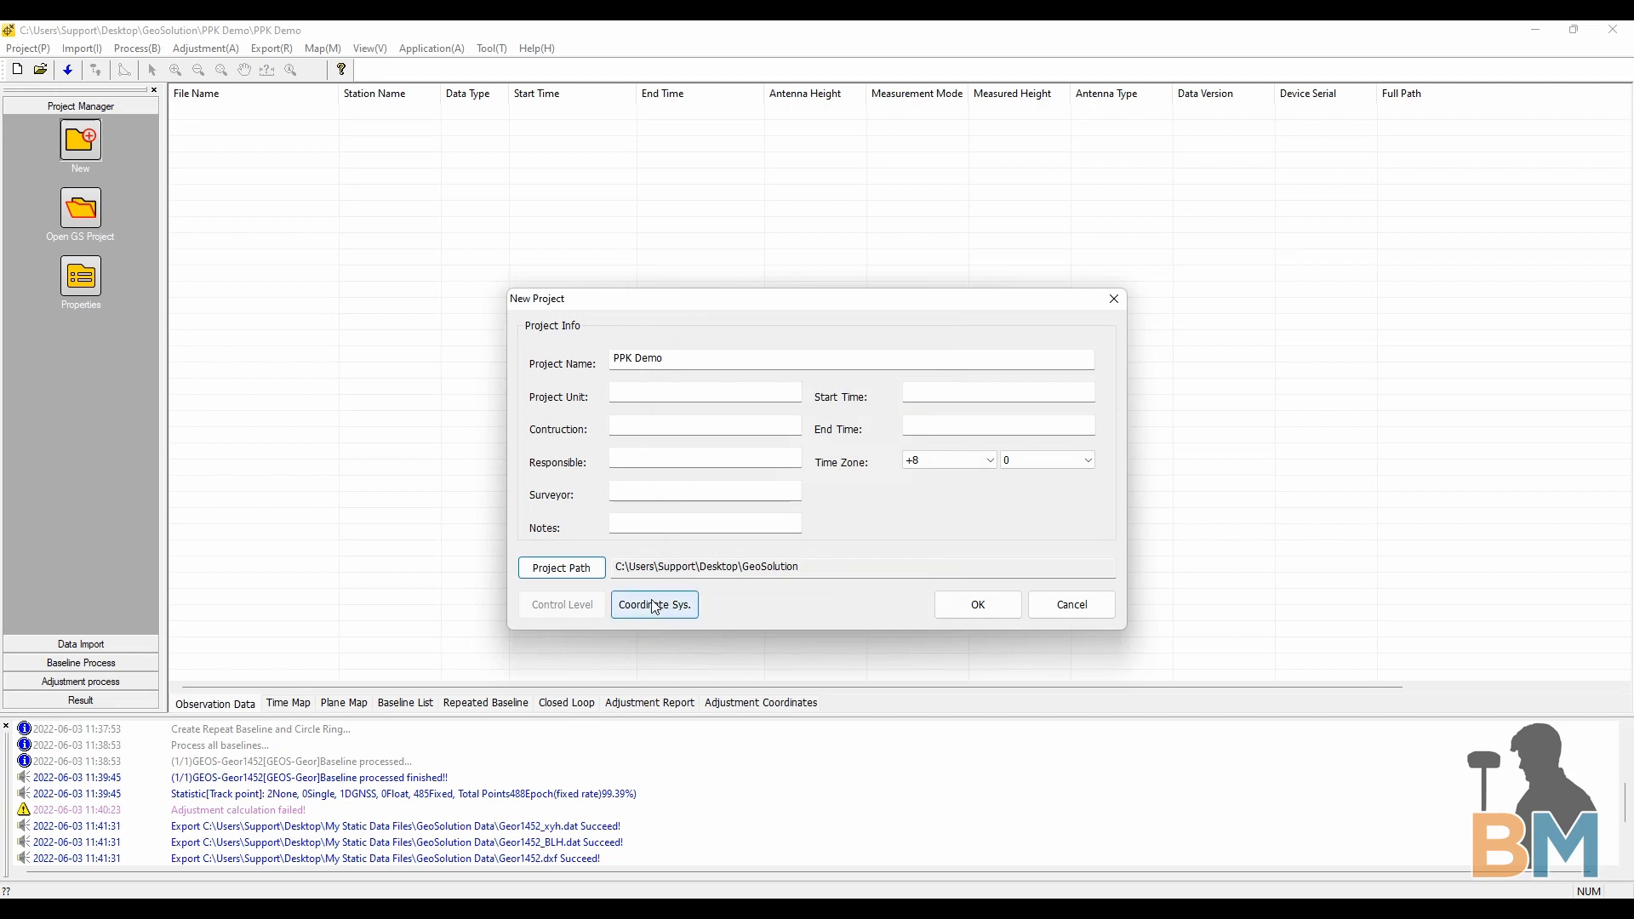
Select NAD83/UTM zone 11N from the Canadian systems in Coordinate System Manage
left_click(654, 605)
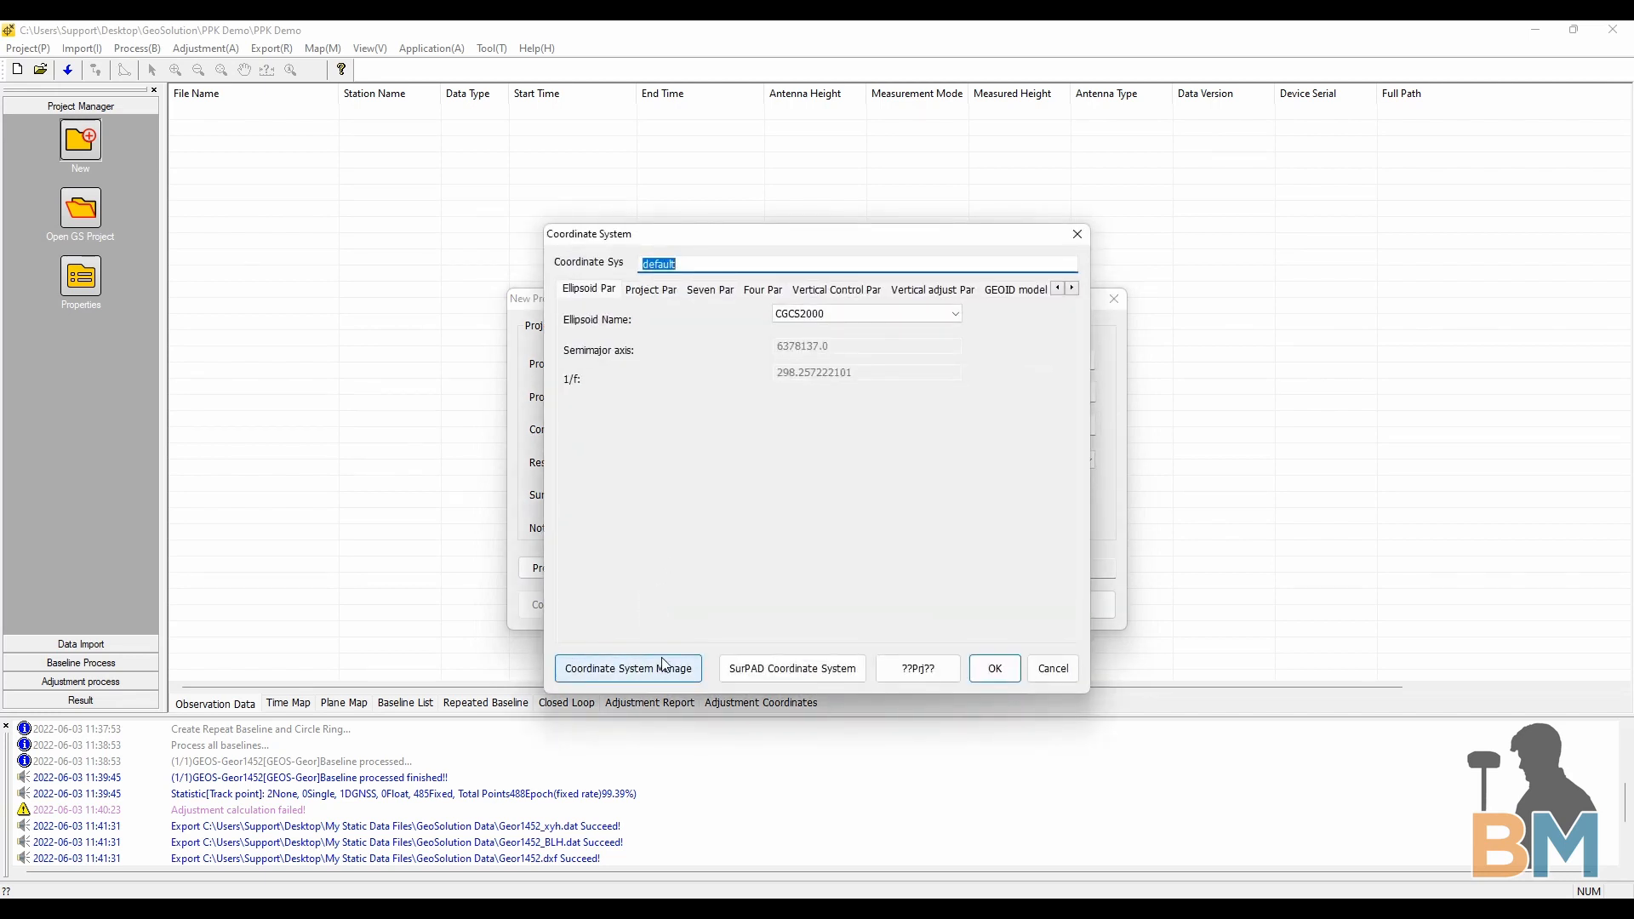
left_click(628, 667)
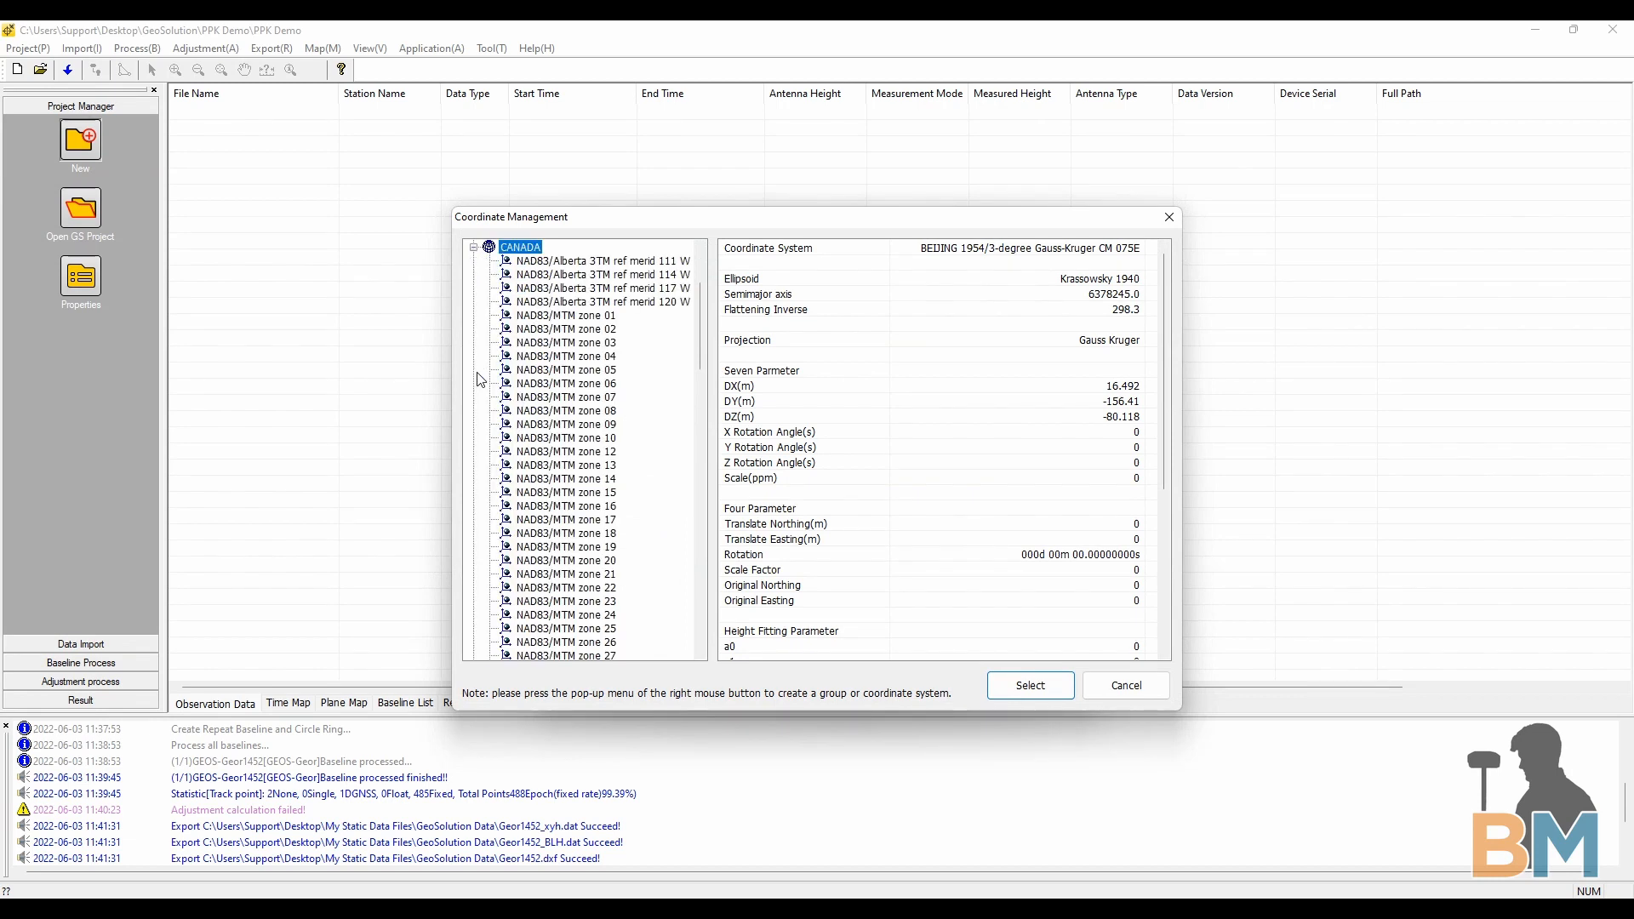
scroll("down", 3)
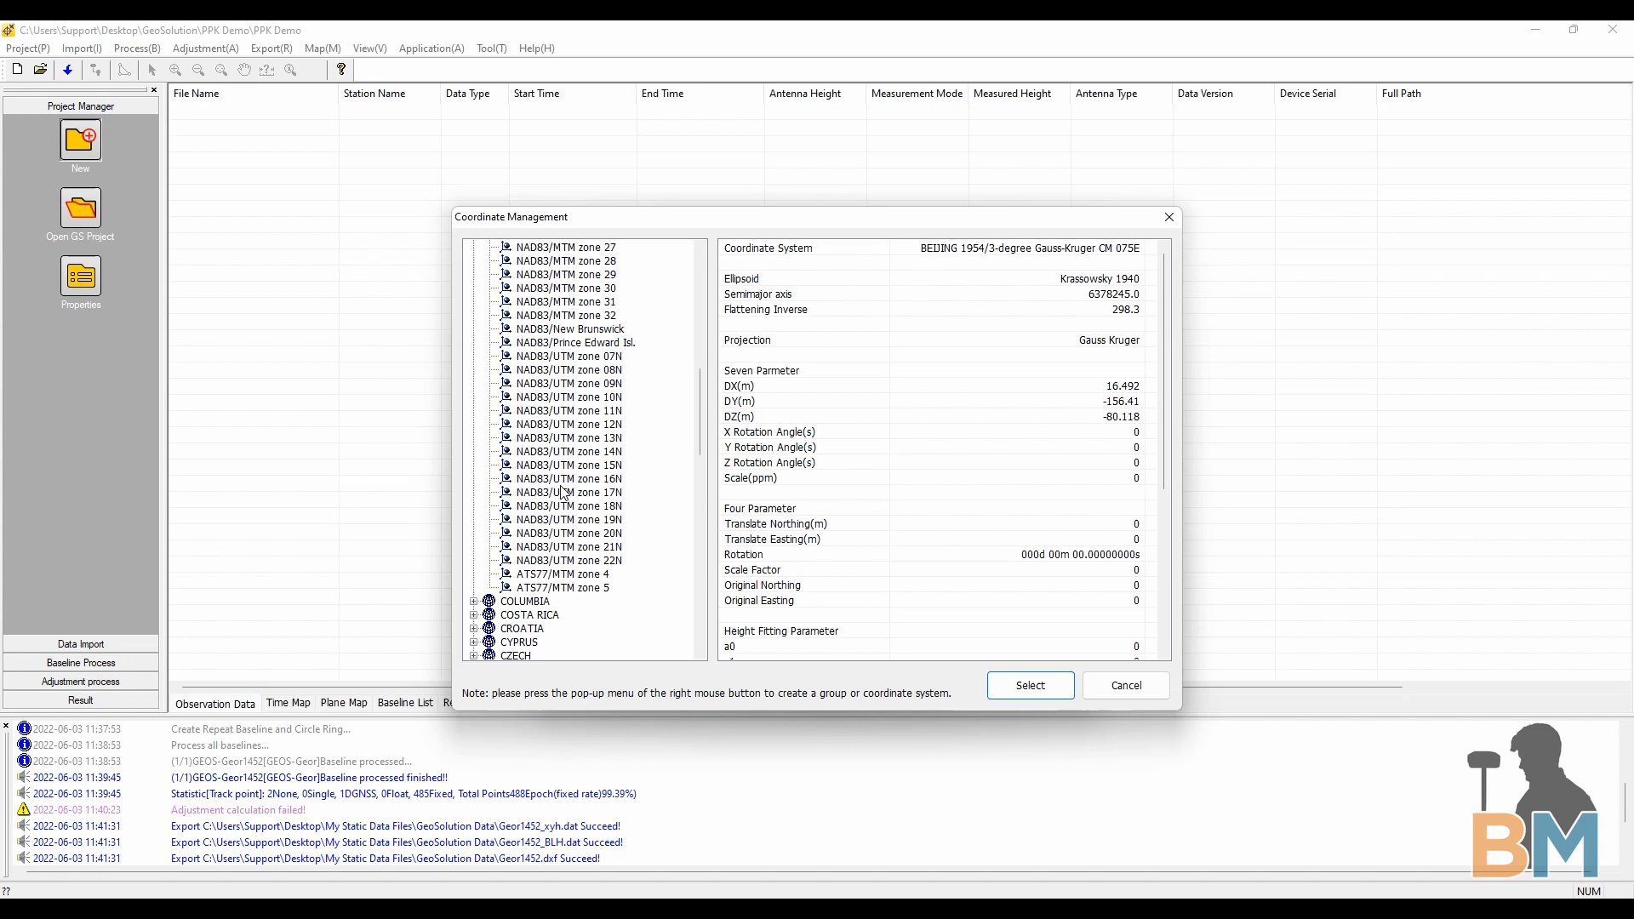
left_click(568, 410)
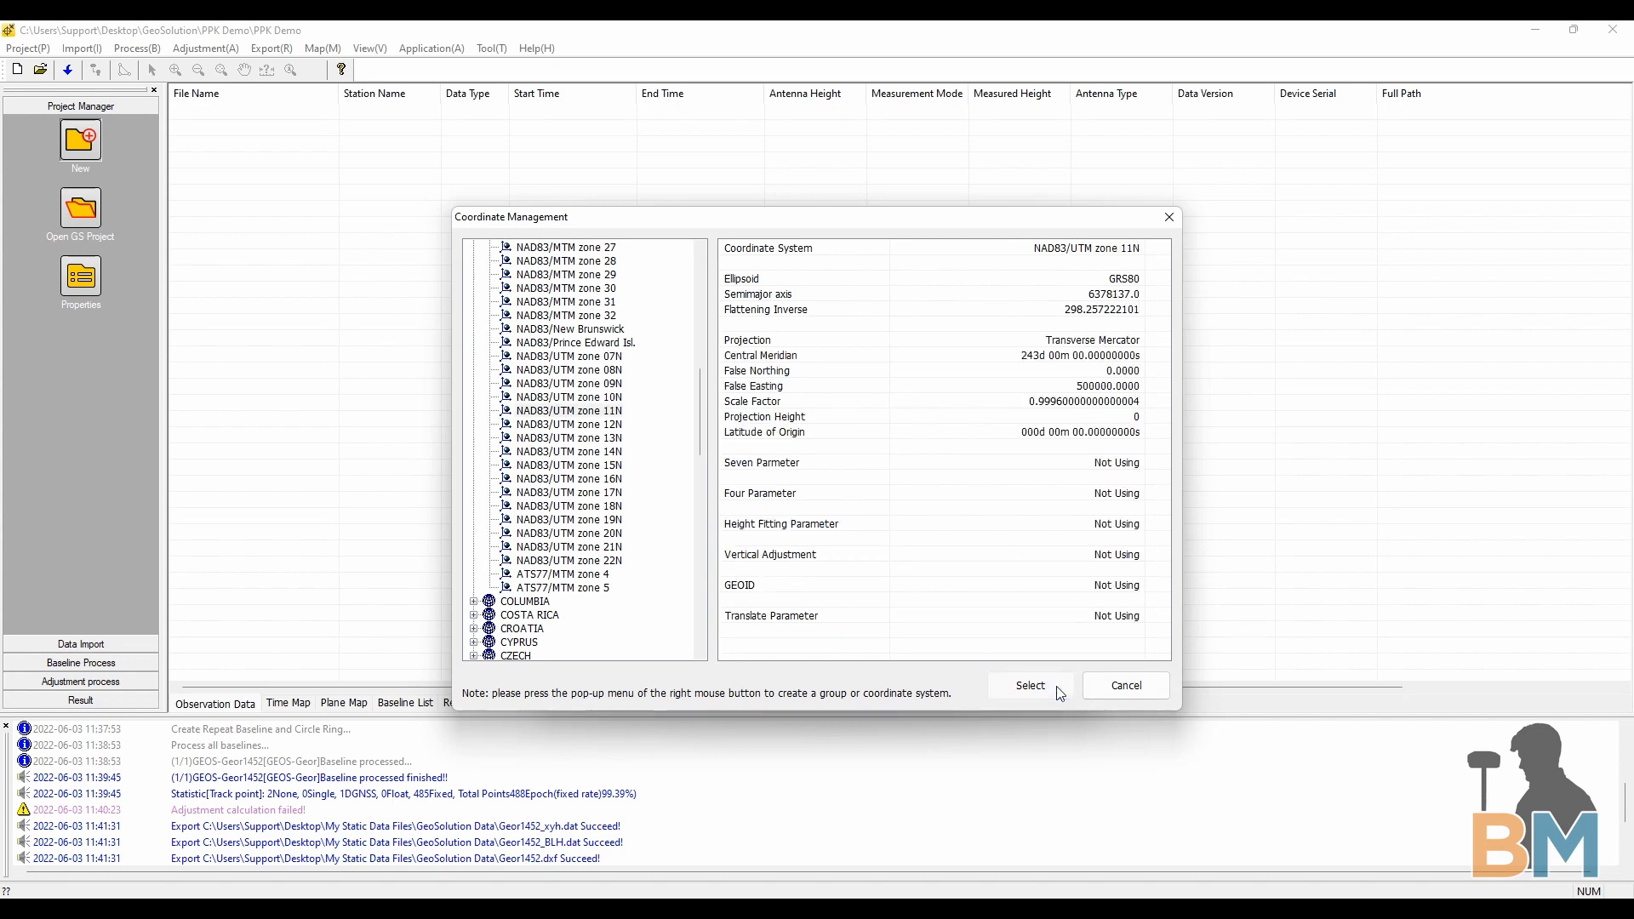
left_click(1030, 686)
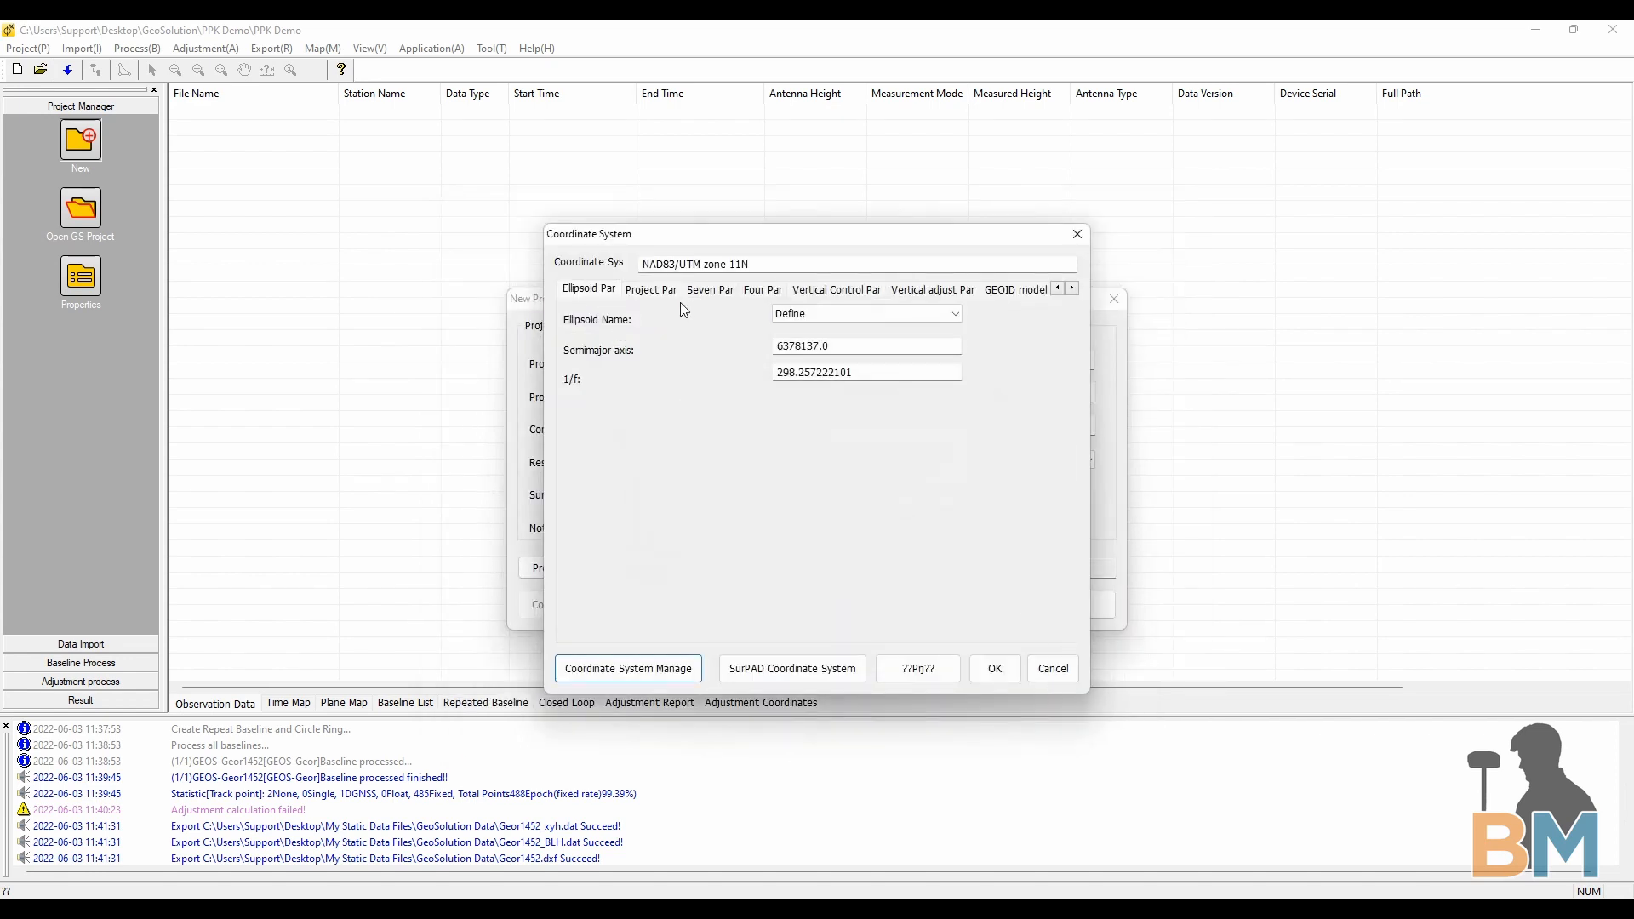
Review the Project, Four and Correct parameter pages, then accept the coordinate system
left_click(649, 289)
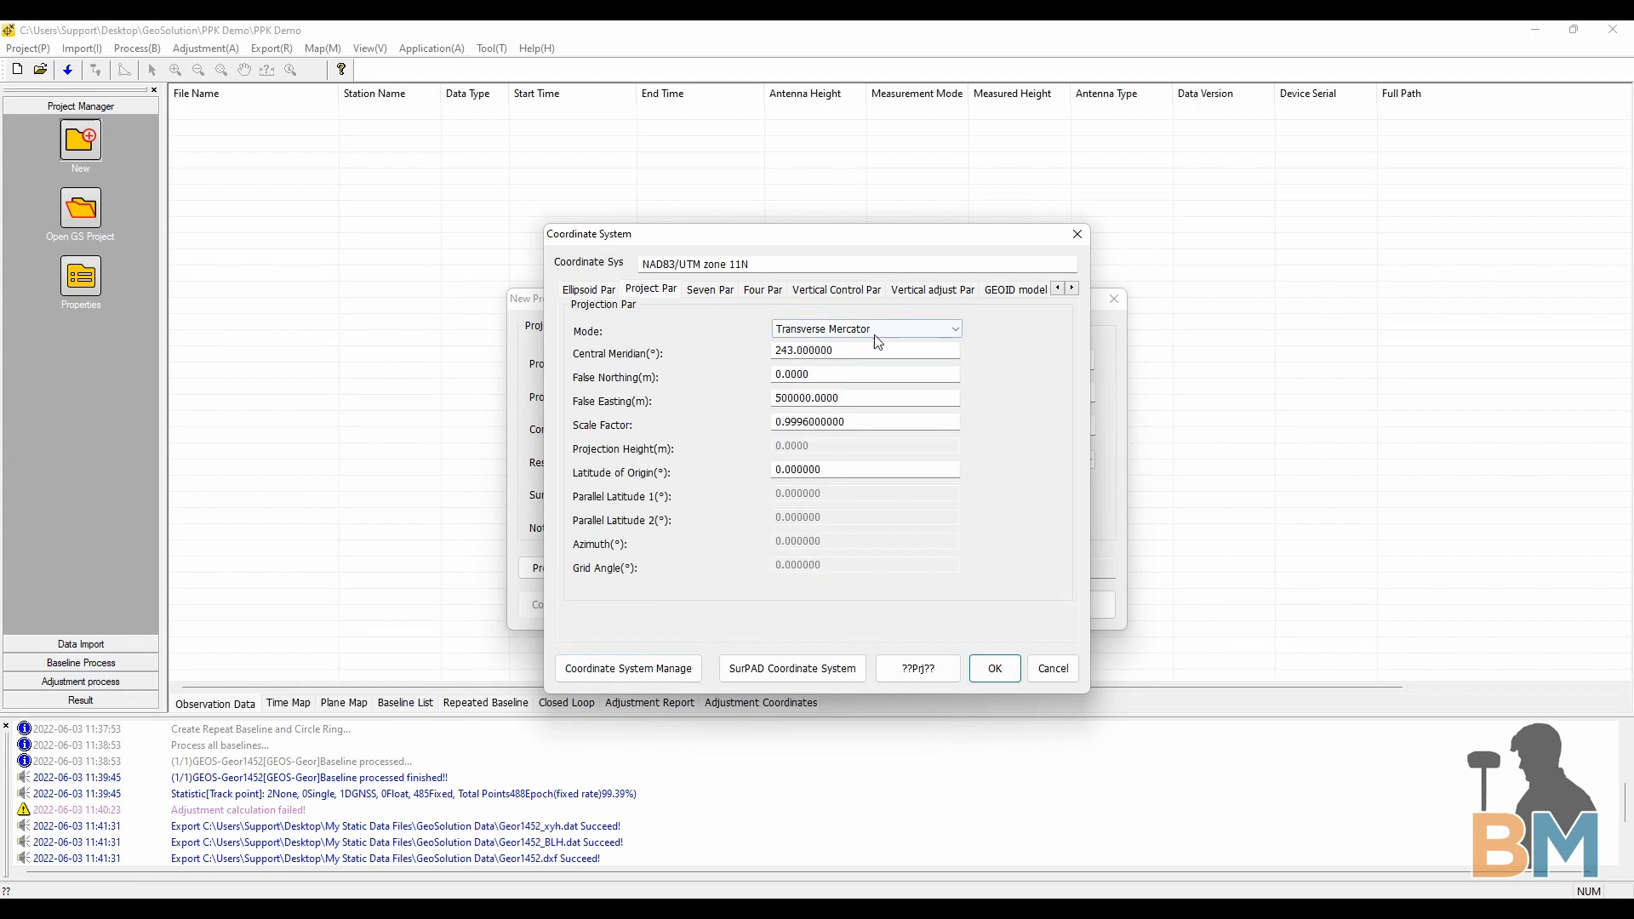
left_click(763, 289)
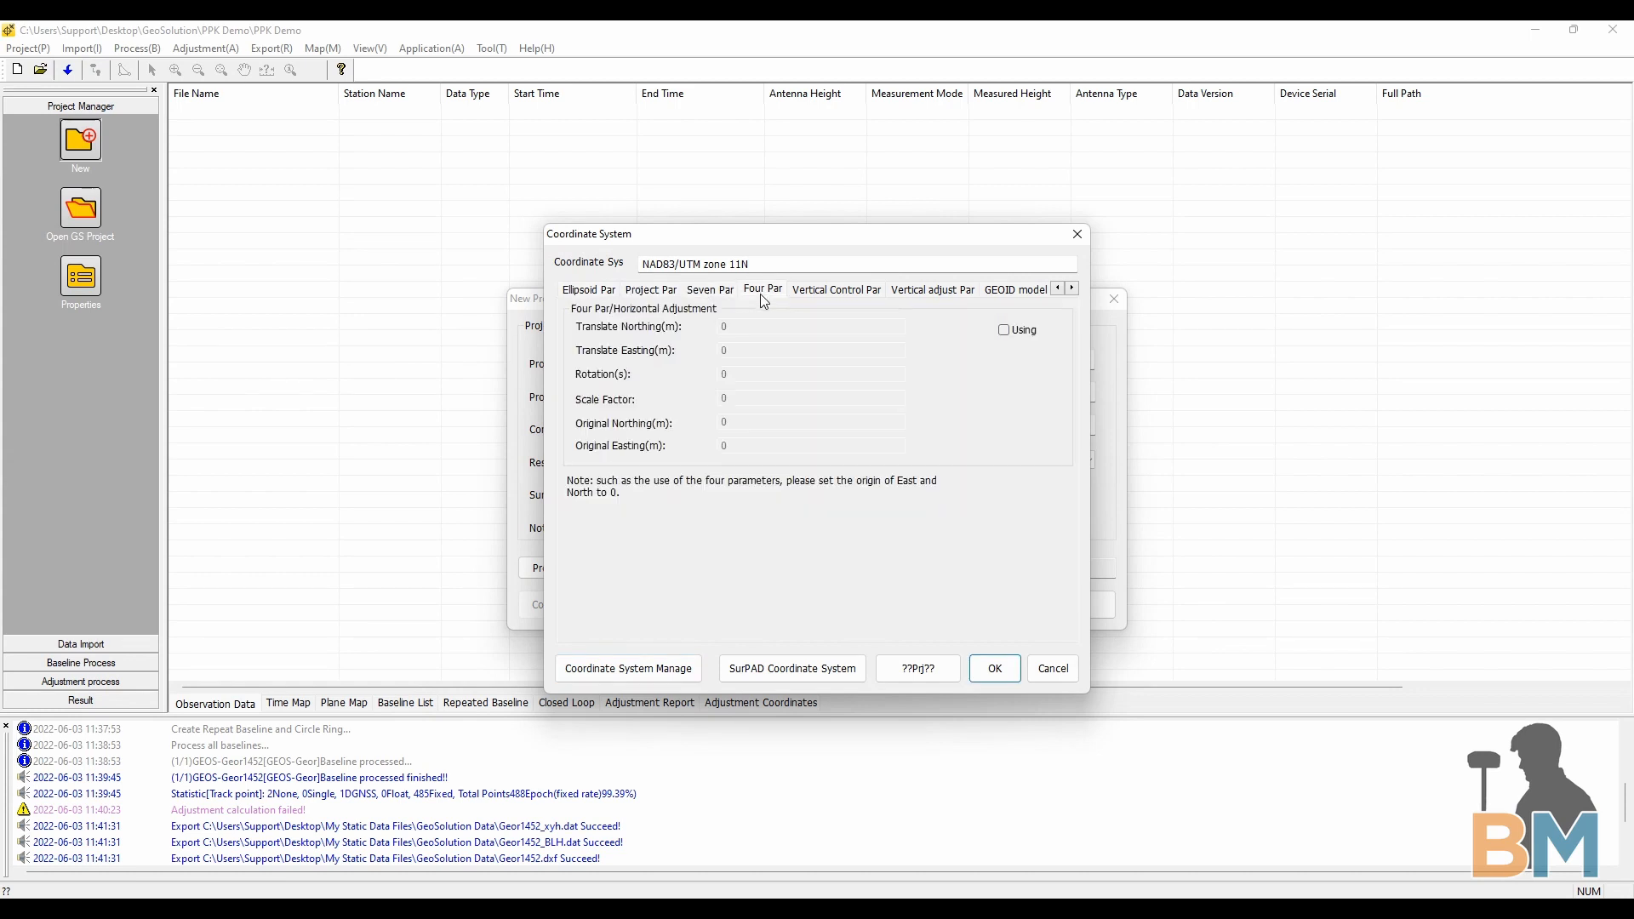
left_click(834, 289)
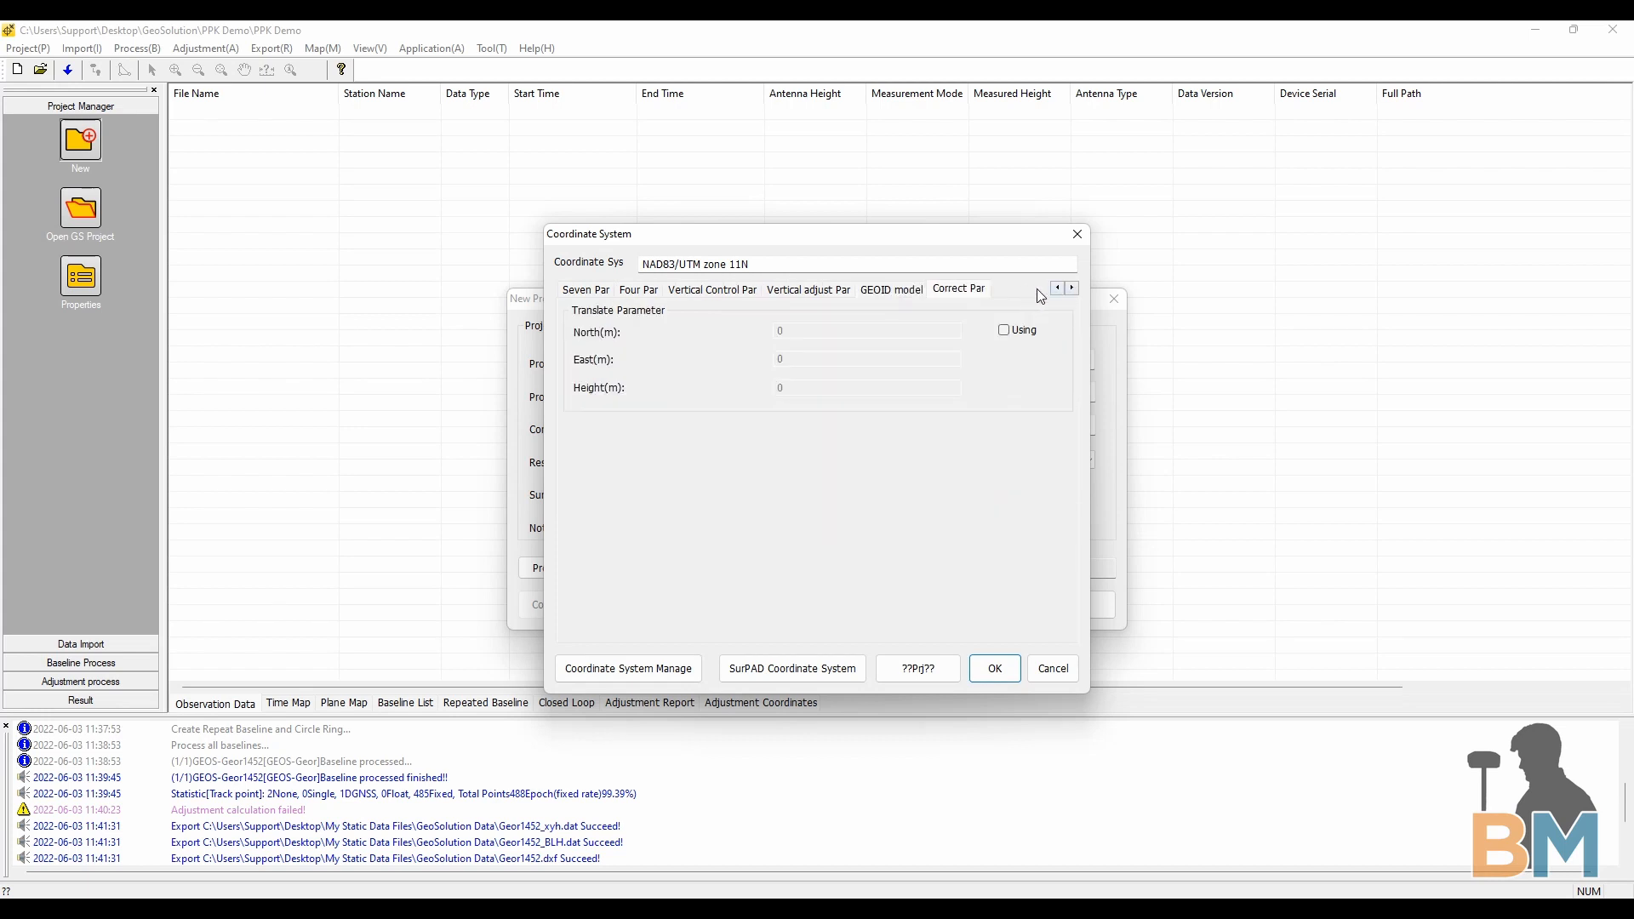
left_click(1057, 288)
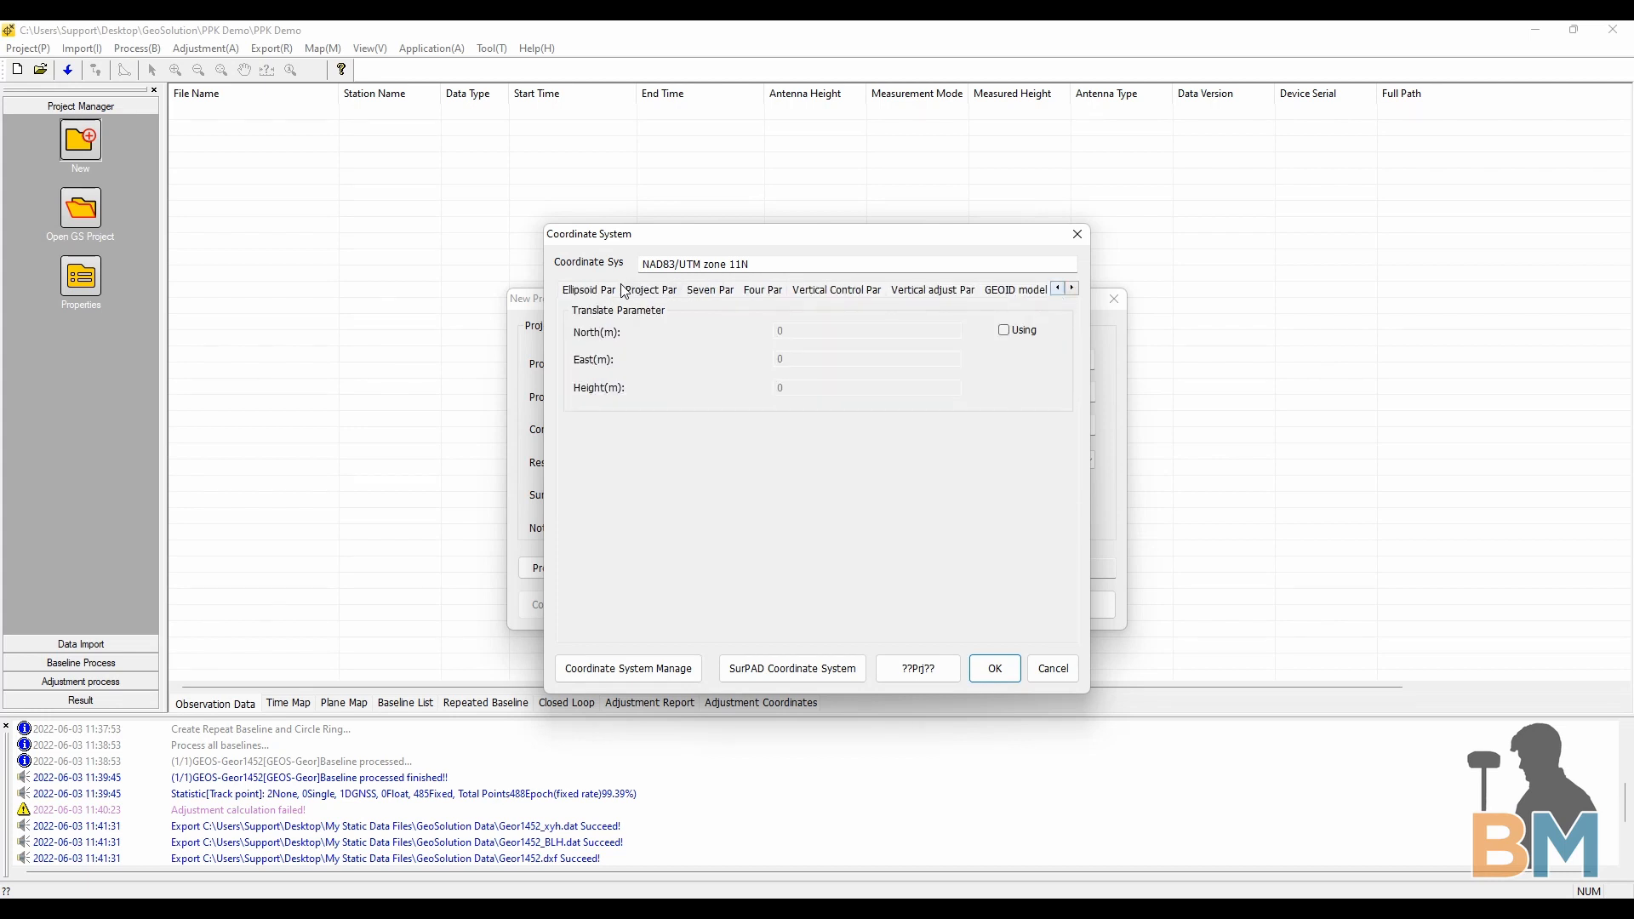
left_click(587, 290)
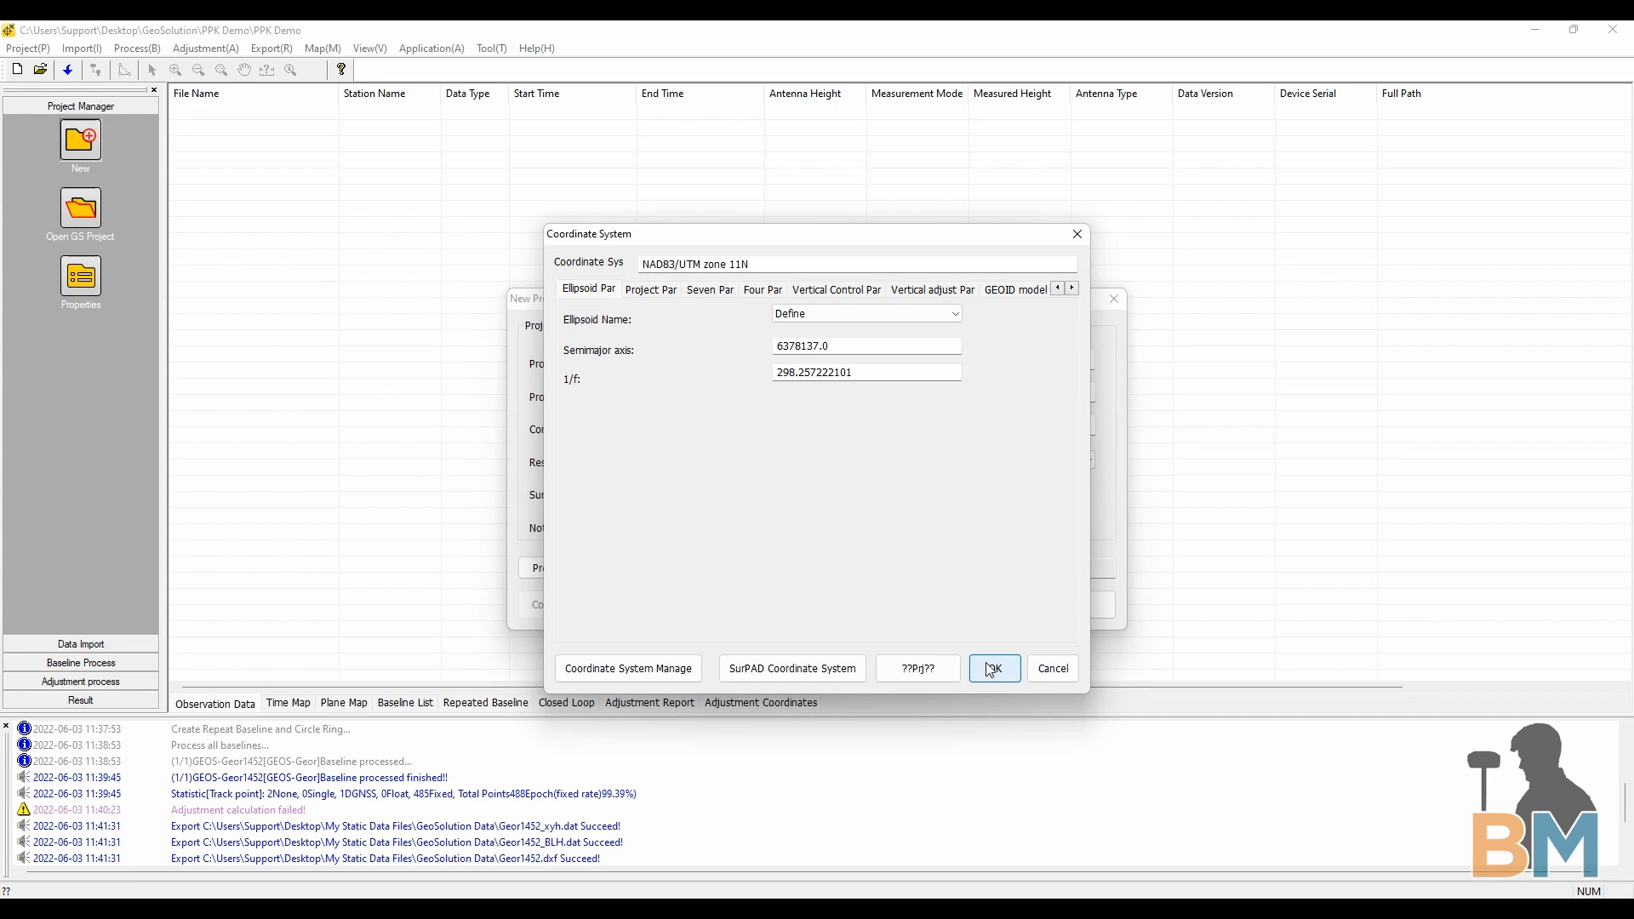
mouse_move(1003, 672)
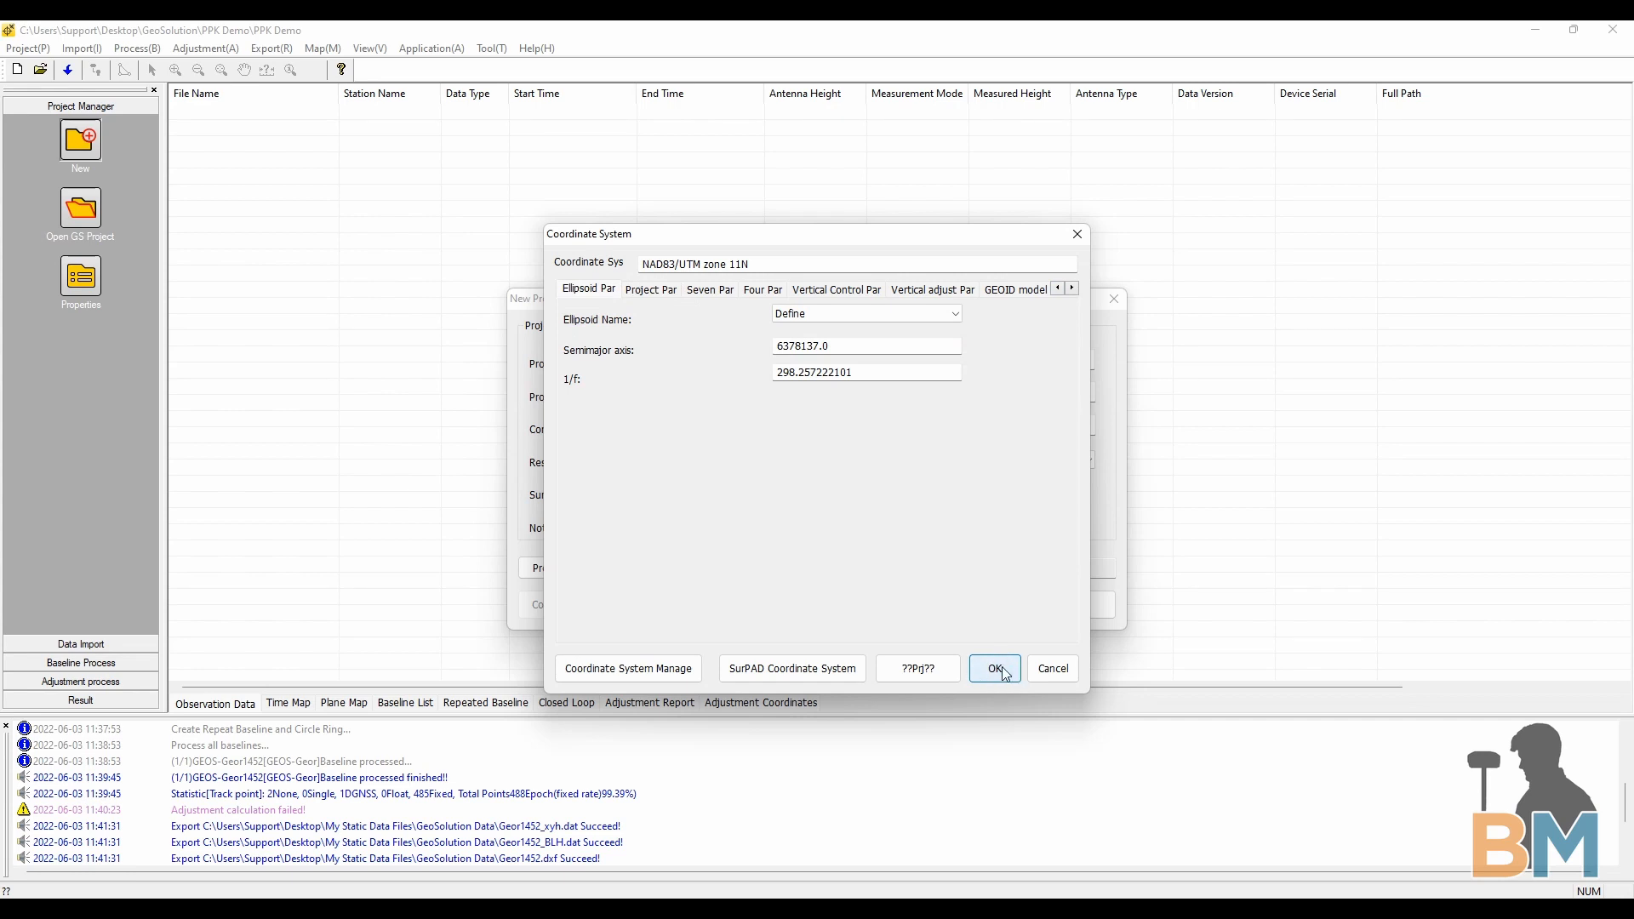
left_click(993, 668)
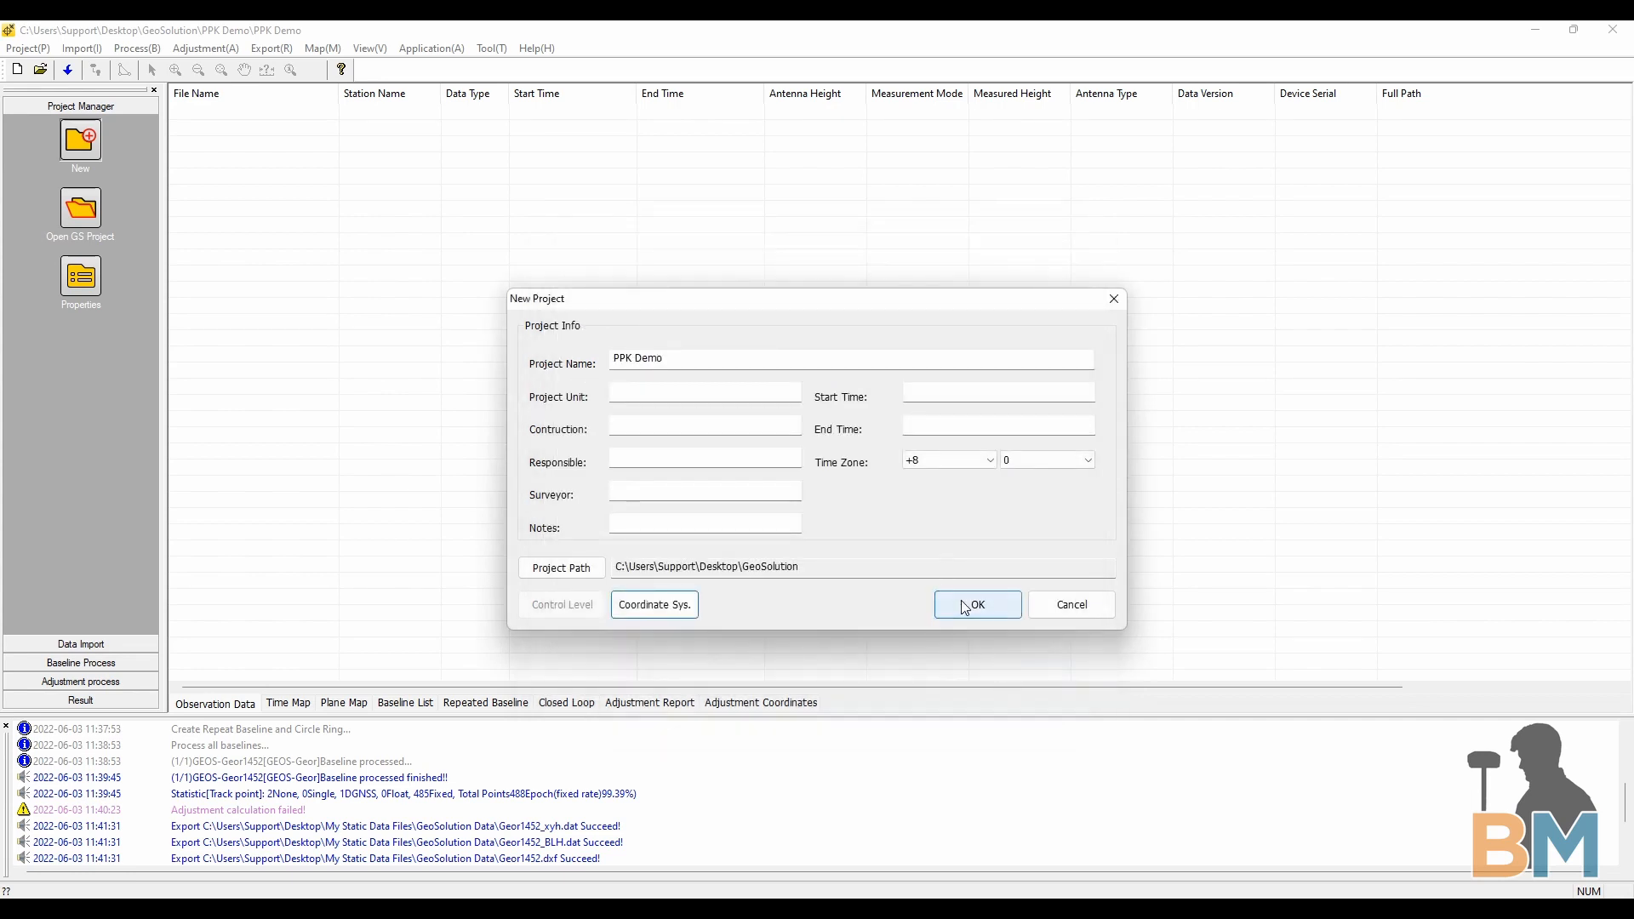
Create the PPK Demo project and show the Data Import tools
left_click(978, 604)
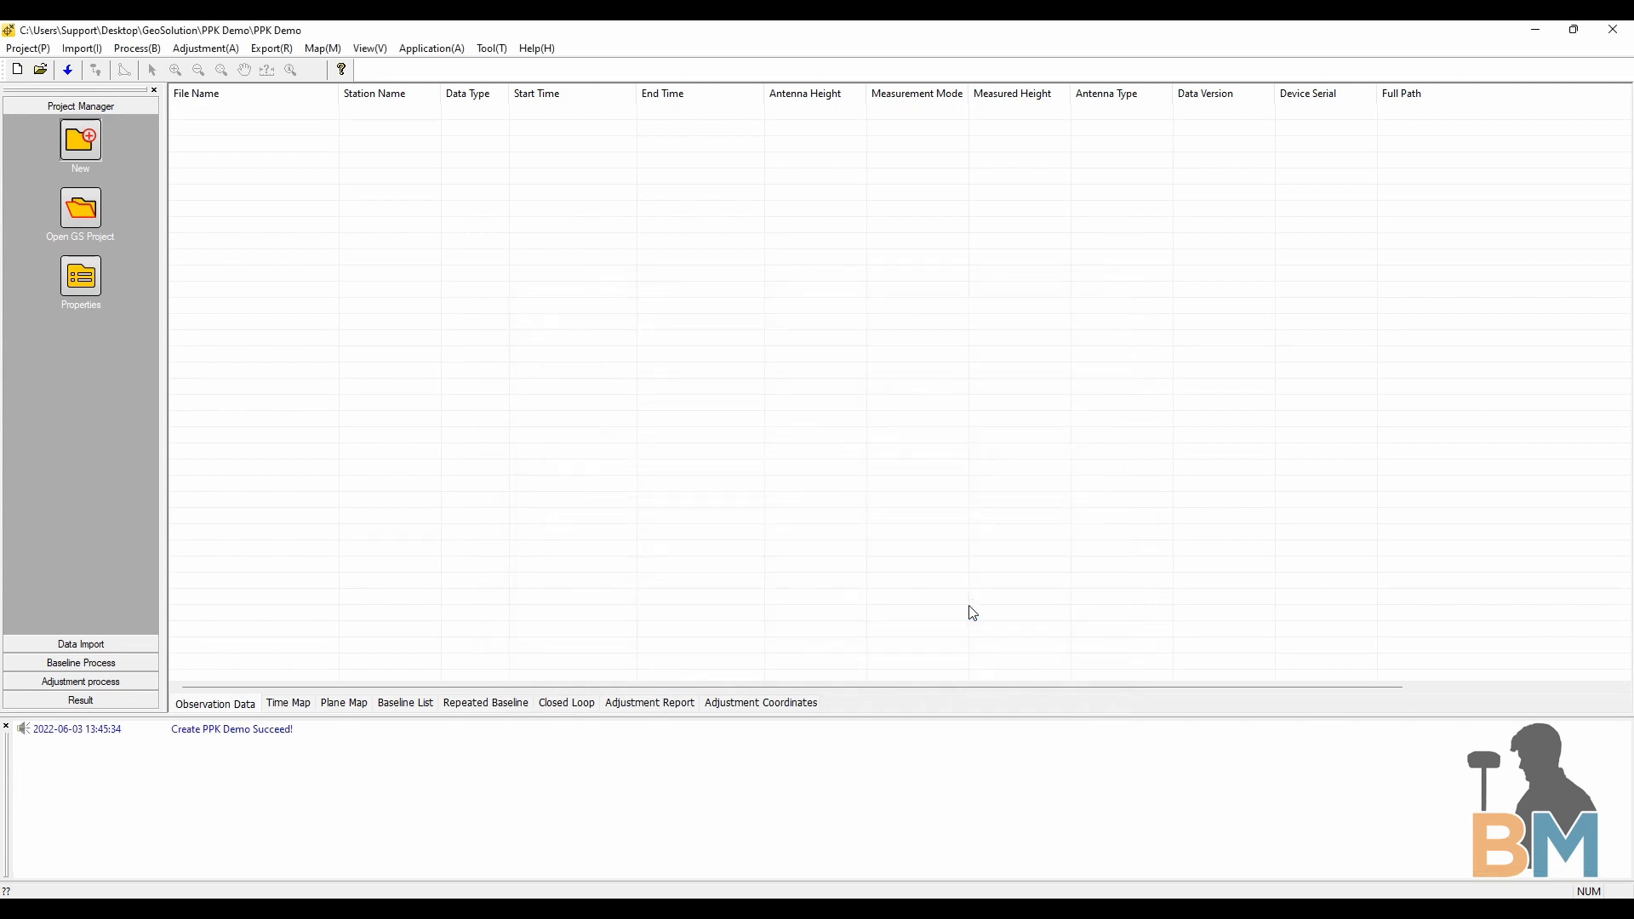
mouse_move(456, 480)
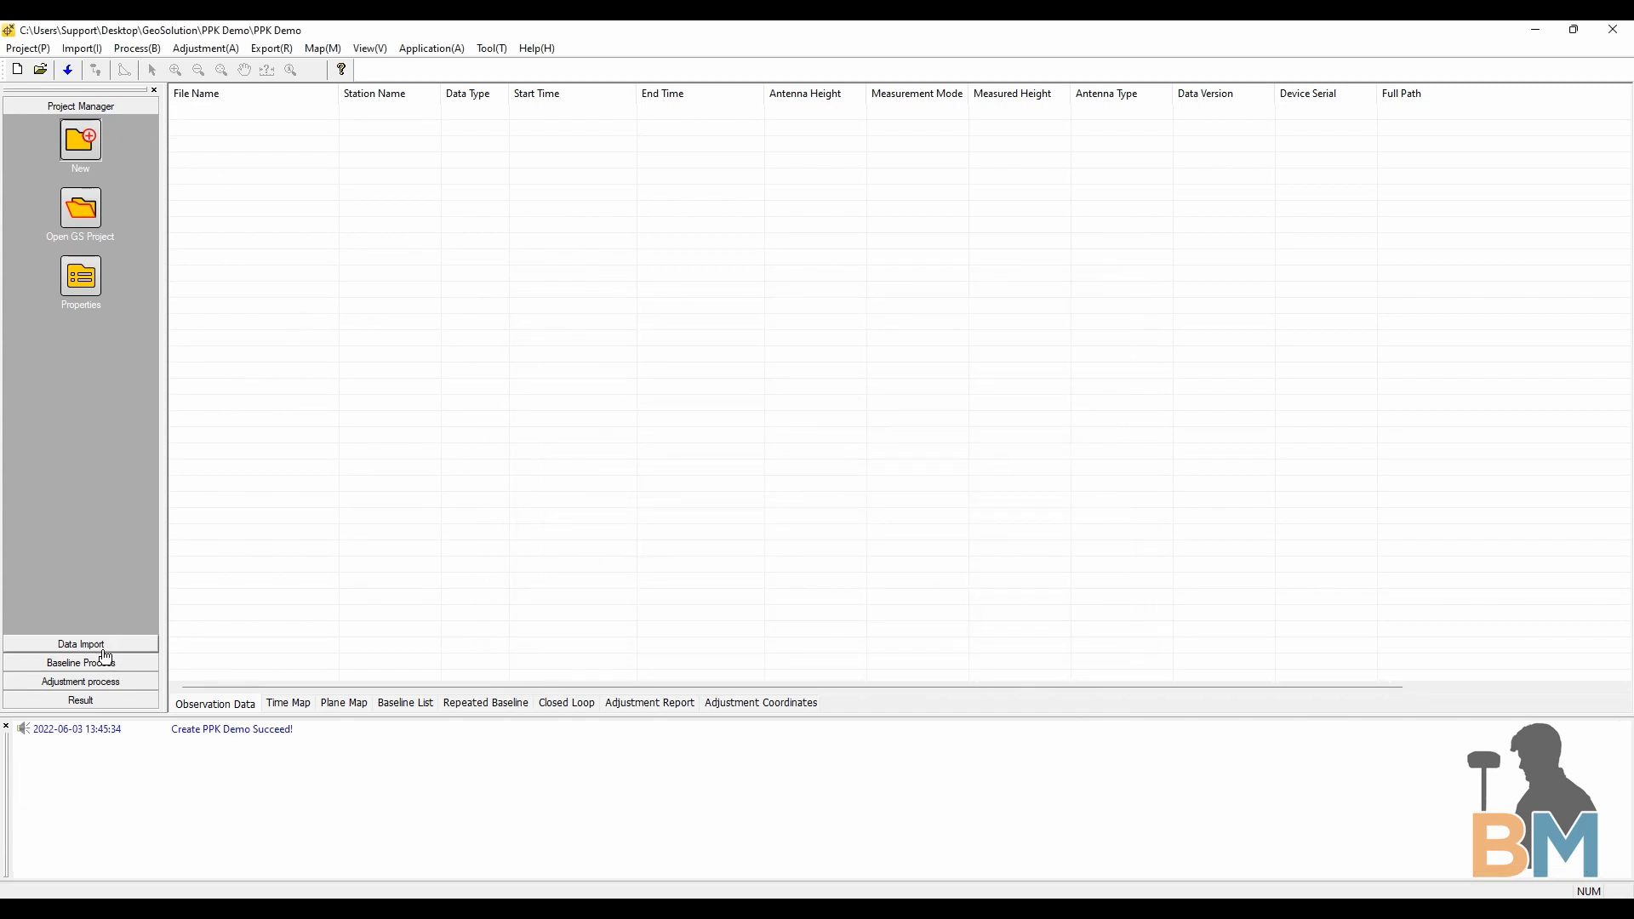
left_click(80, 644)
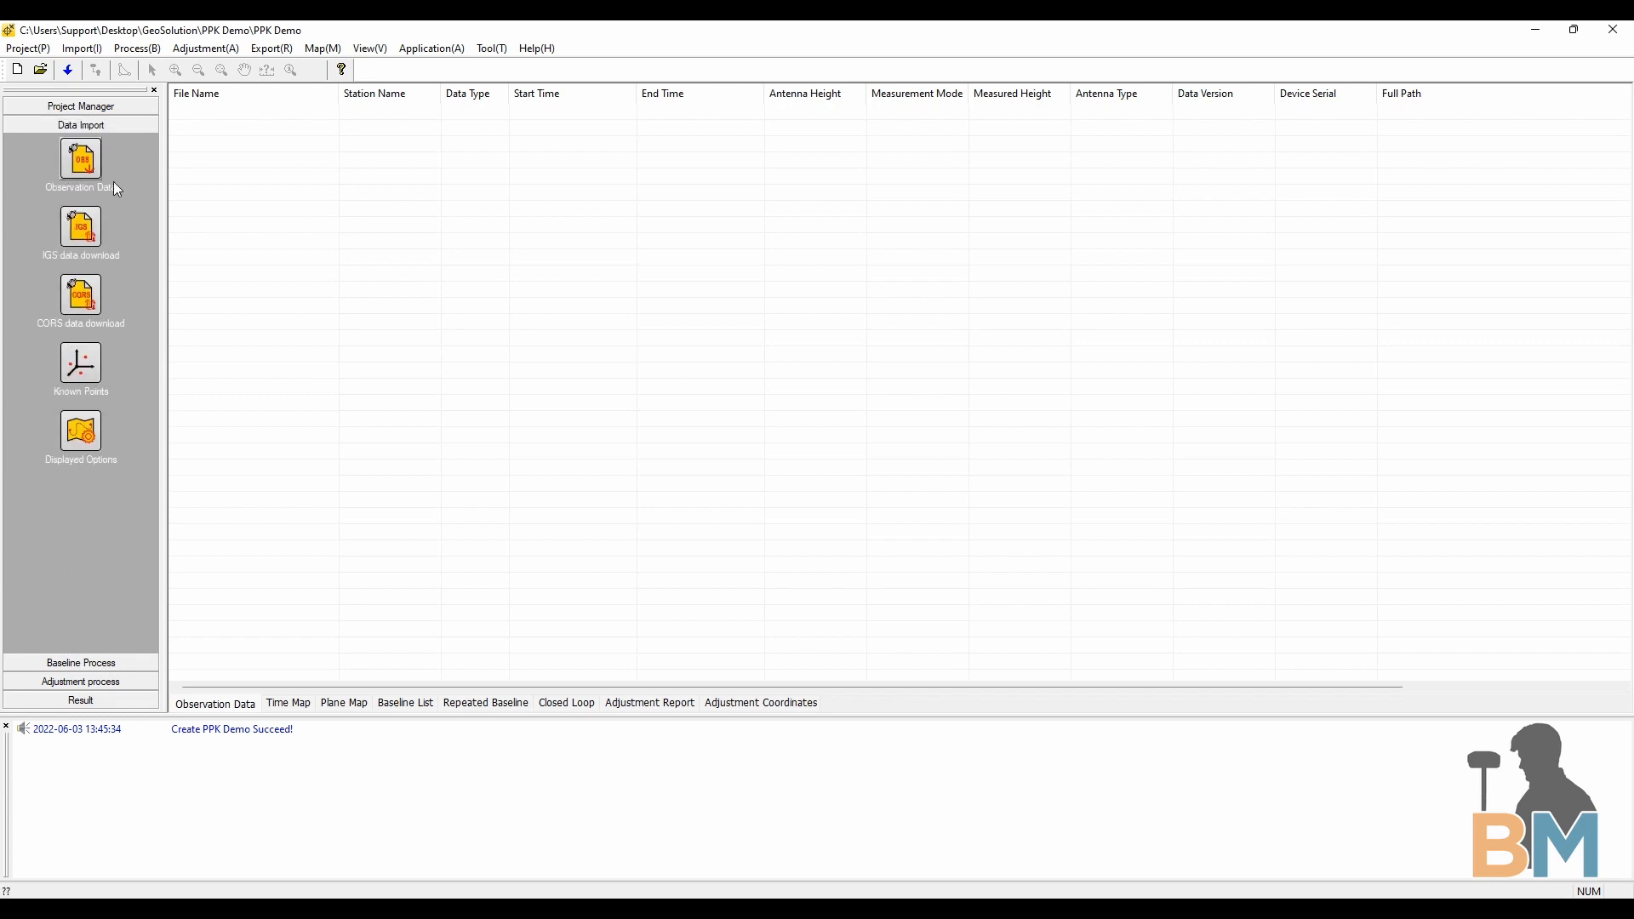
Import the Geor1452 and GEOS BIN files from My GEOSolution Data > PPK GeoSolution Data
left_click(80, 159)
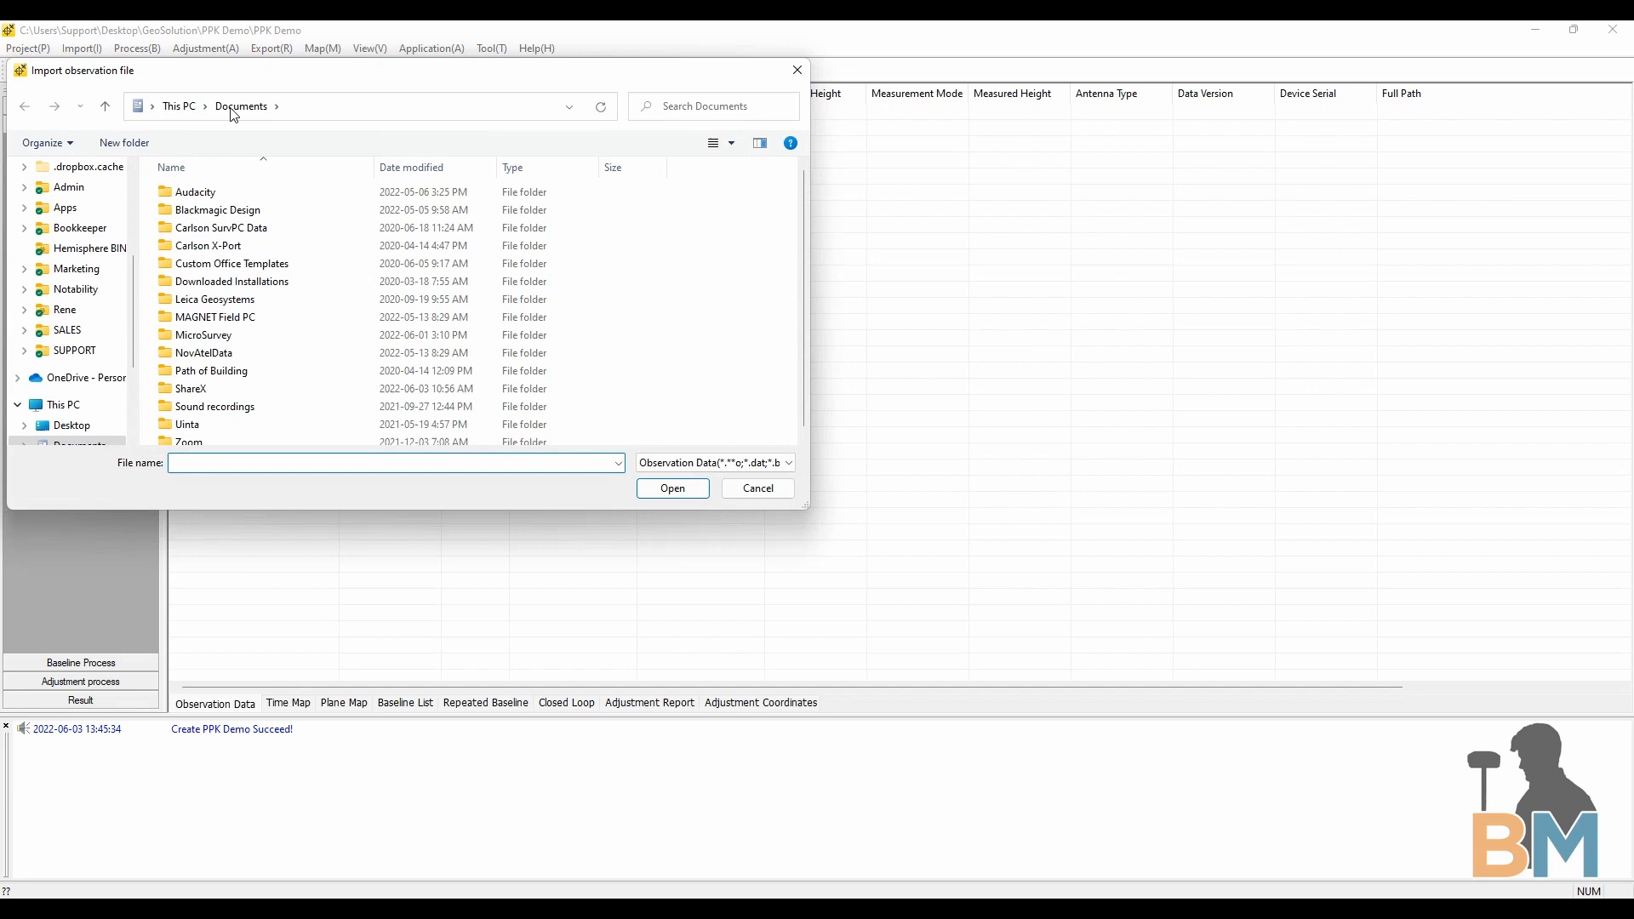
left_click(72, 364)
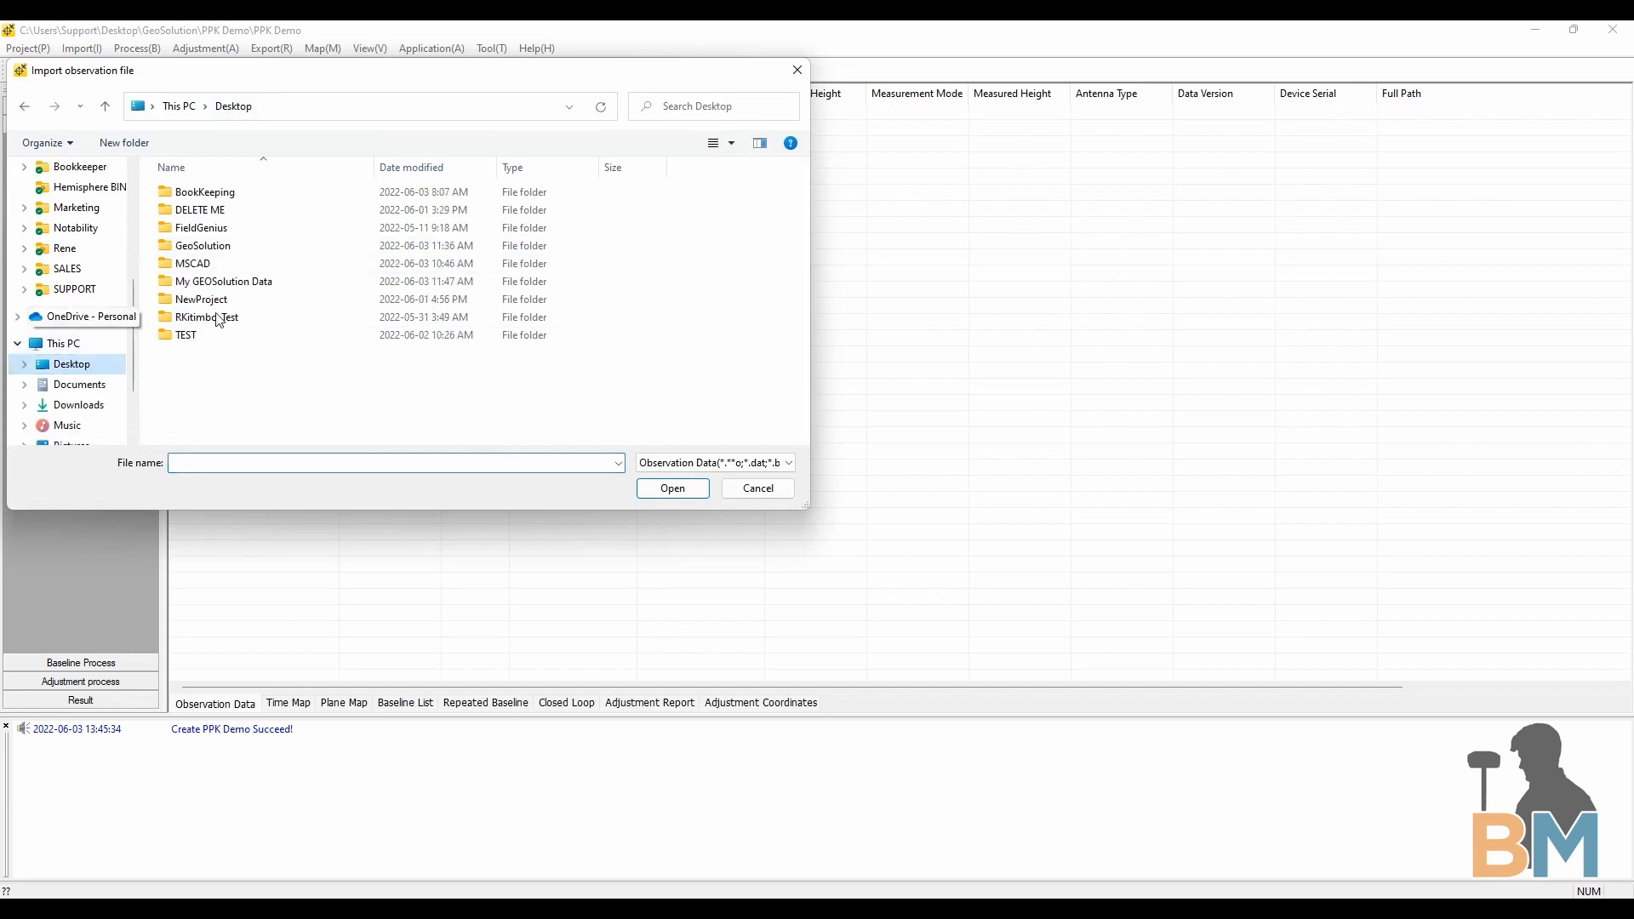
double_click(201, 300)
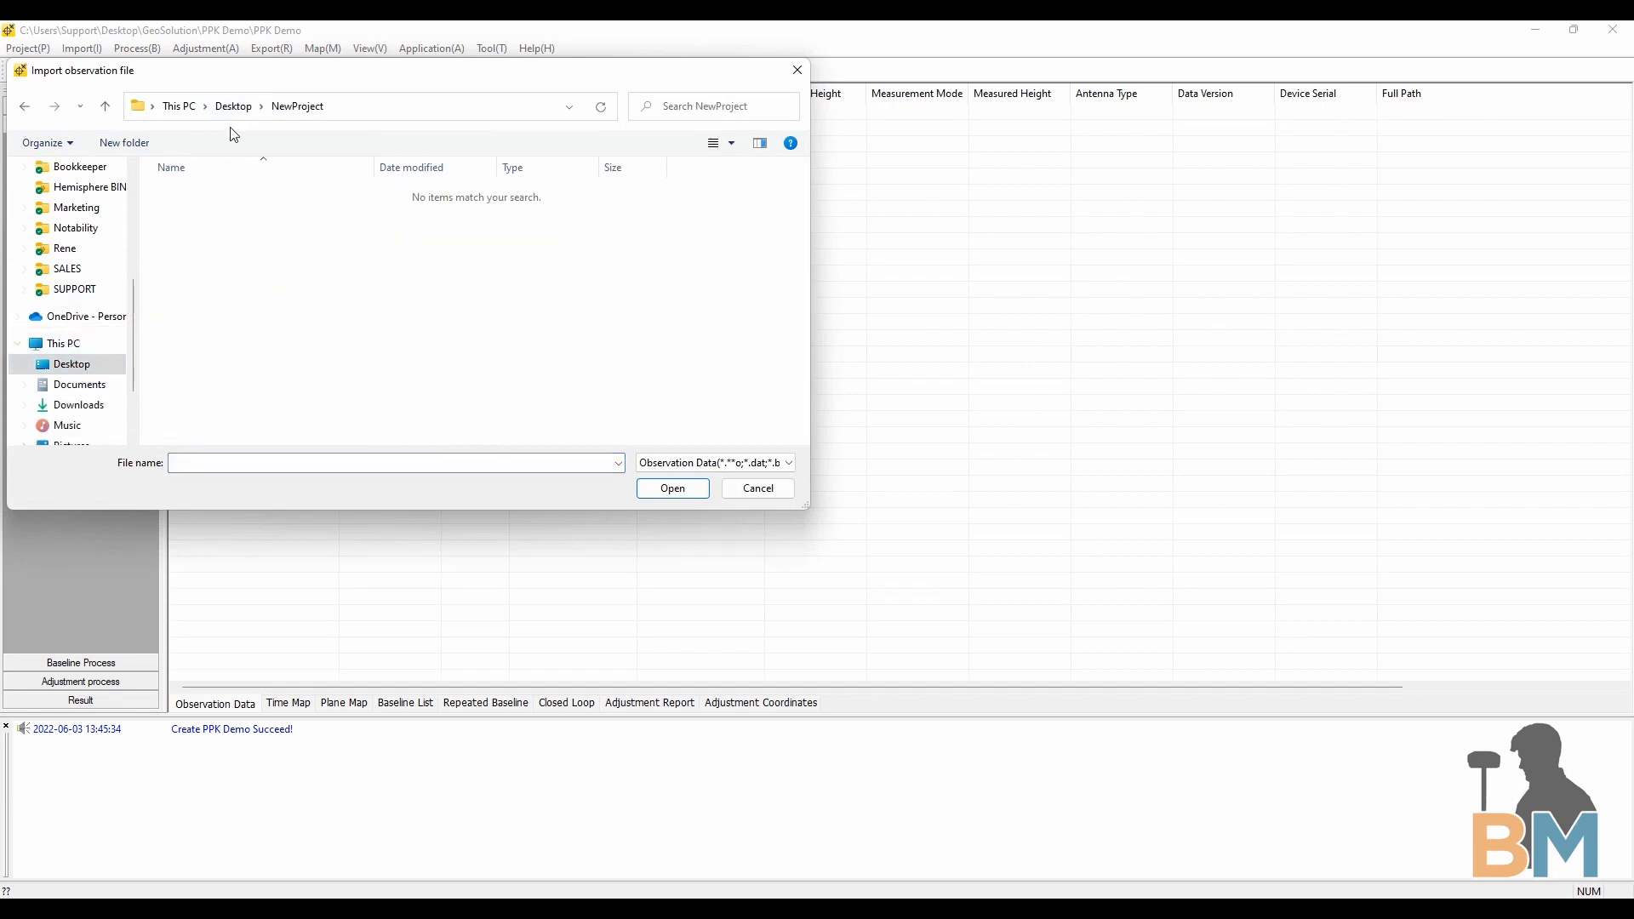
left_click(224, 210)
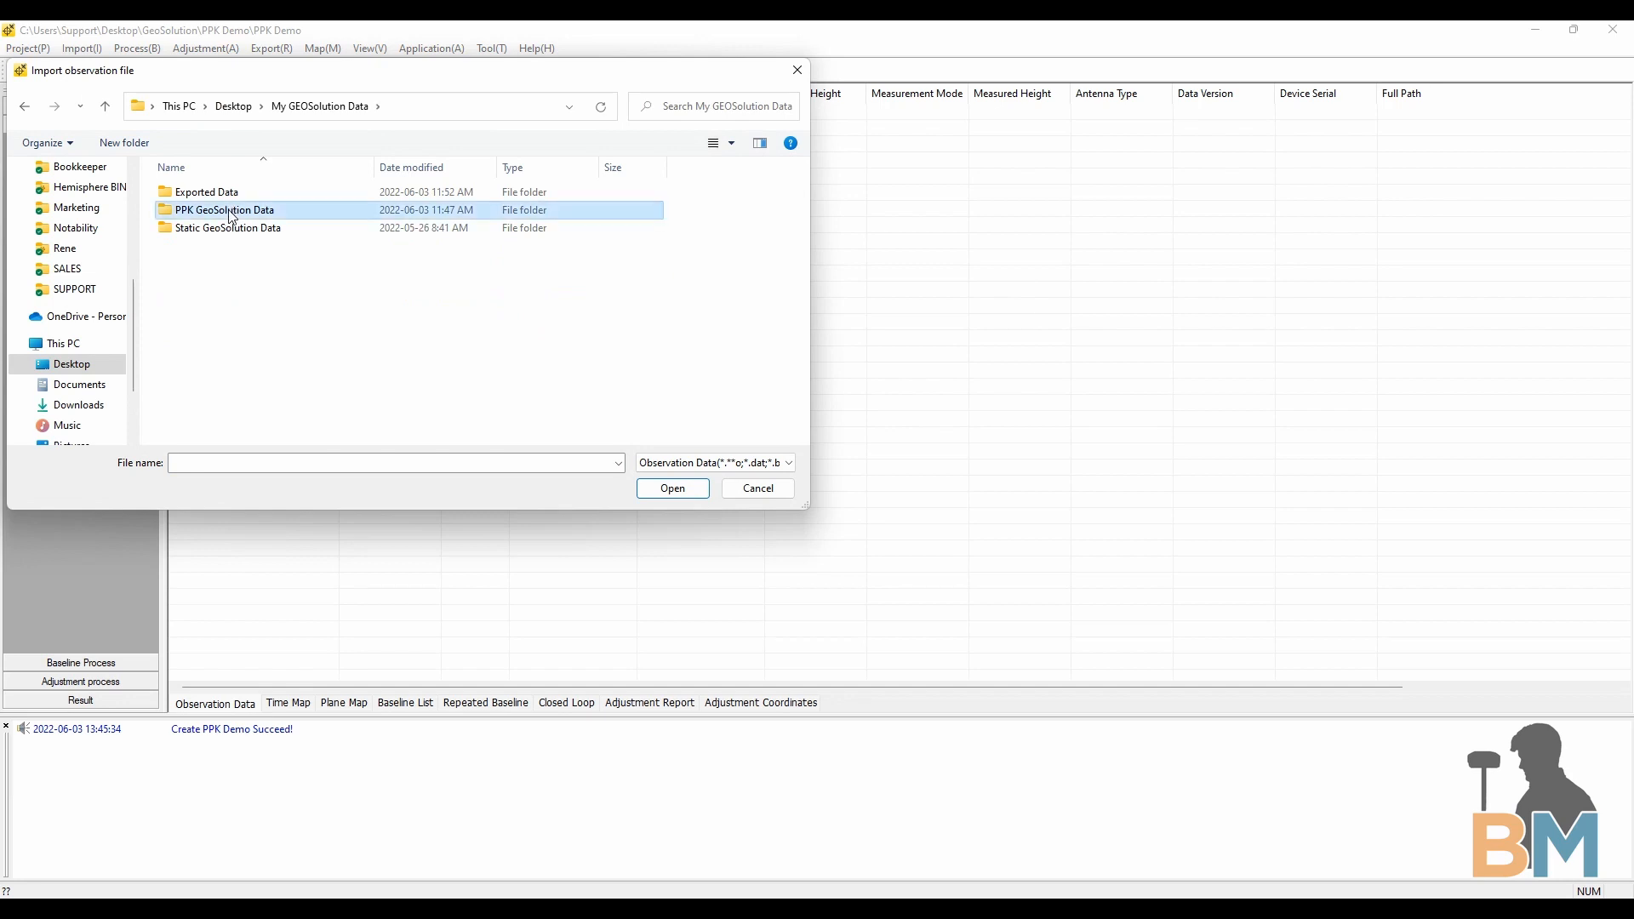
double_click(225, 209)
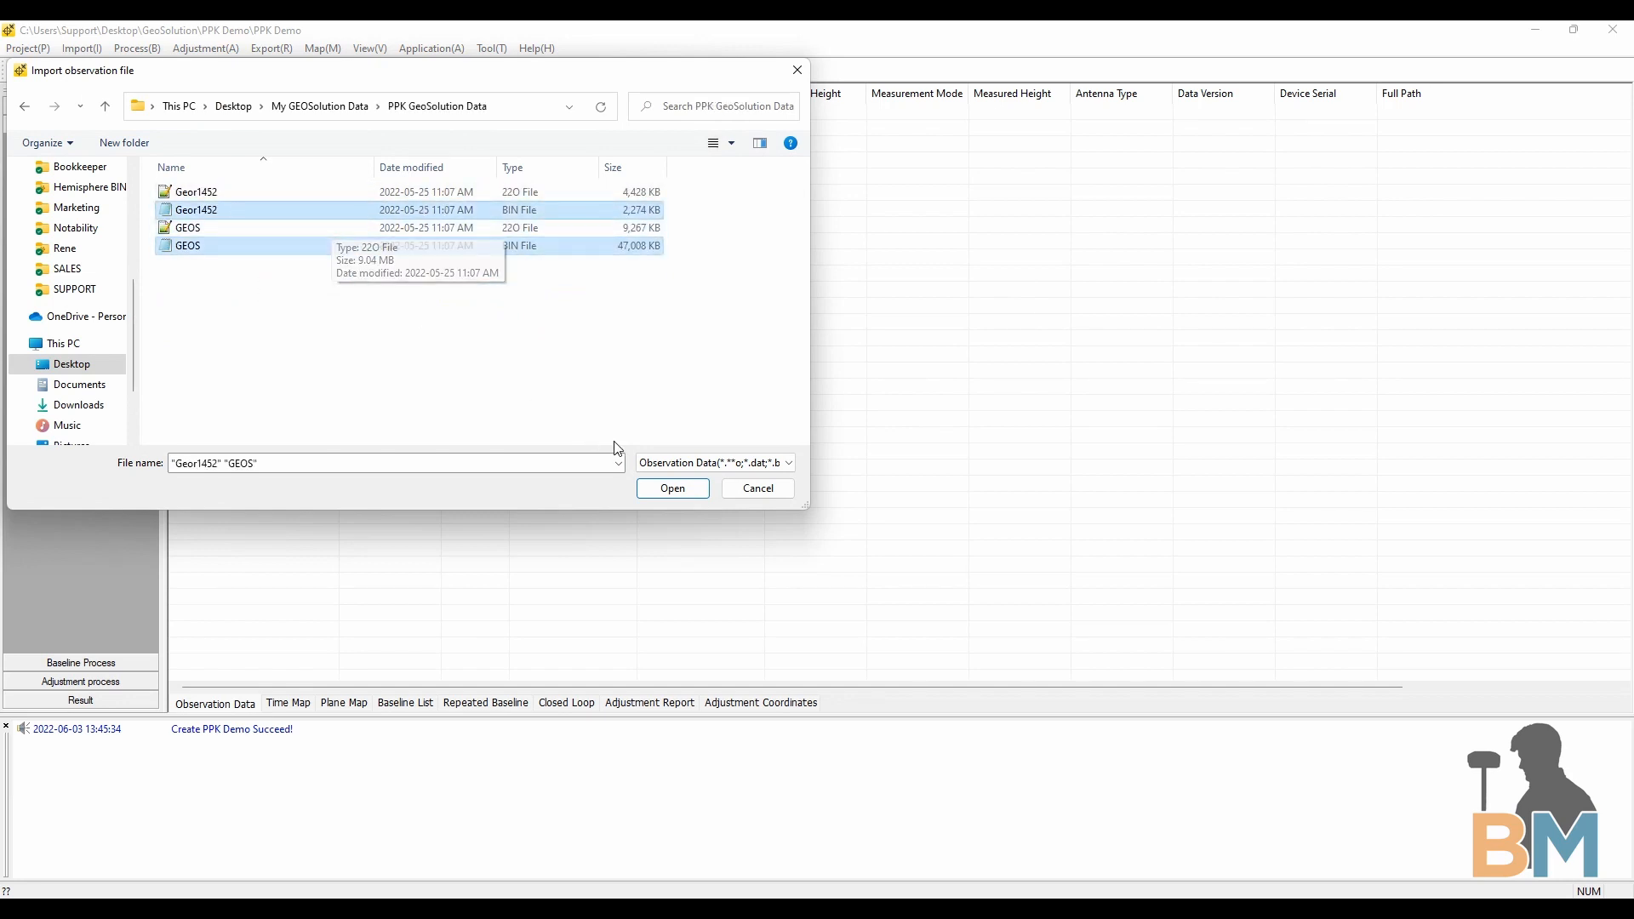
left_click(672, 489)
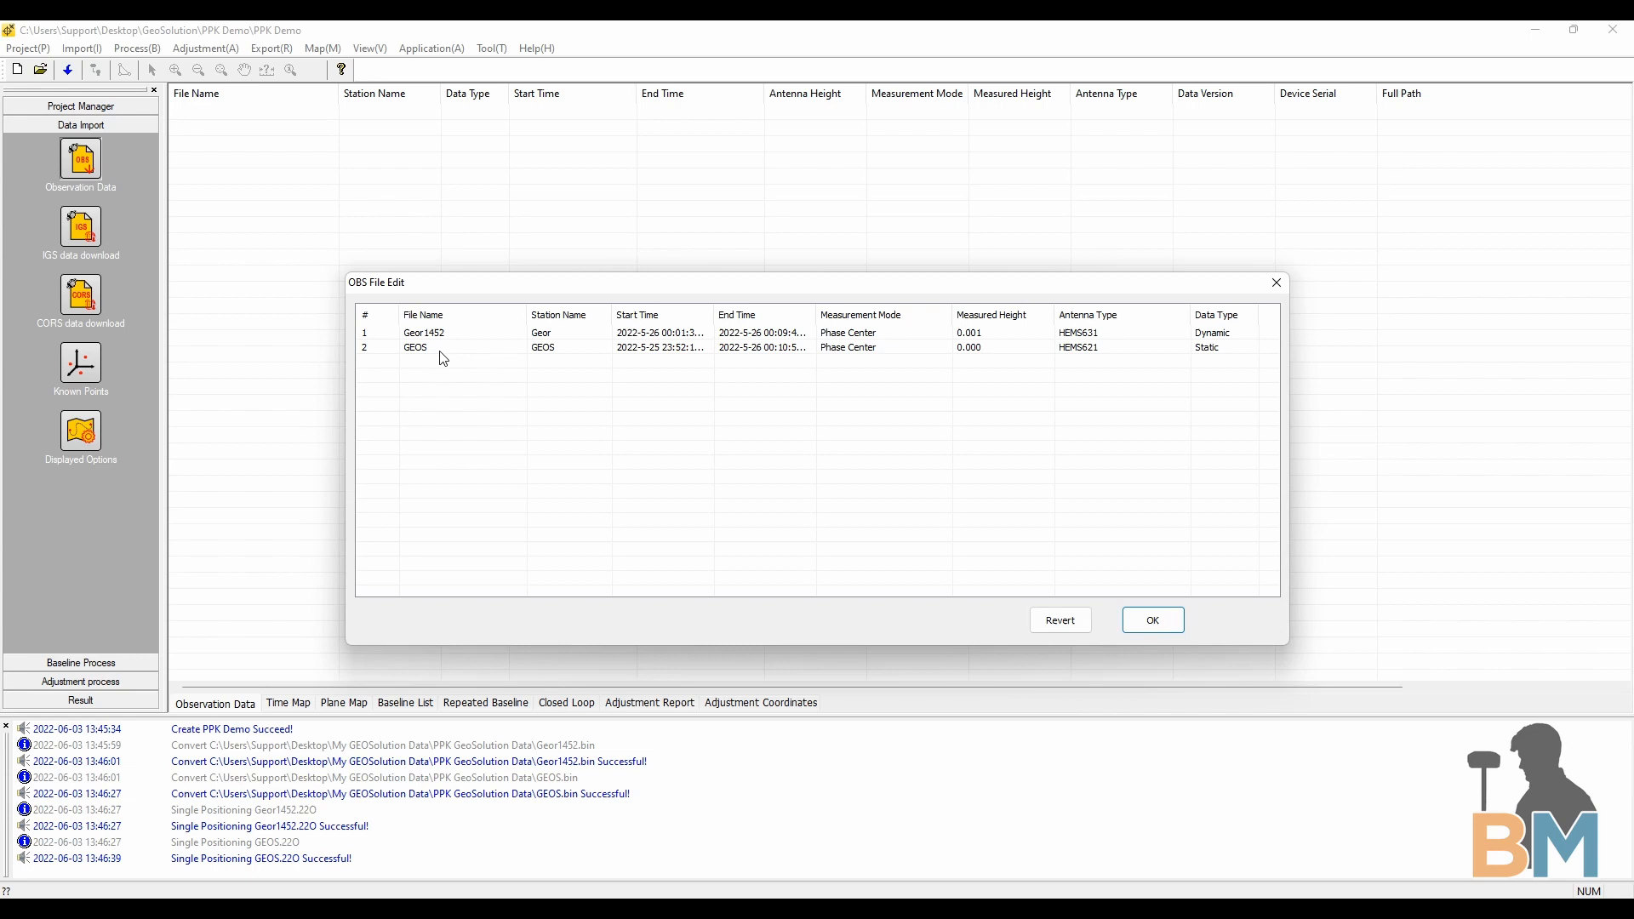
mouse_move(955, 354)
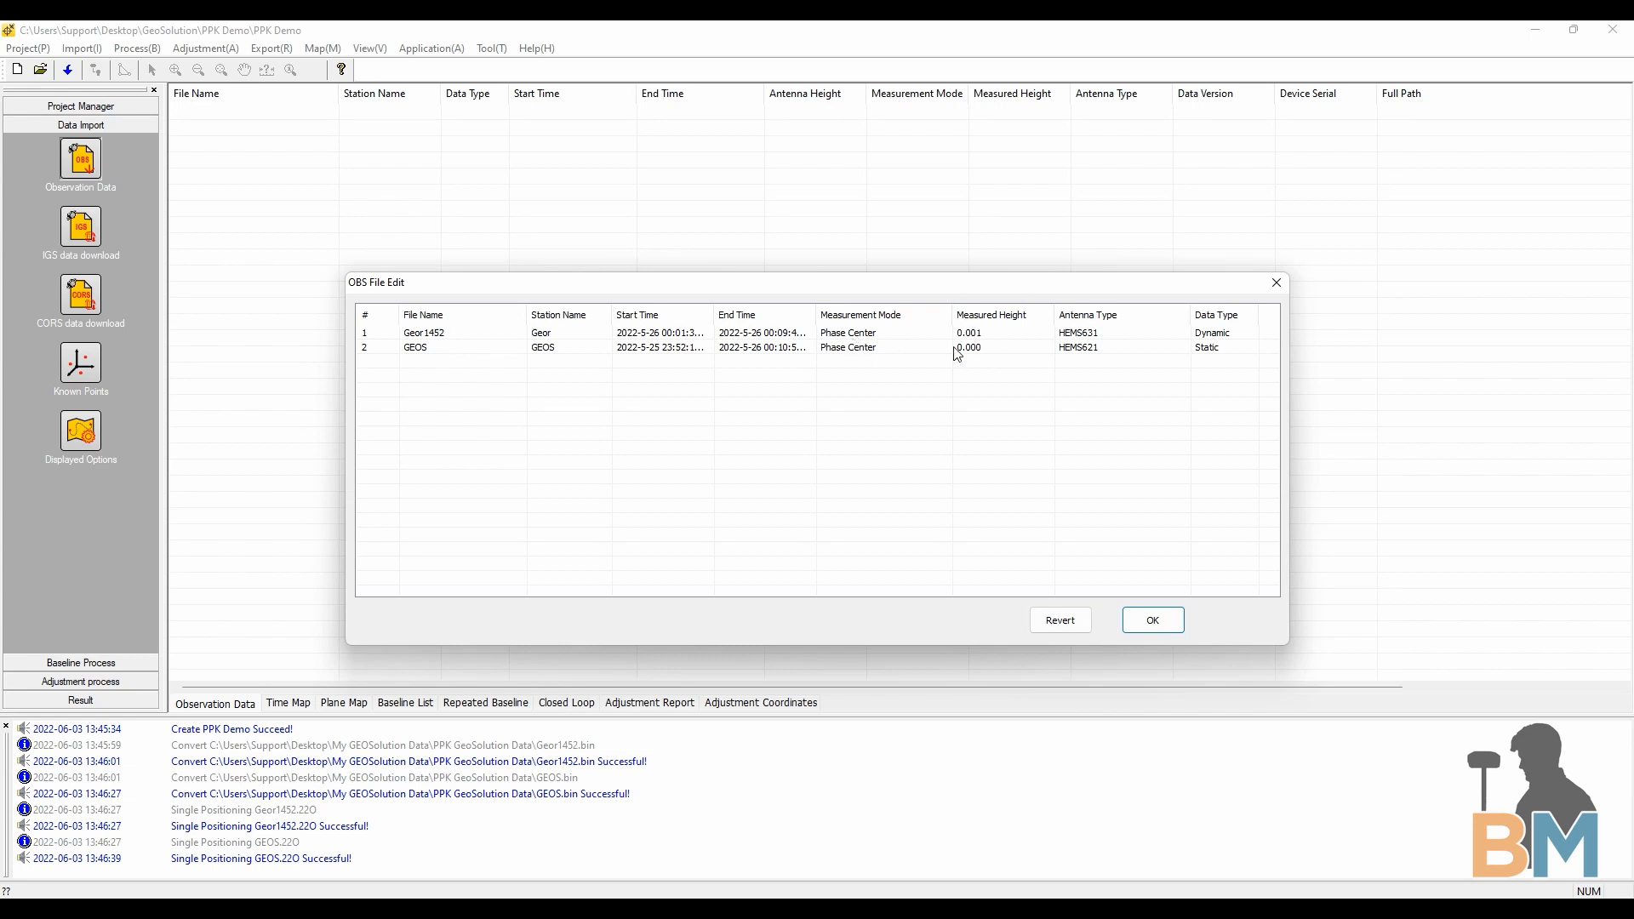
Enter measured heights 1.501 for Geor1452 and 1.500 for GEOS, then accept OBS File Edit
type("01")
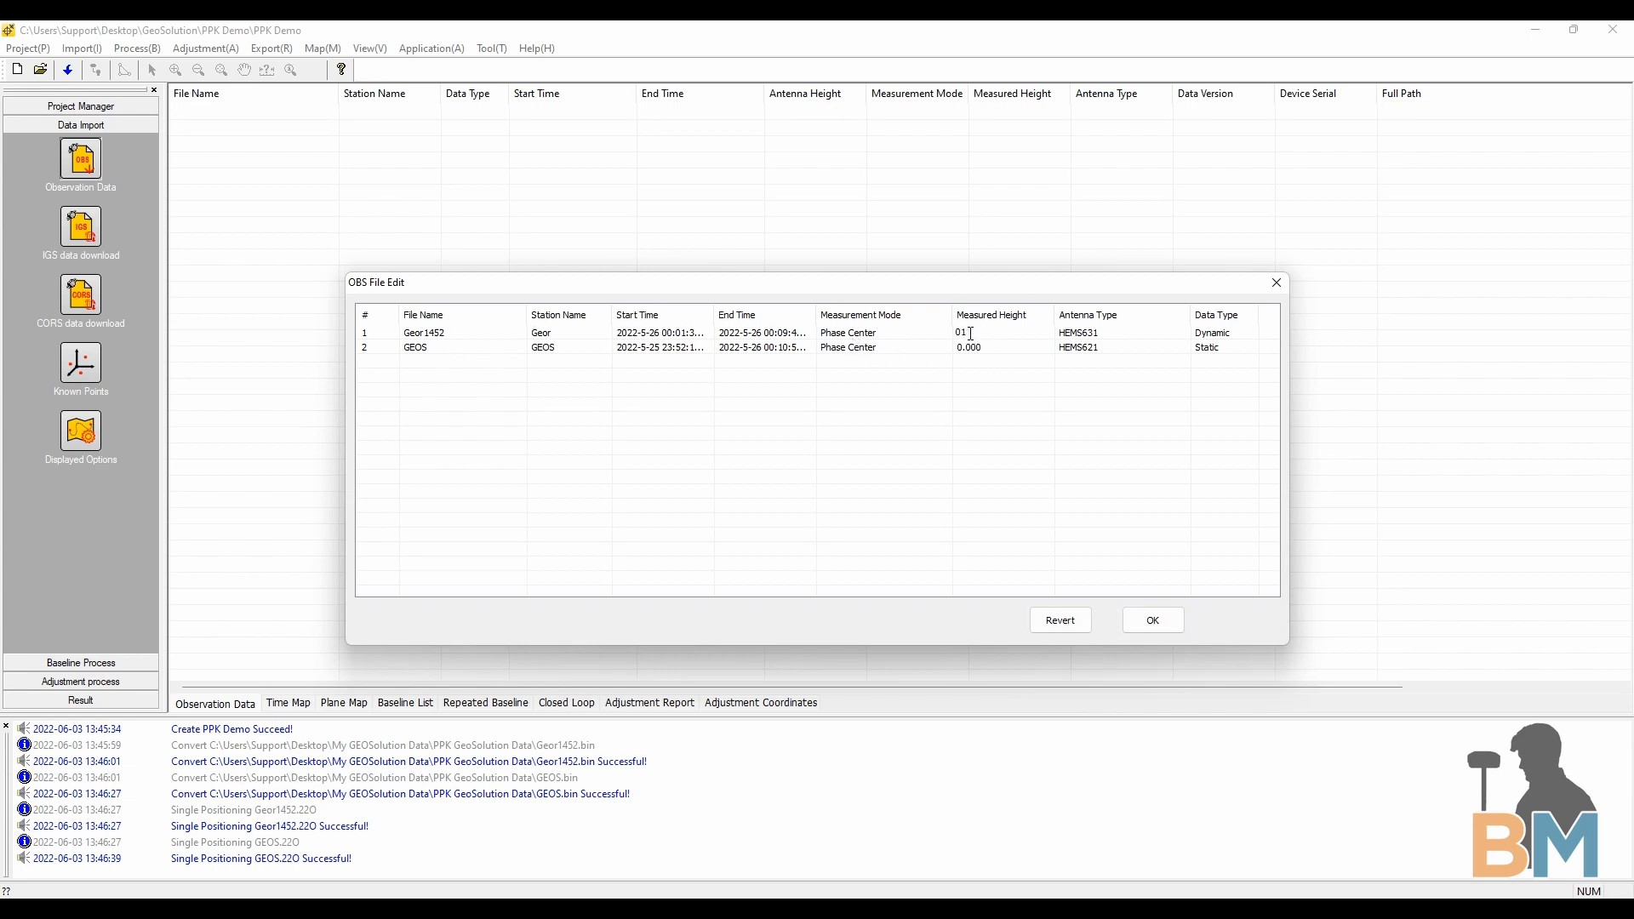
type("1.501")
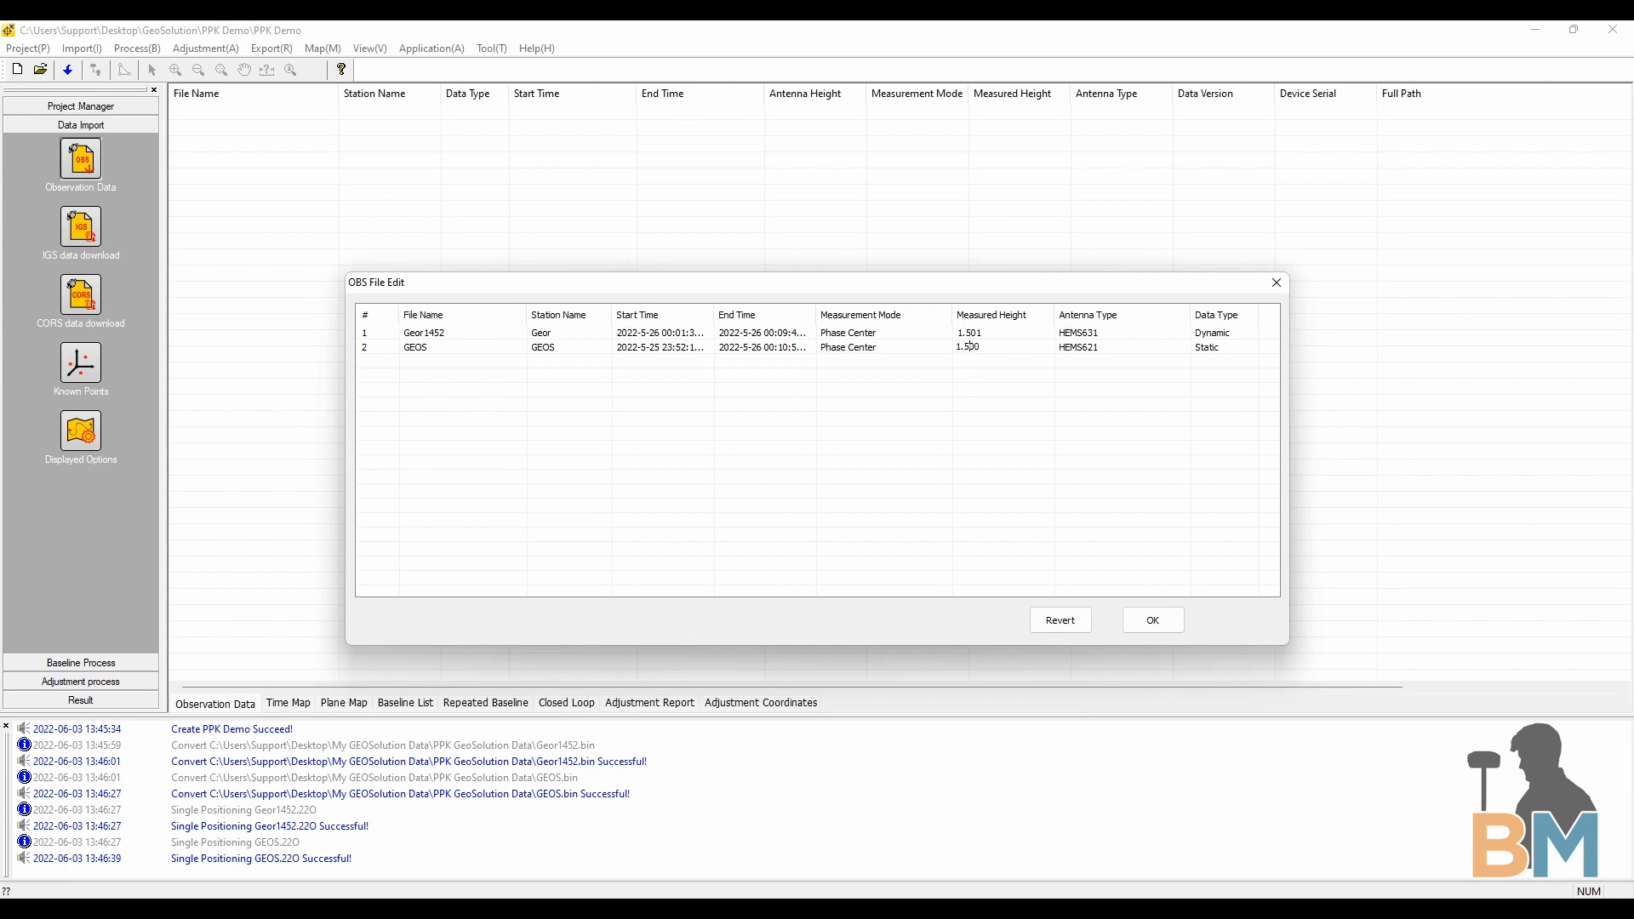
left_click(1209, 348)
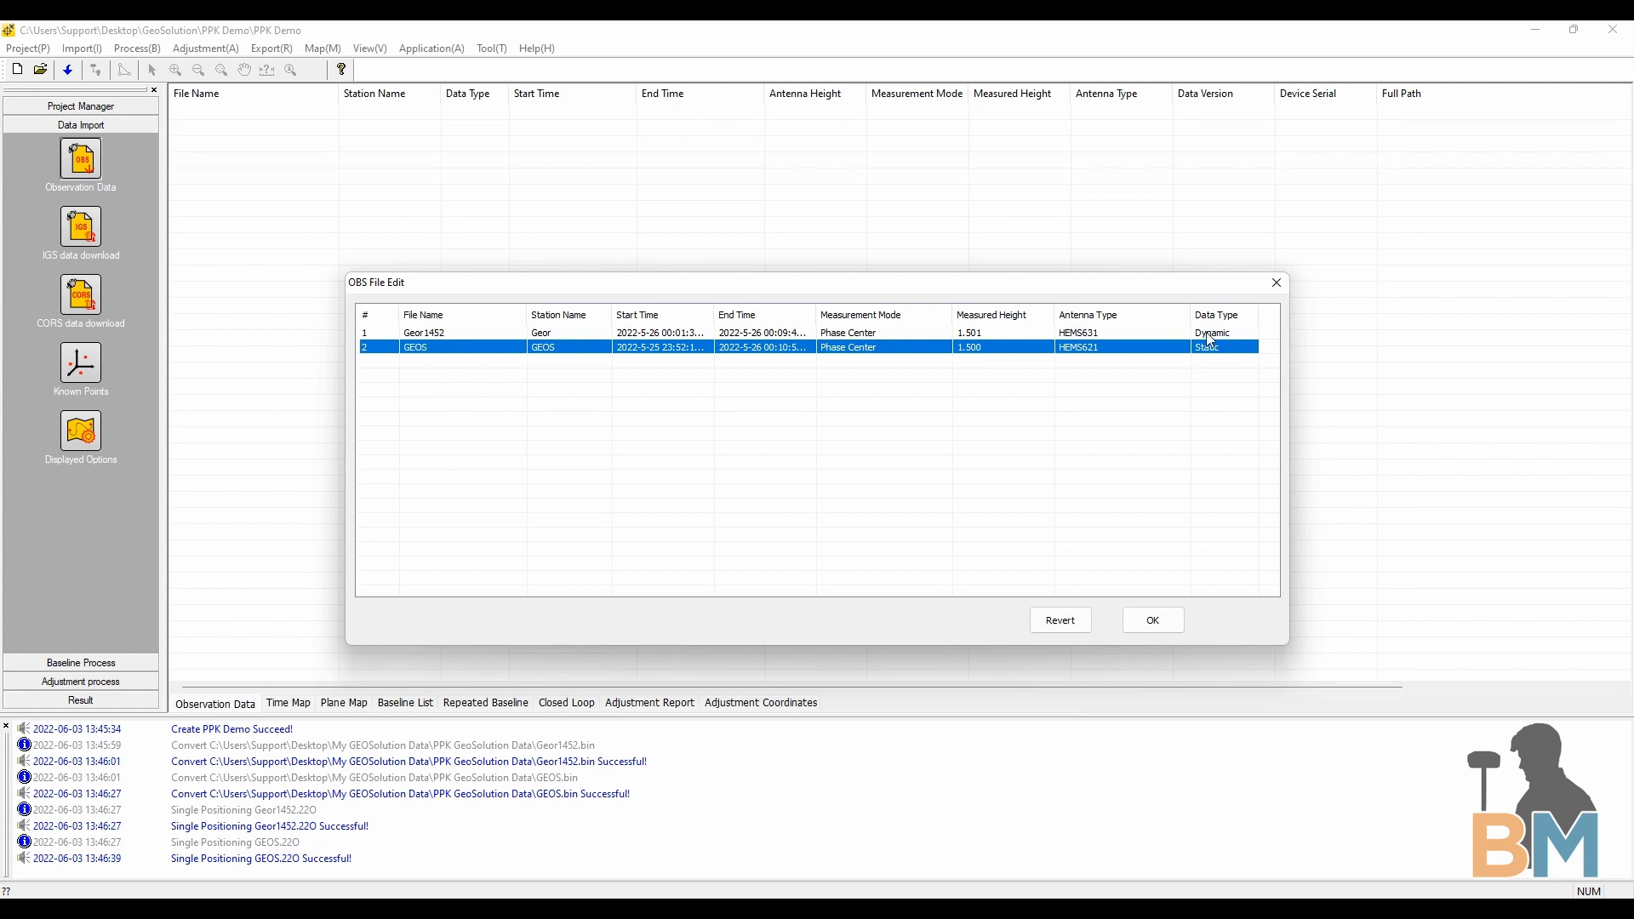
mouse_move(1205, 340)
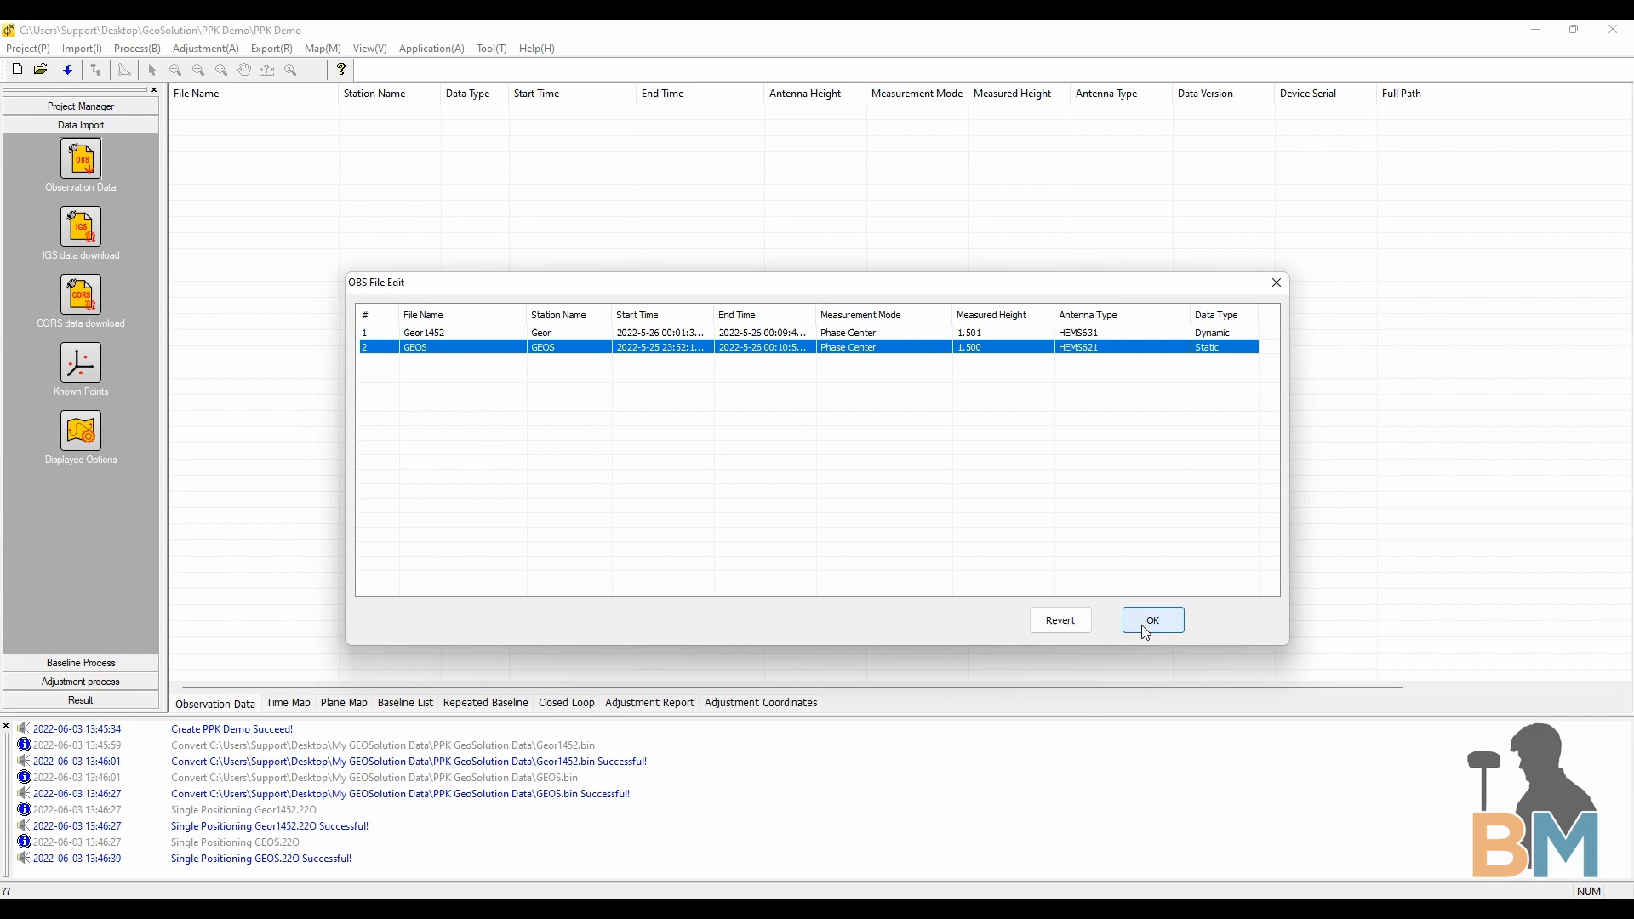
left_click(1152, 620)
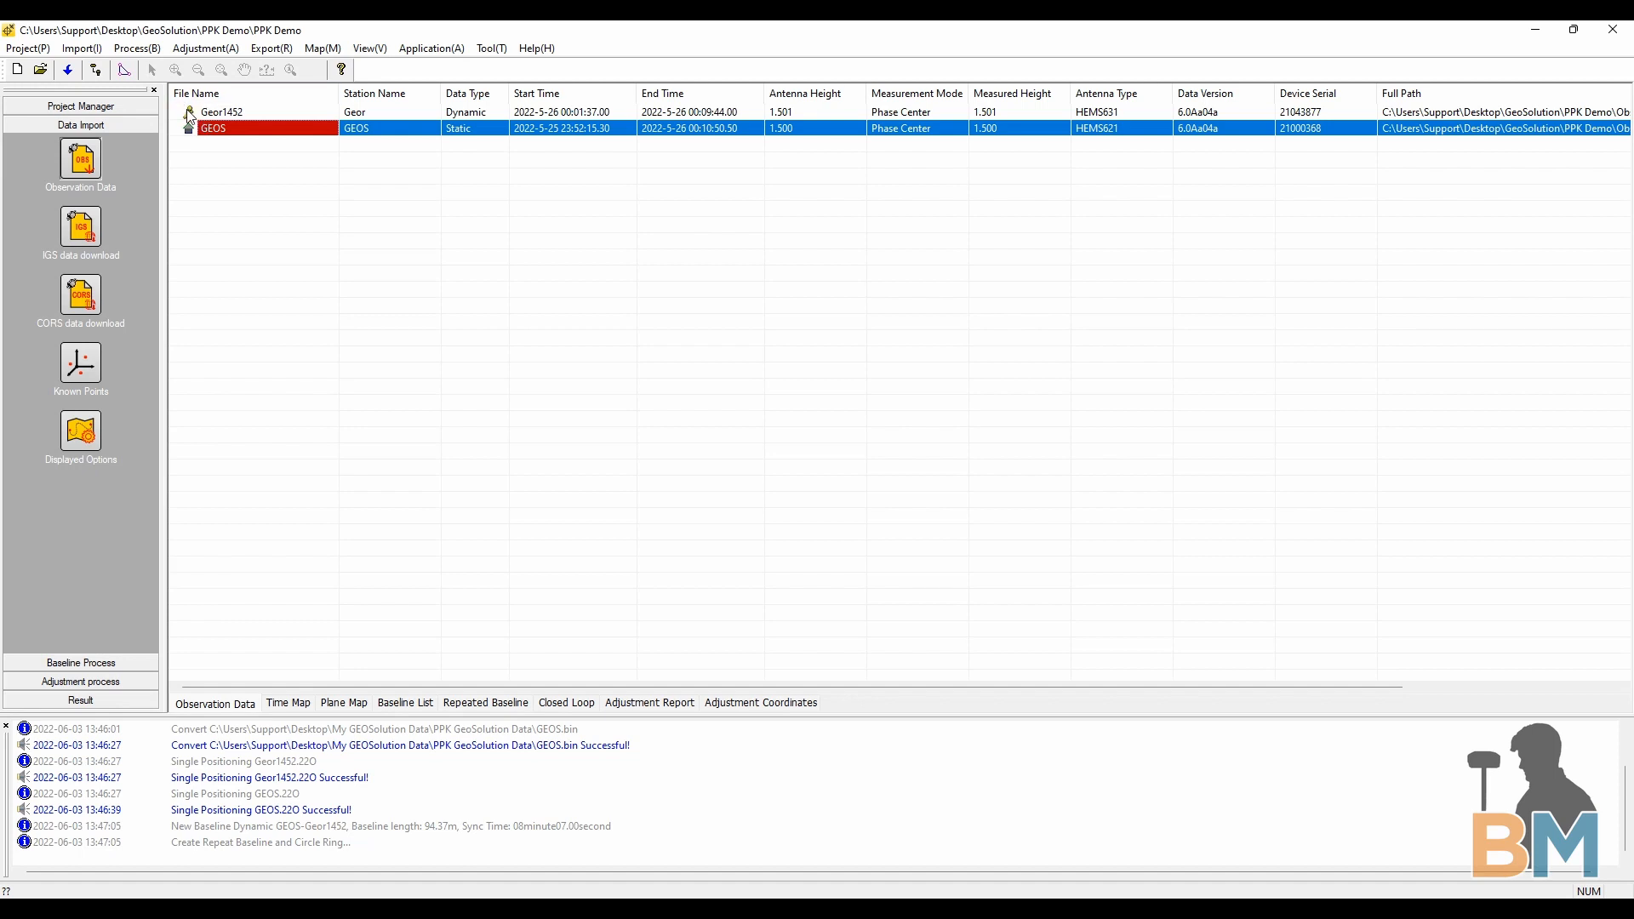
double_click(212, 127)
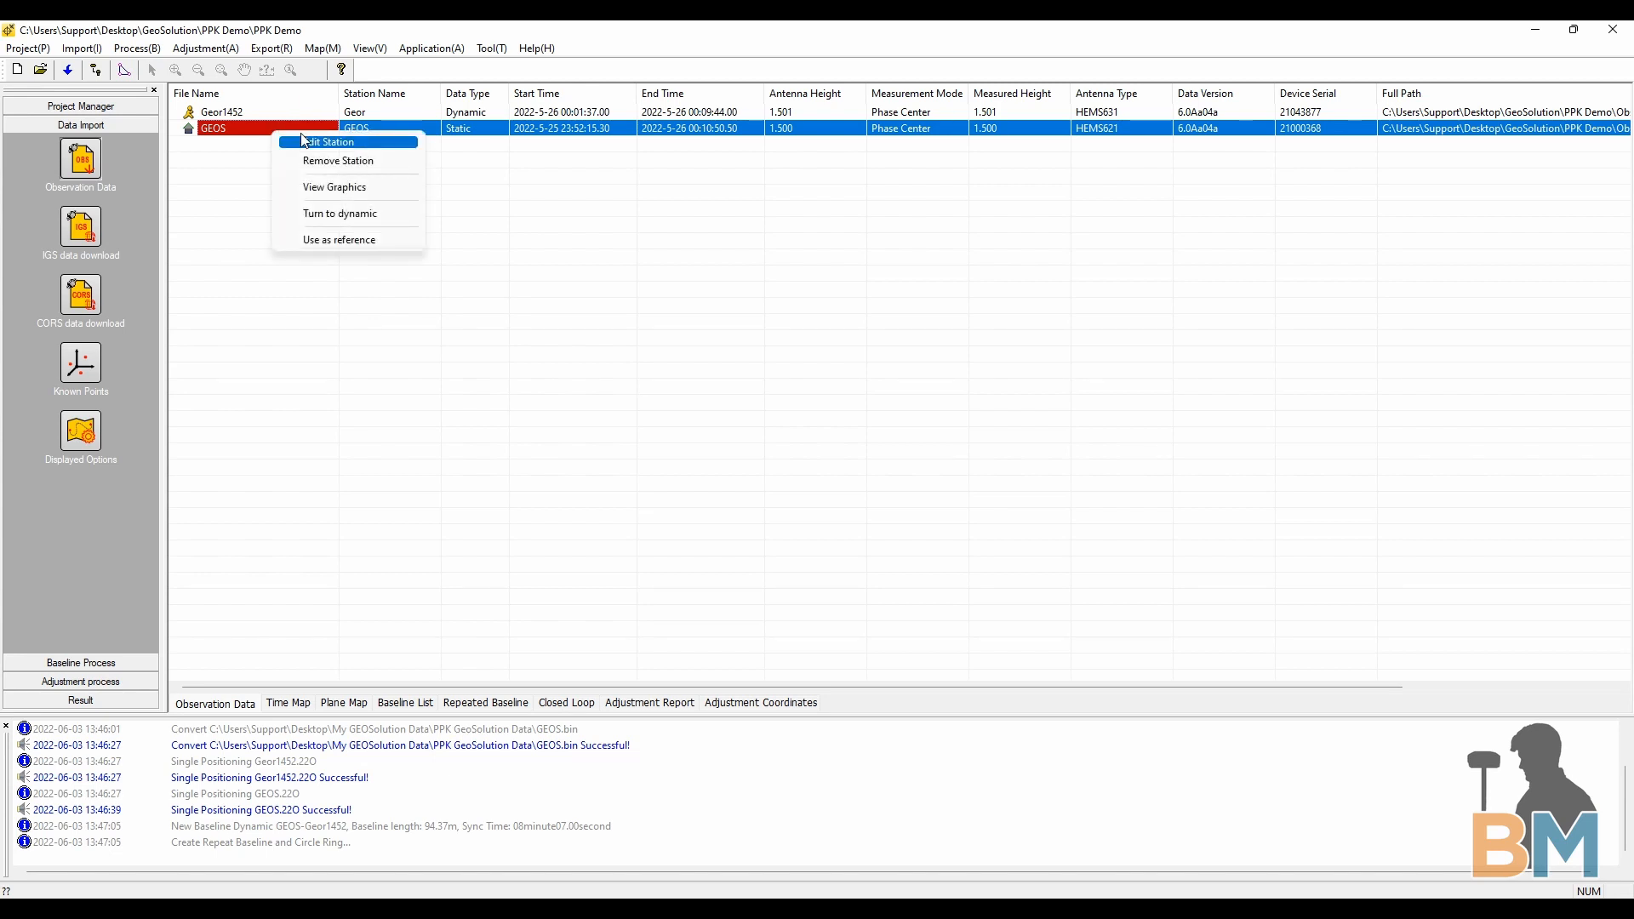
mouse_move(339, 240)
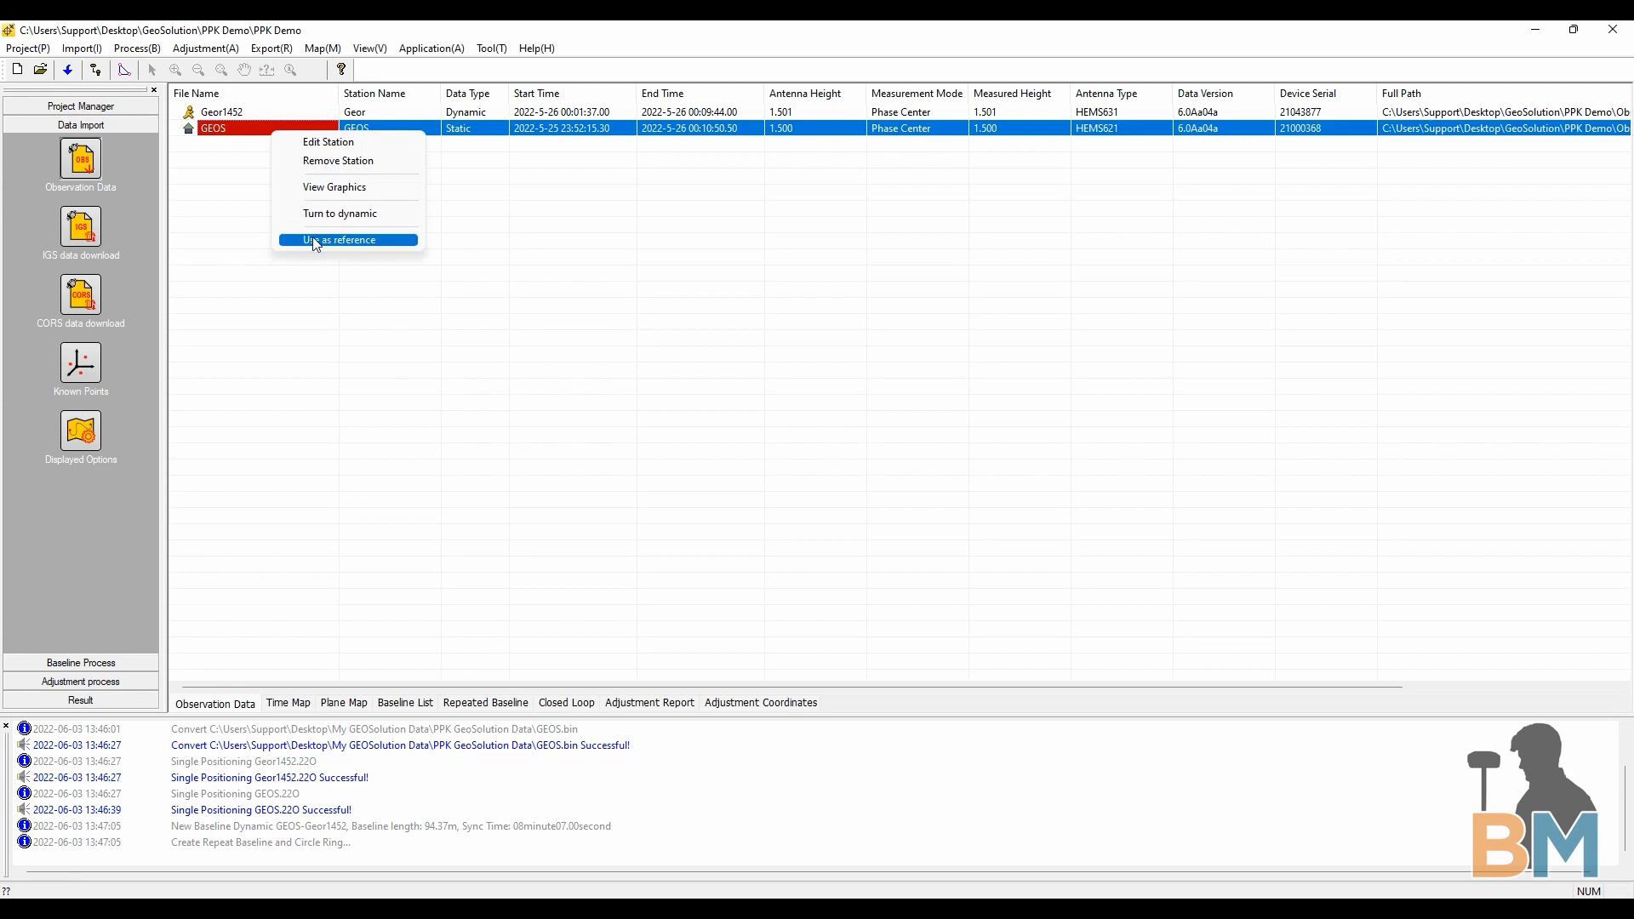
Make GEOS the reference station using its vertical and WGS84-constrained known coordinates
left_click(340, 240)
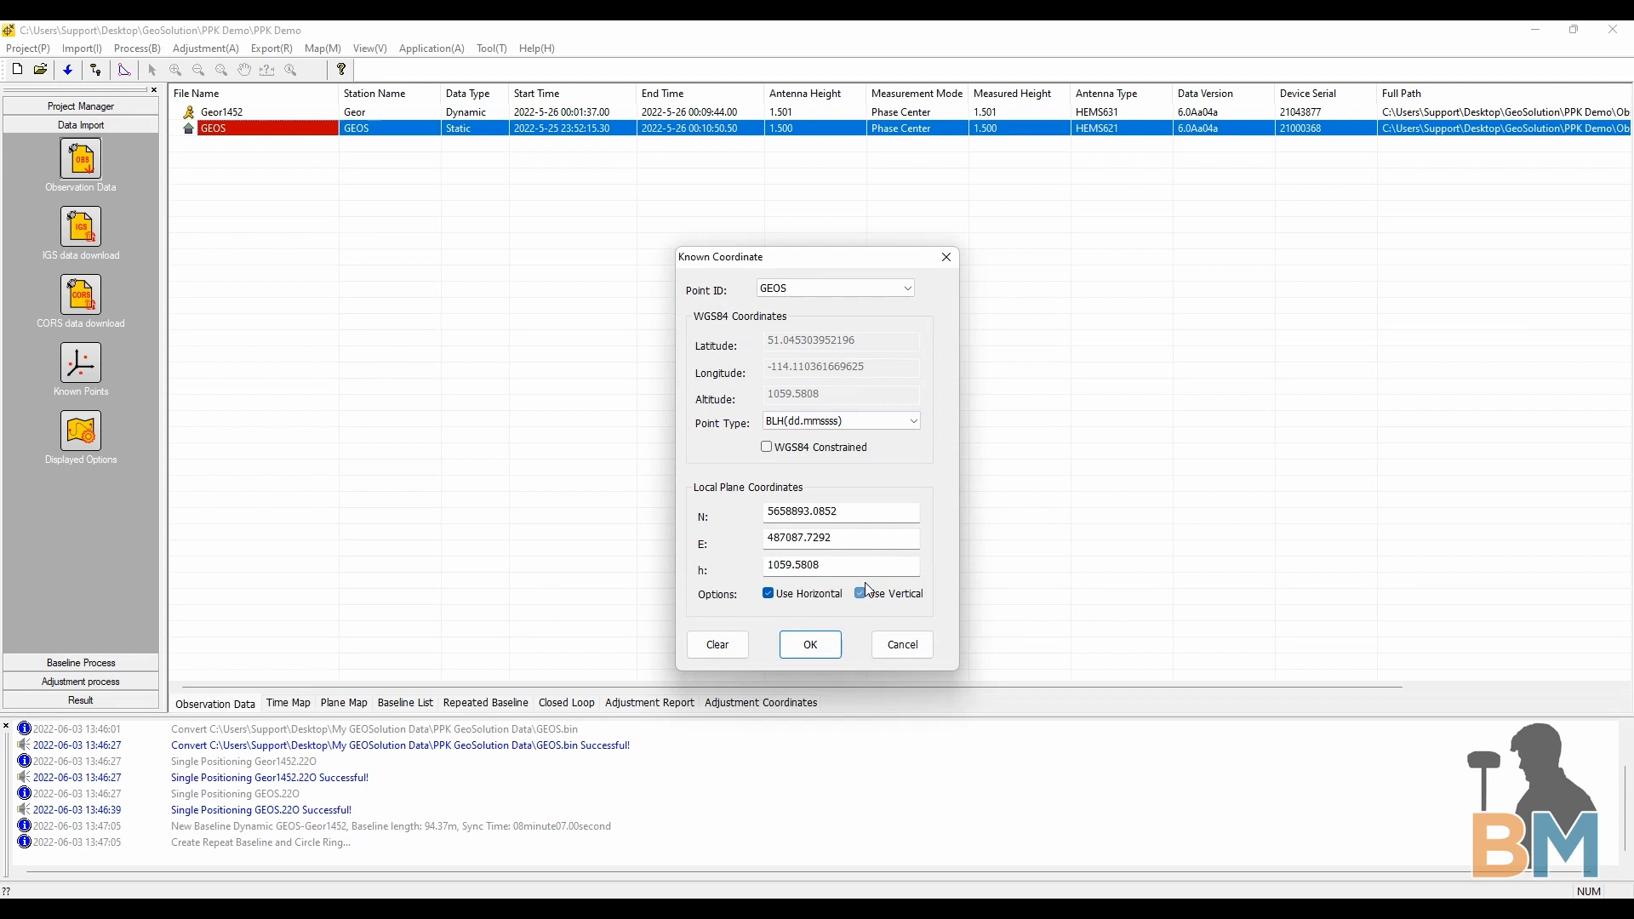
left_click(861, 592)
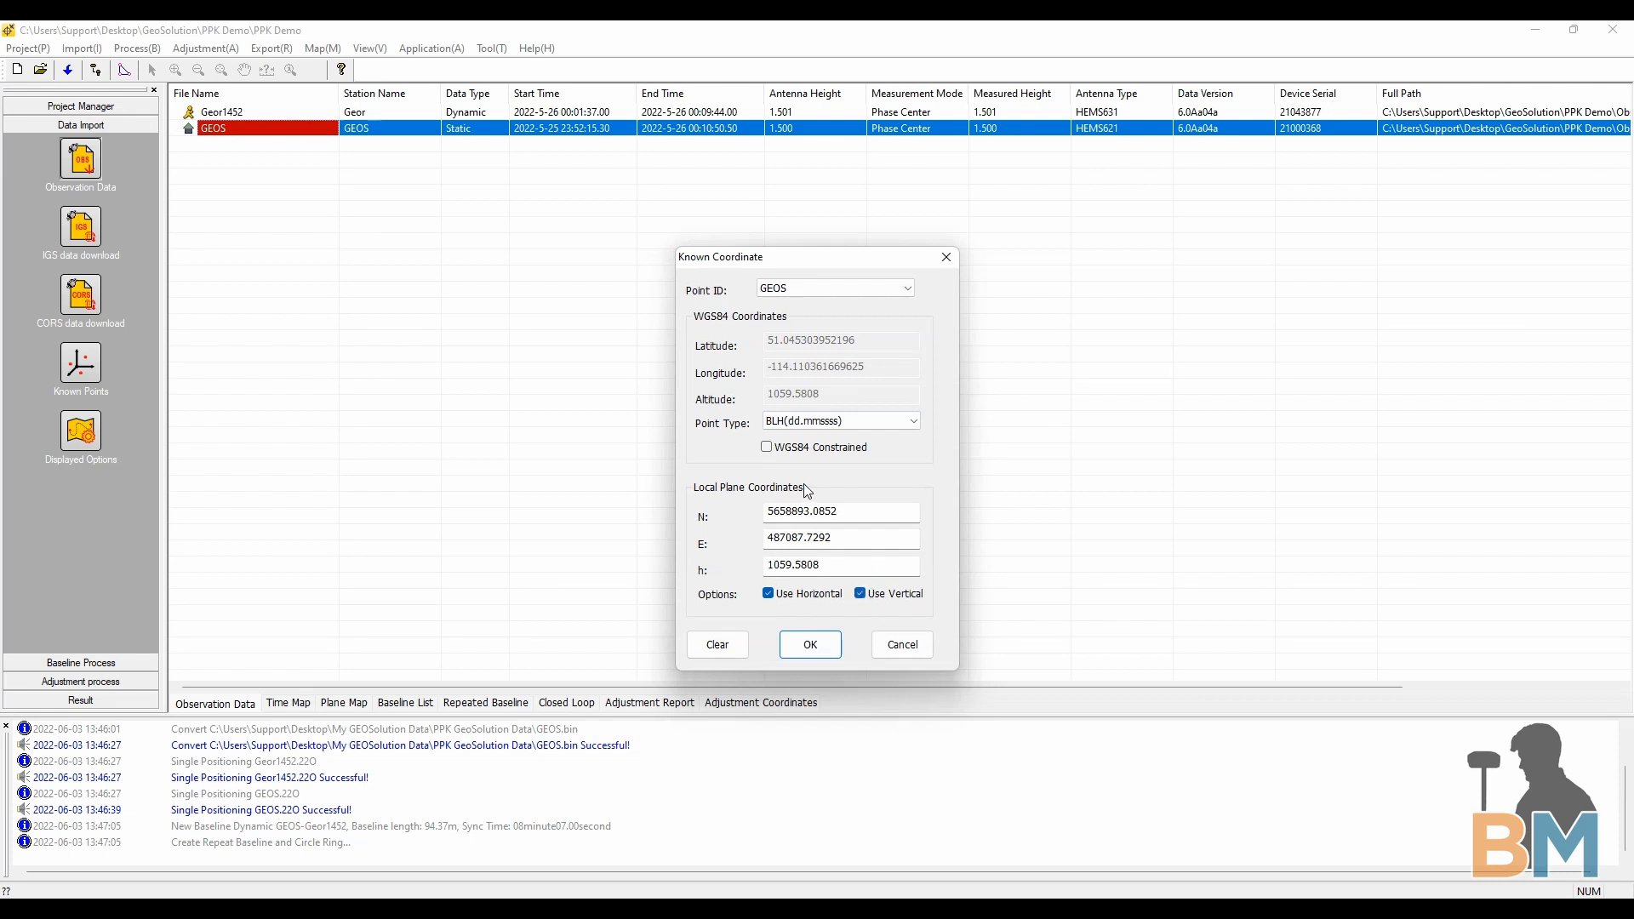
left_click(766, 448)
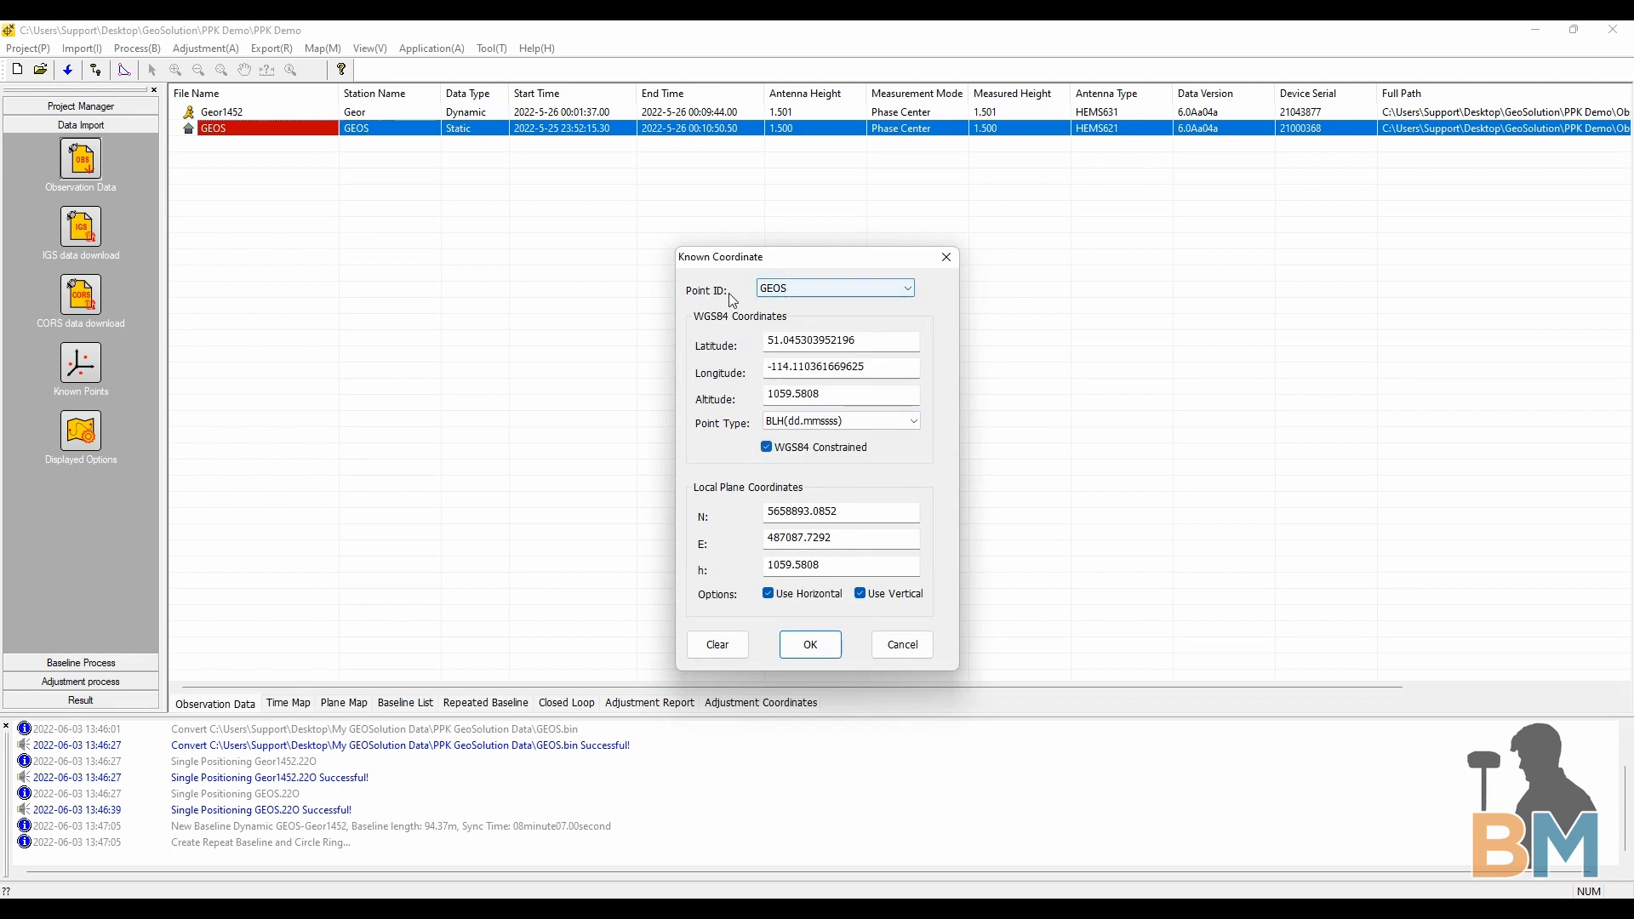
left_click(811, 644)
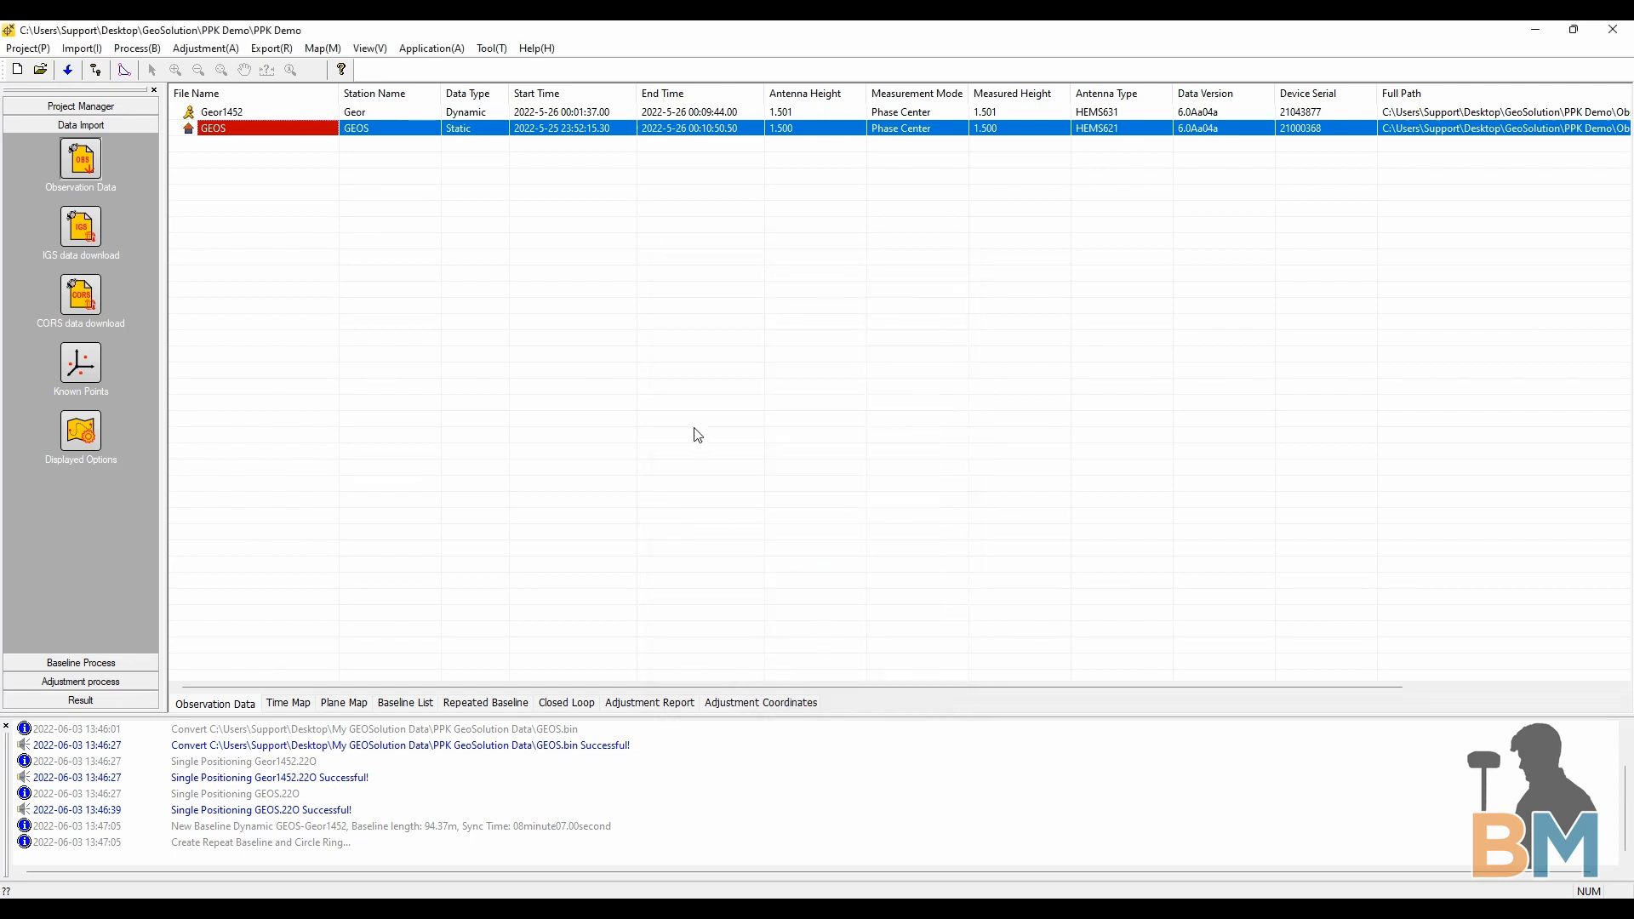
Check the observation Time Map, then bring up the Baseline Process tools
left_click(288, 703)
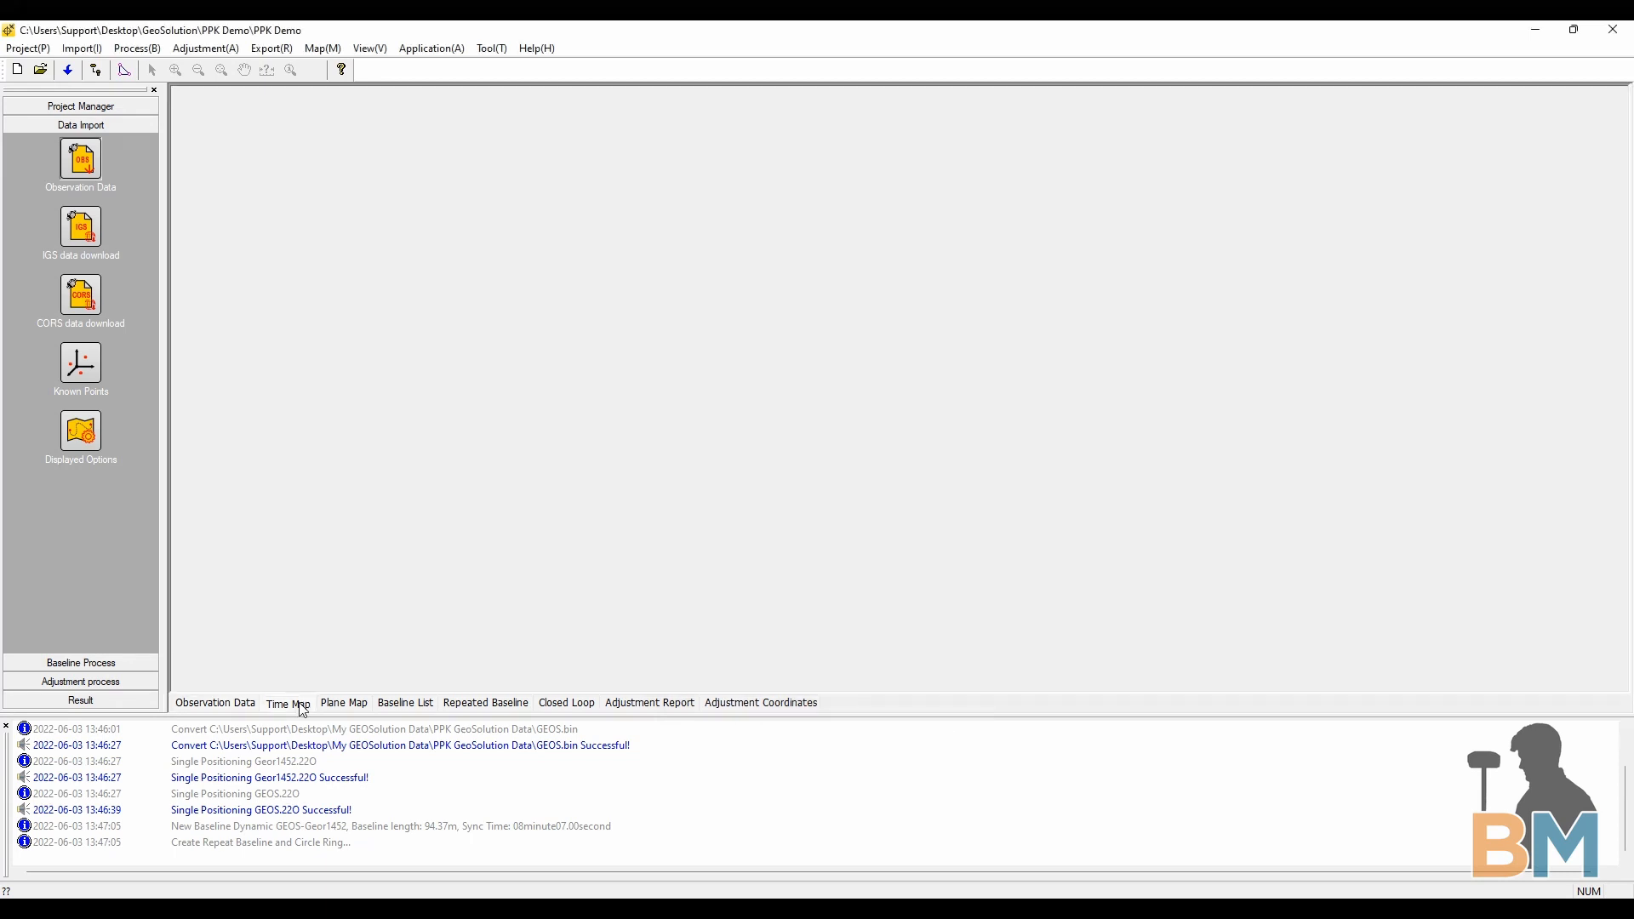
left_click(287, 701)
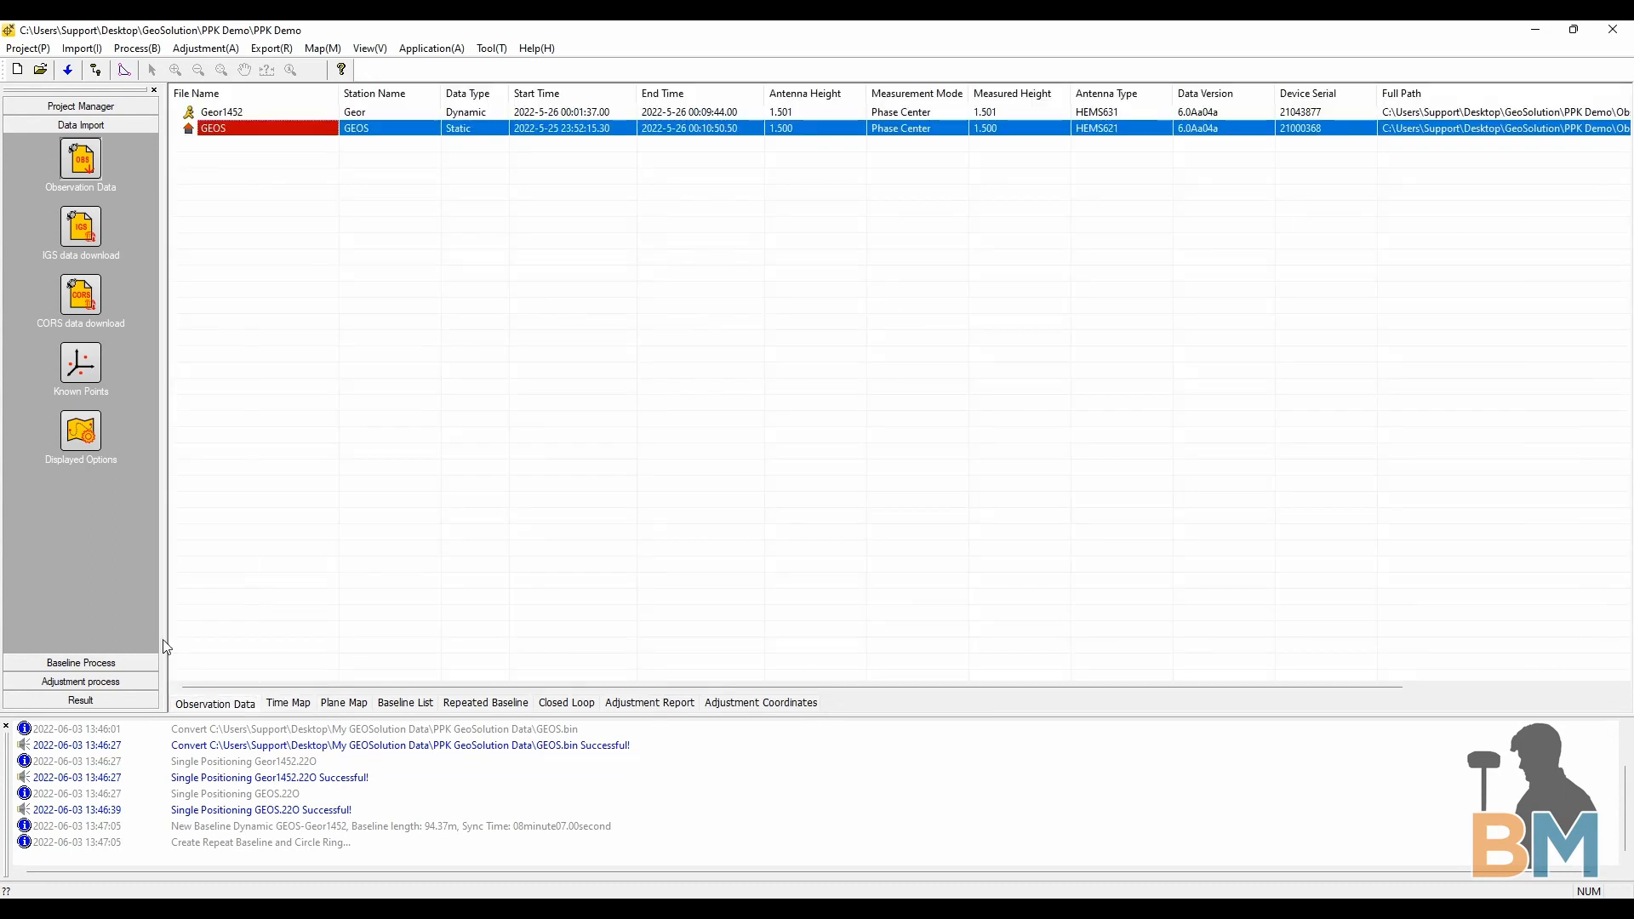
left_click(80, 663)
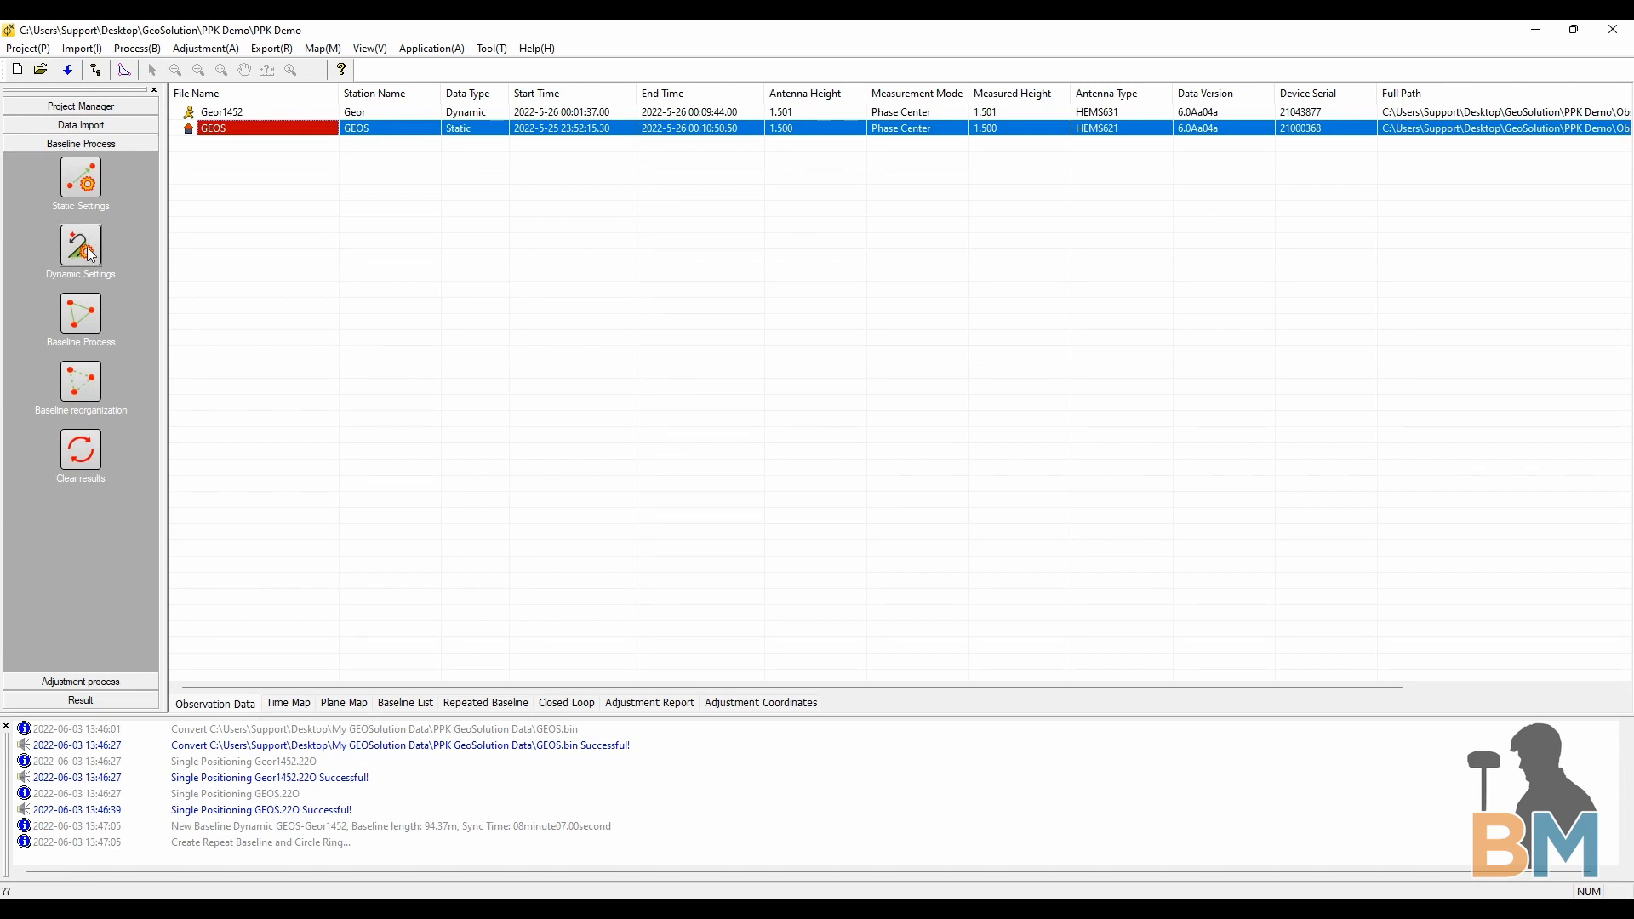
Set Dynamic Settings with a 10° elevation cutoff and process the GEOS–Geor1452 baseline
left_click(805, 310)
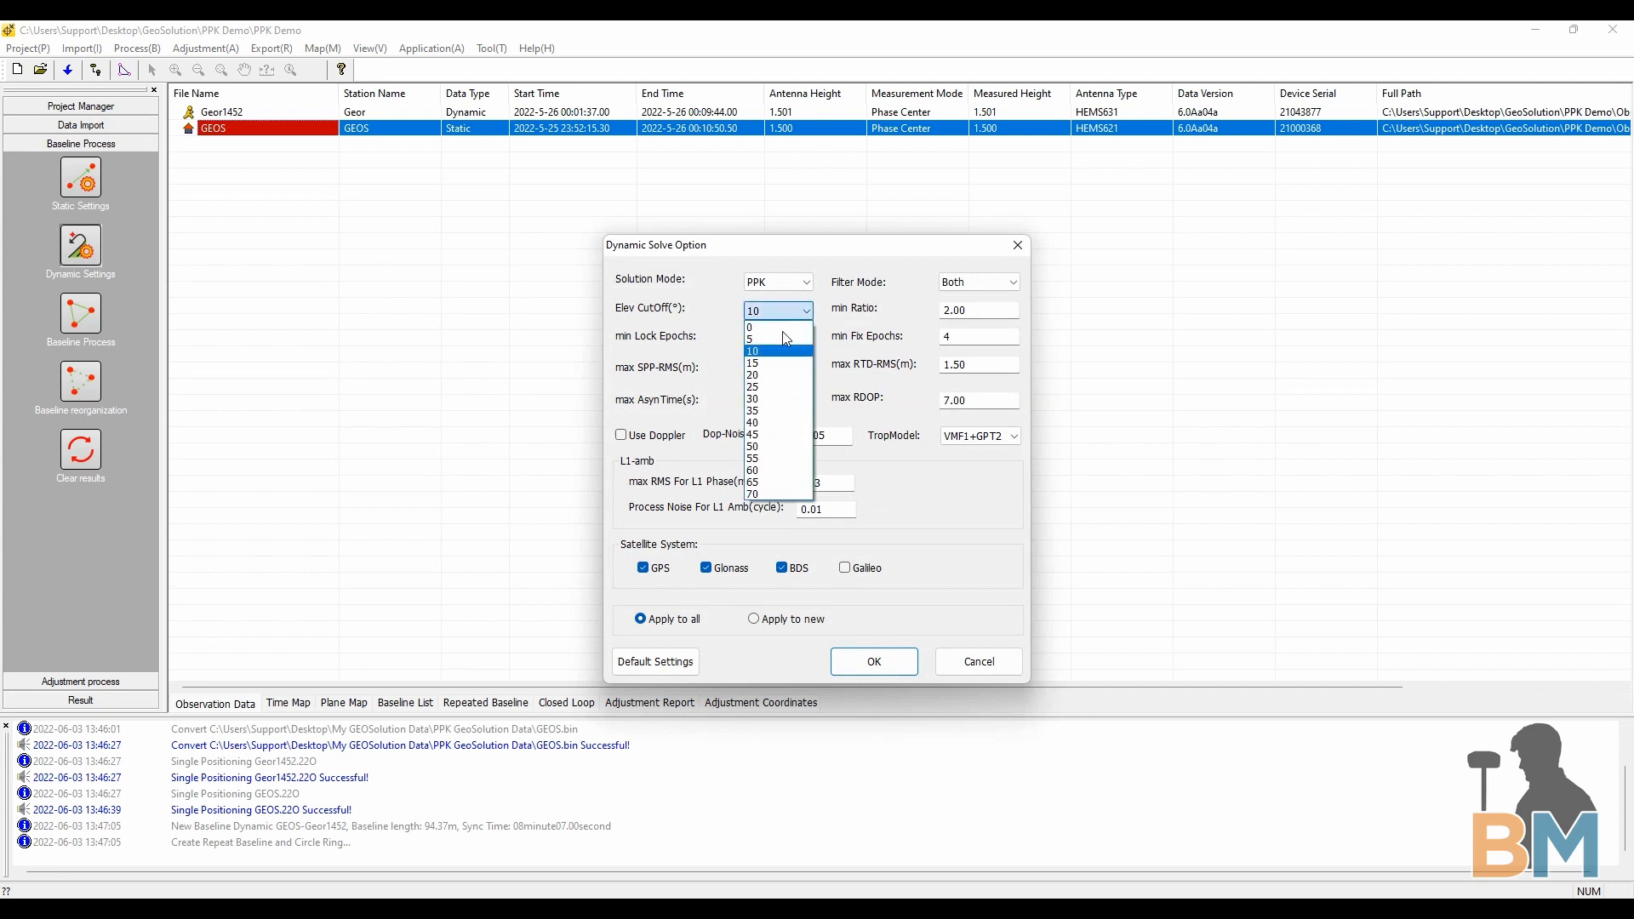
mouse_move(768, 361)
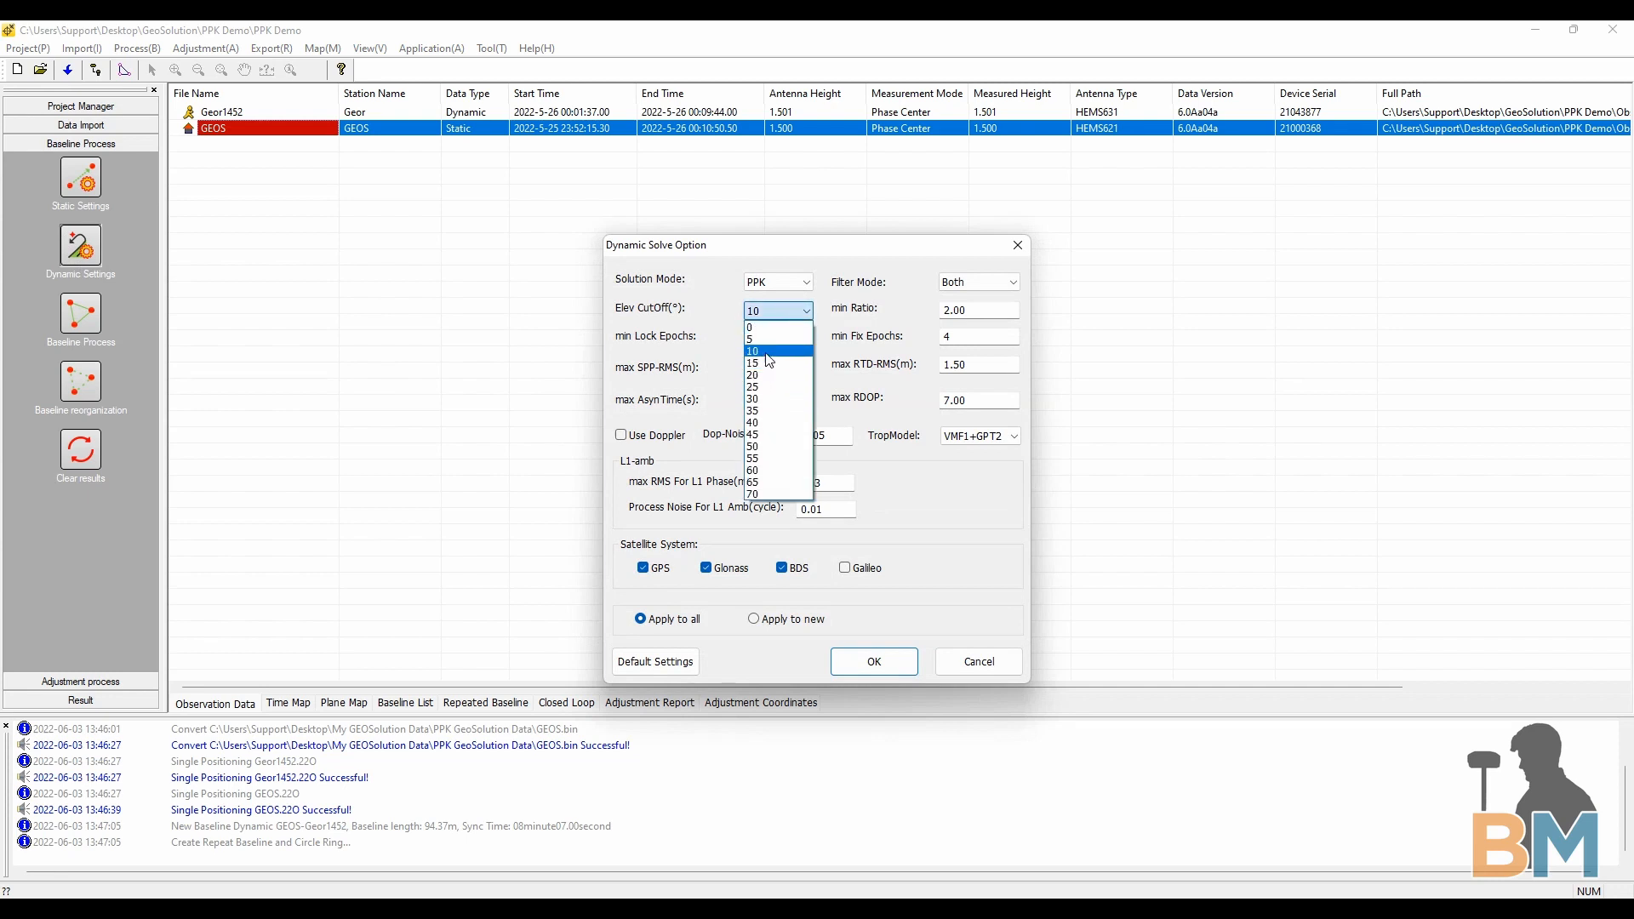
left_click(753, 351)
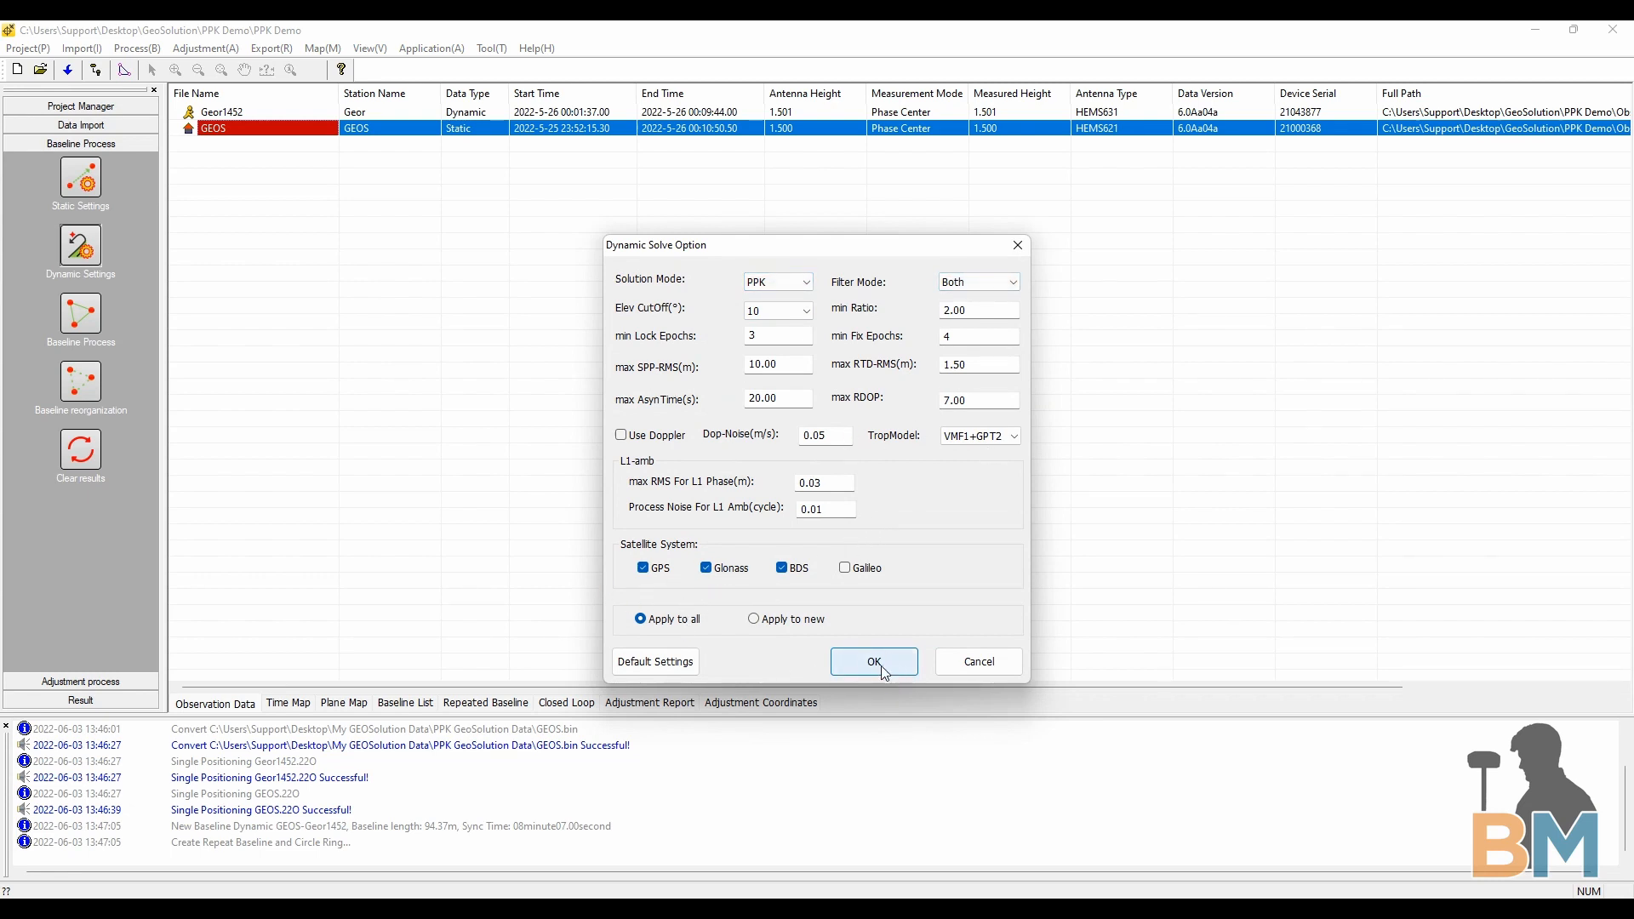
left_click(871, 660)
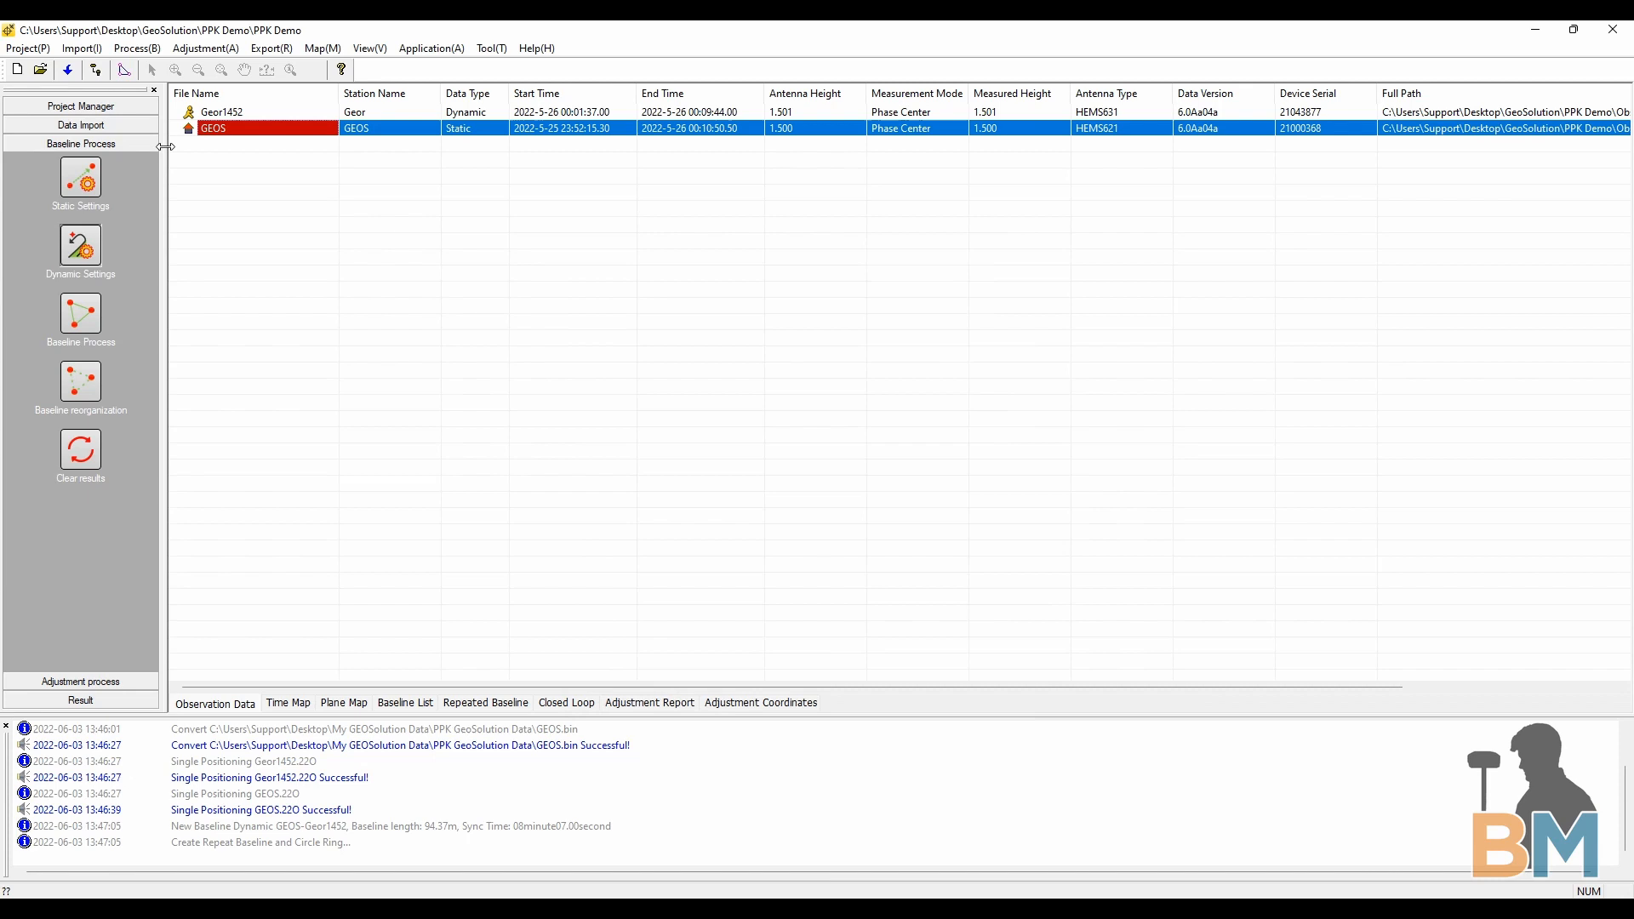
mouse_move(80, 314)
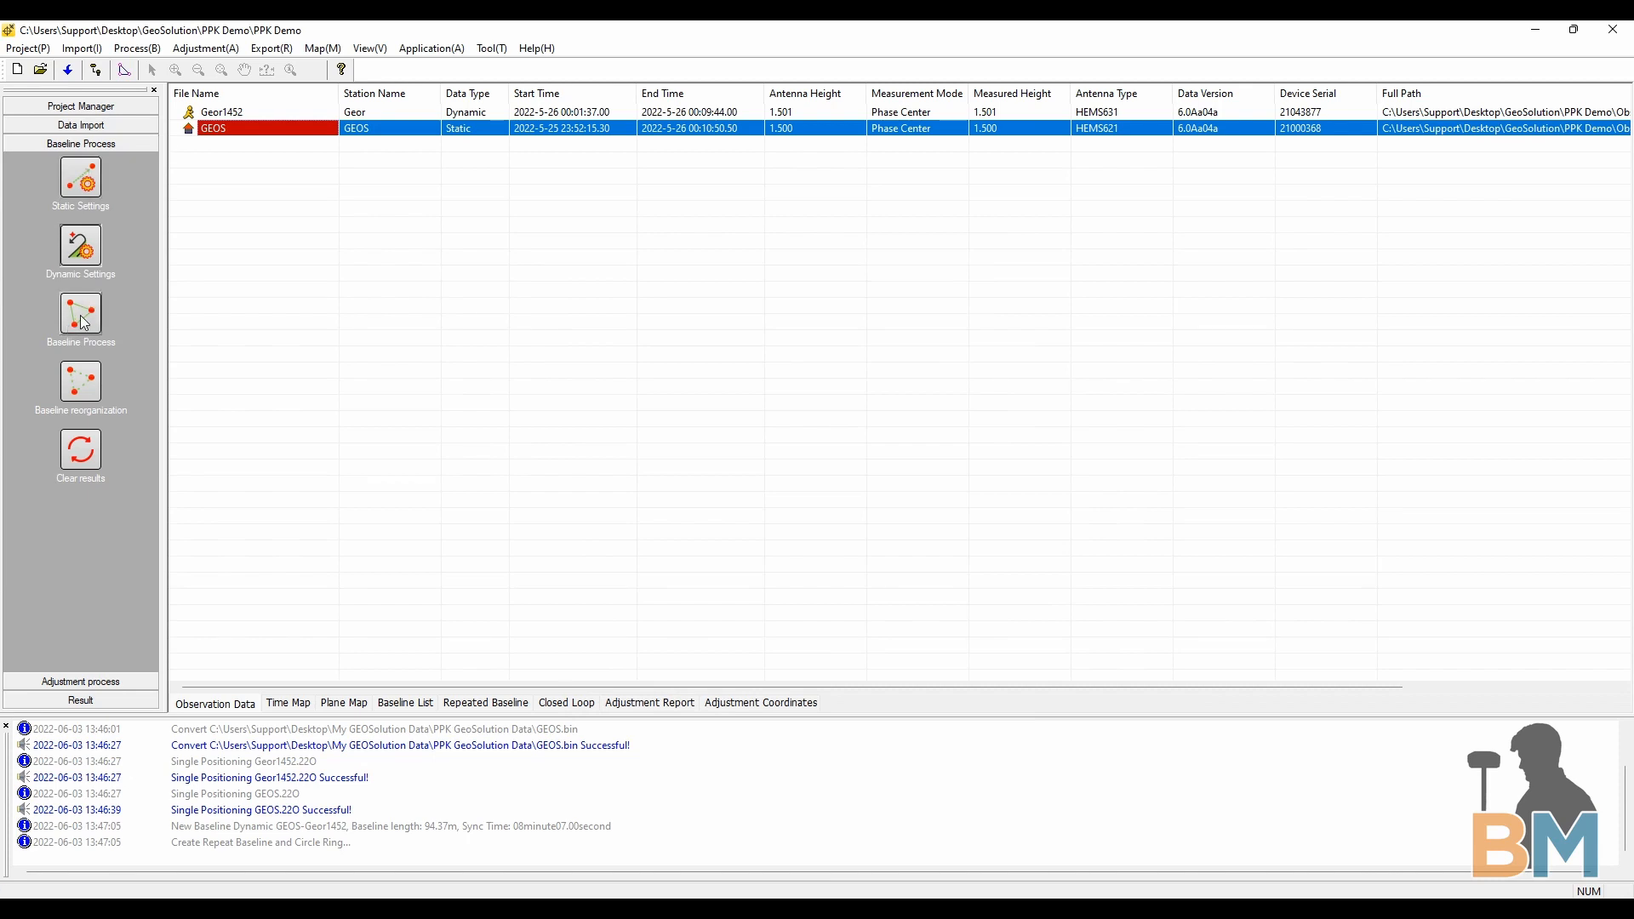
left_click(80, 318)
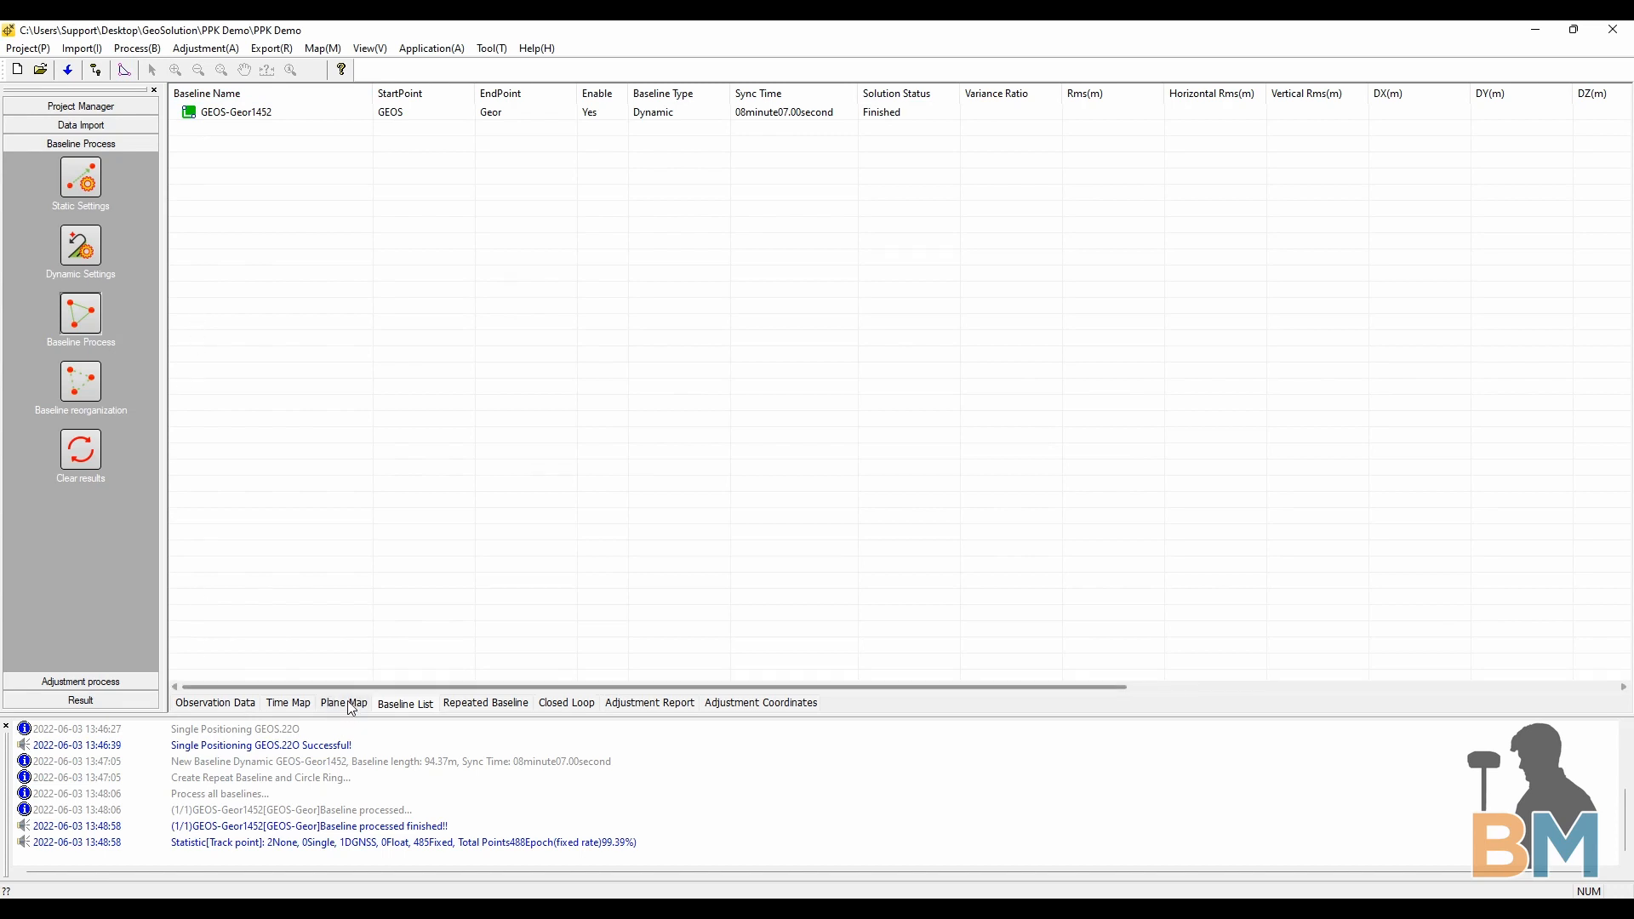
View the processed Geor1452 trajectory against GEOS on the plane map
left_click(342, 704)
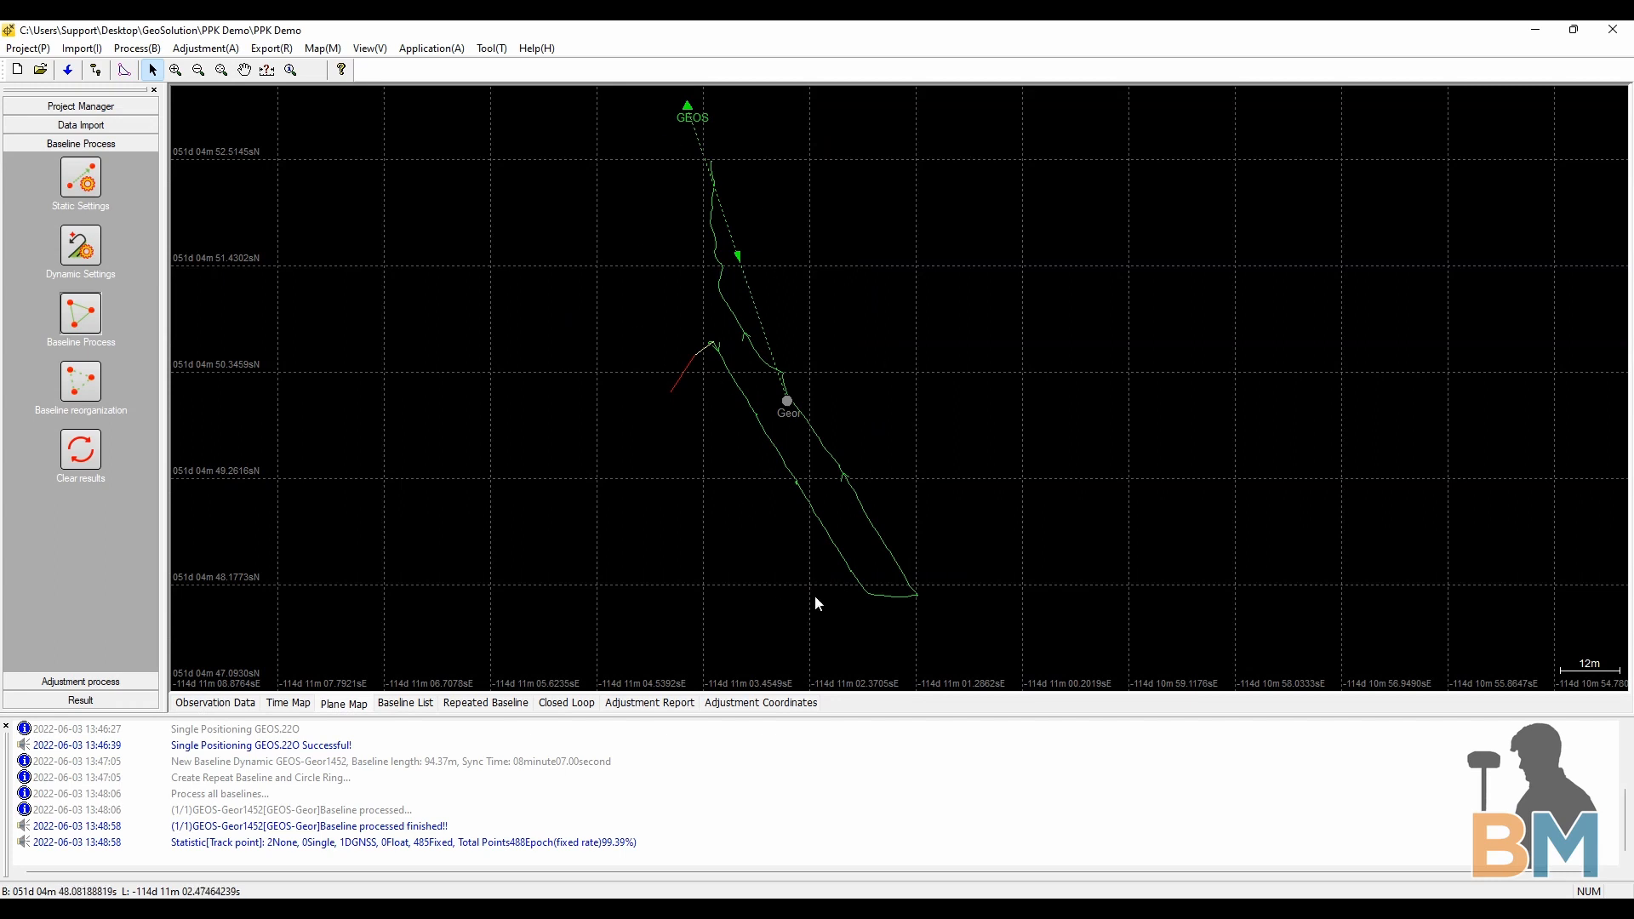
mouse_move(716, 241)
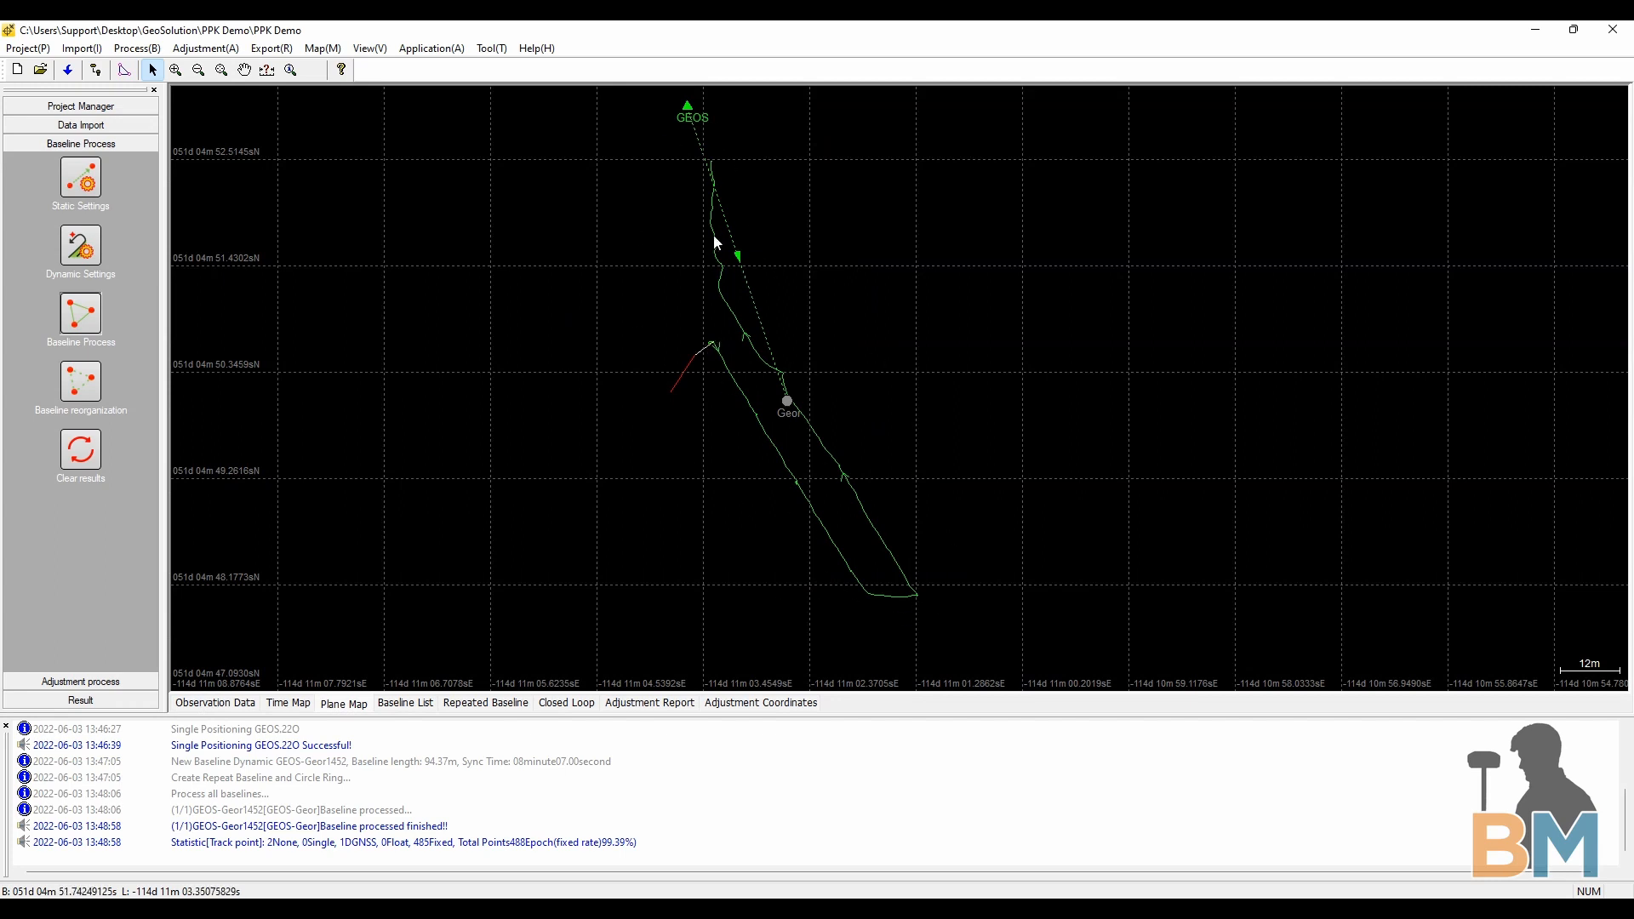
mouse_move(165, 601)
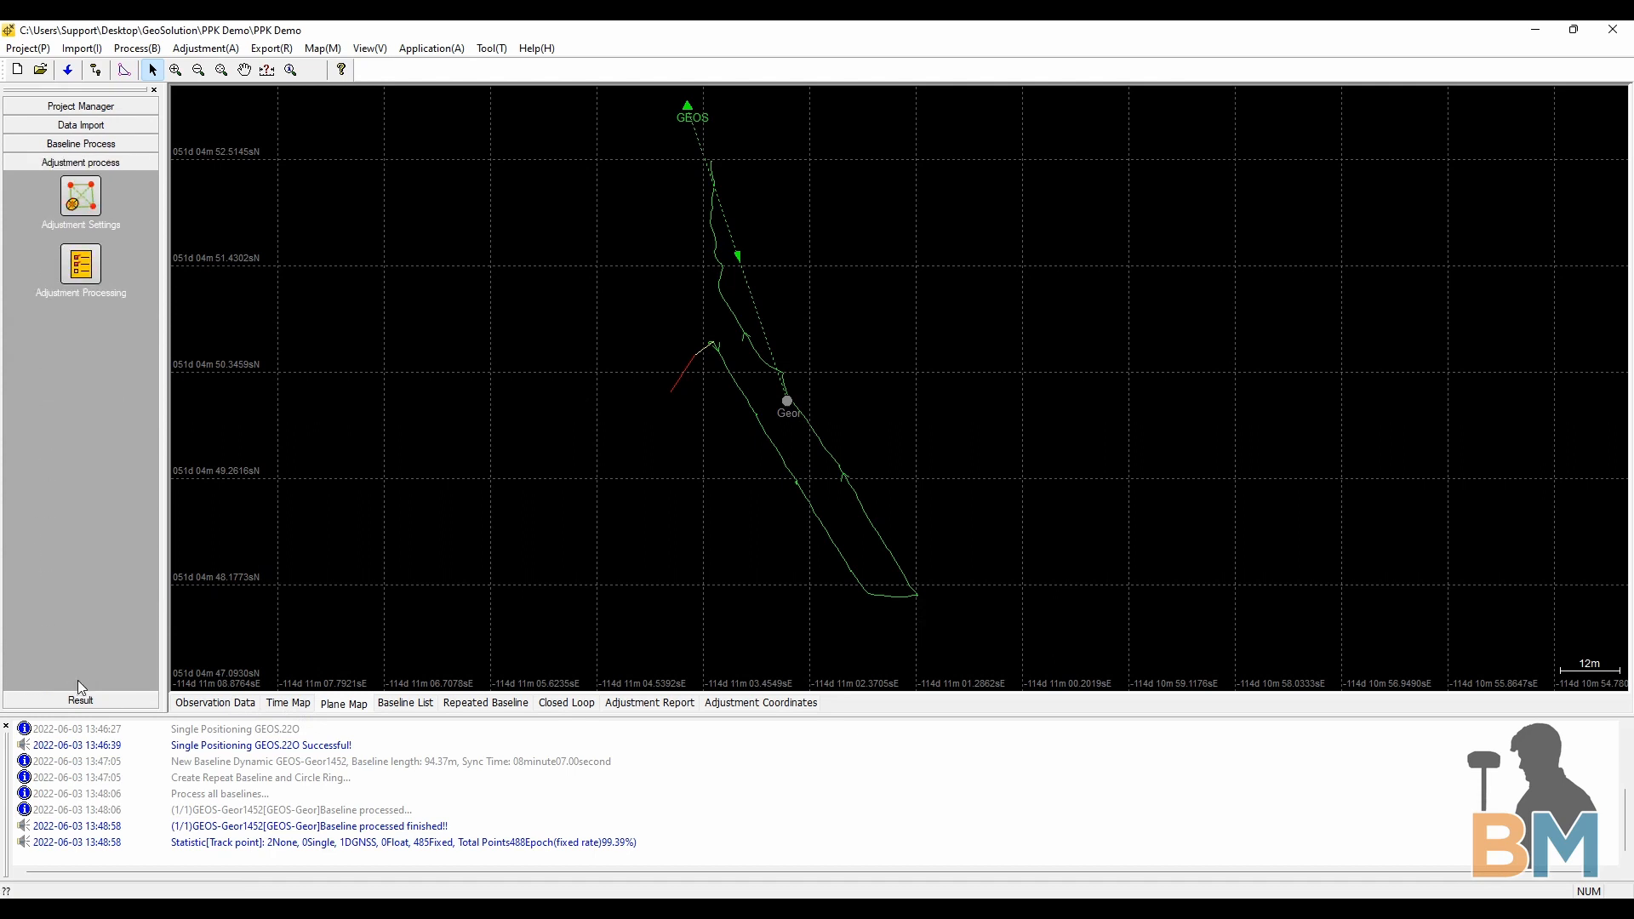
Accept the default adjustment settings and run the network adjustment, which logs a failed calculation
left_click(80, 198)
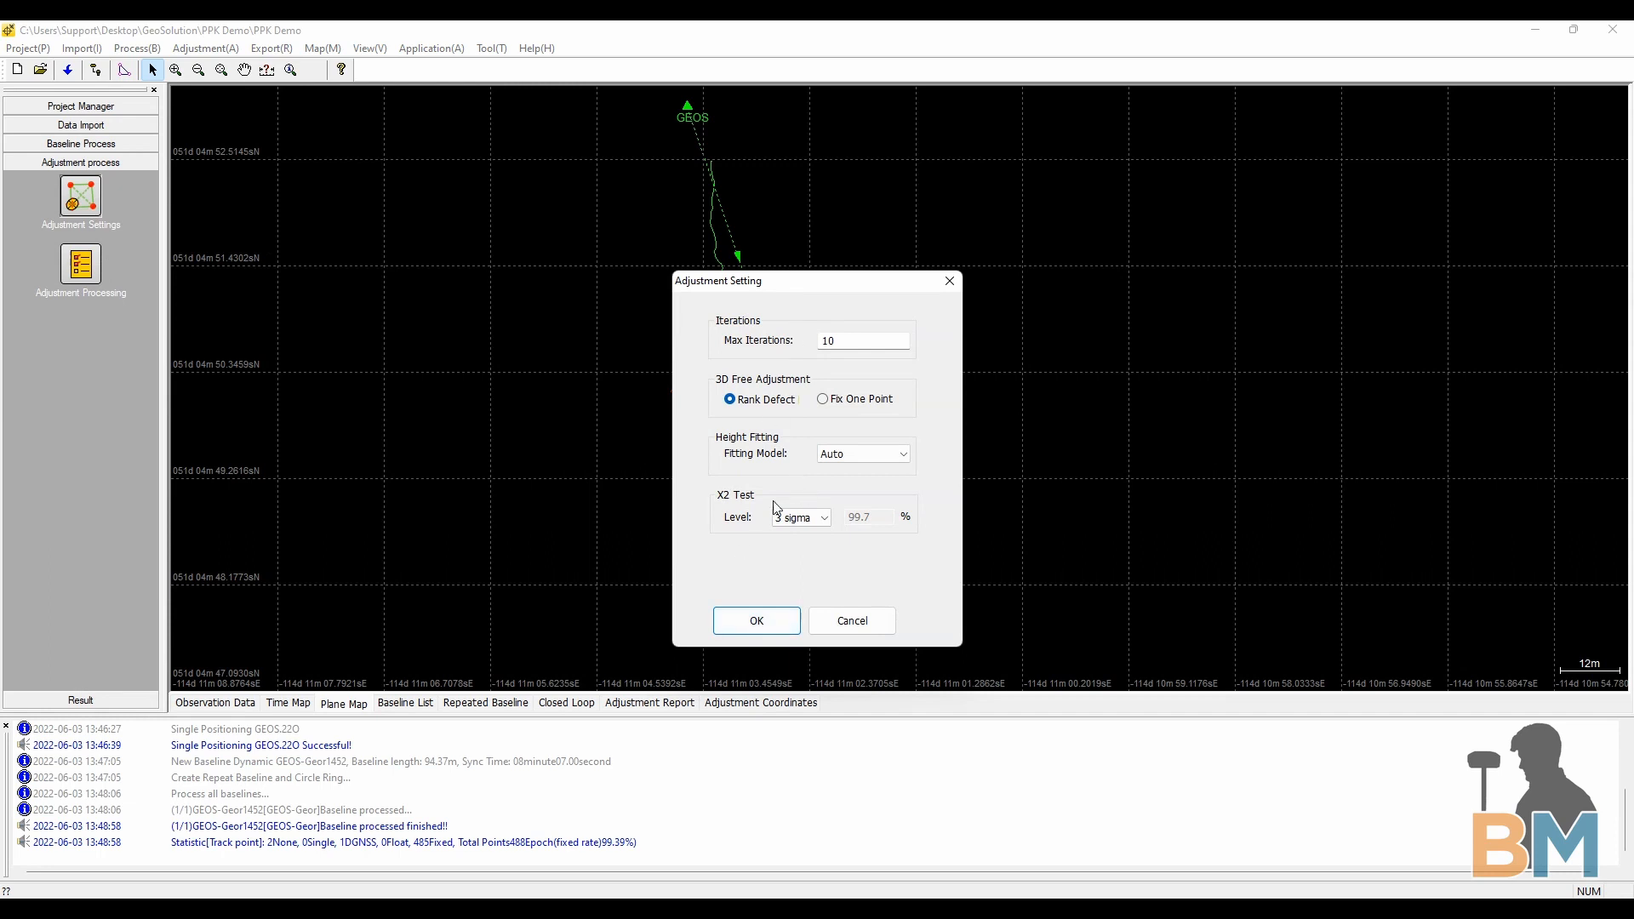
left_click(756, 620)
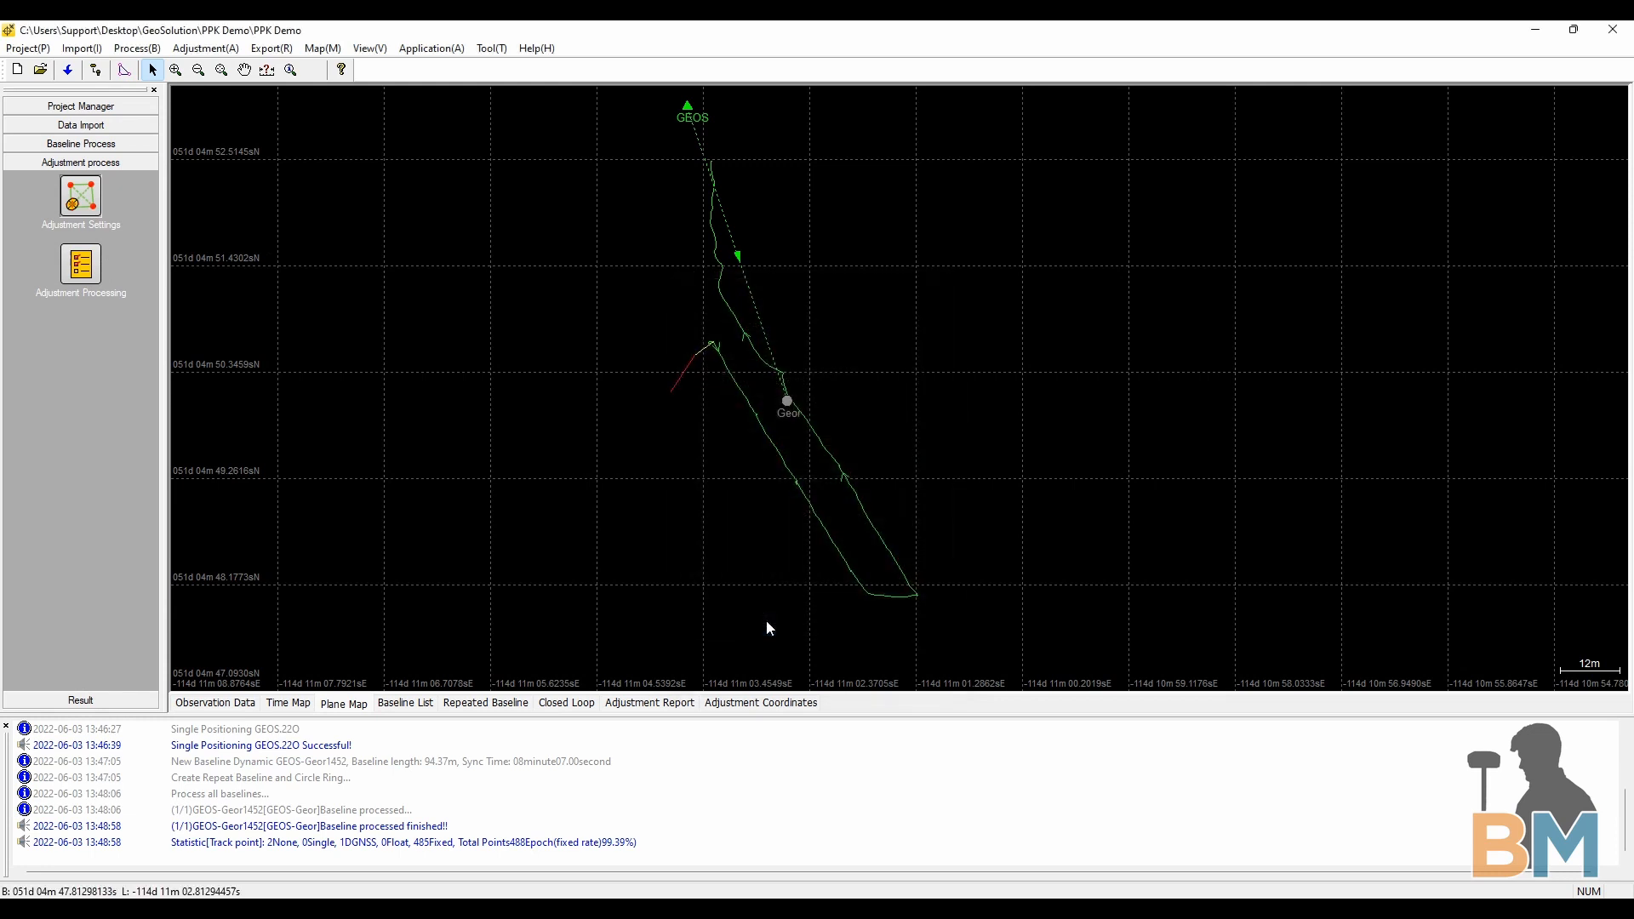
left_click(80, 264)
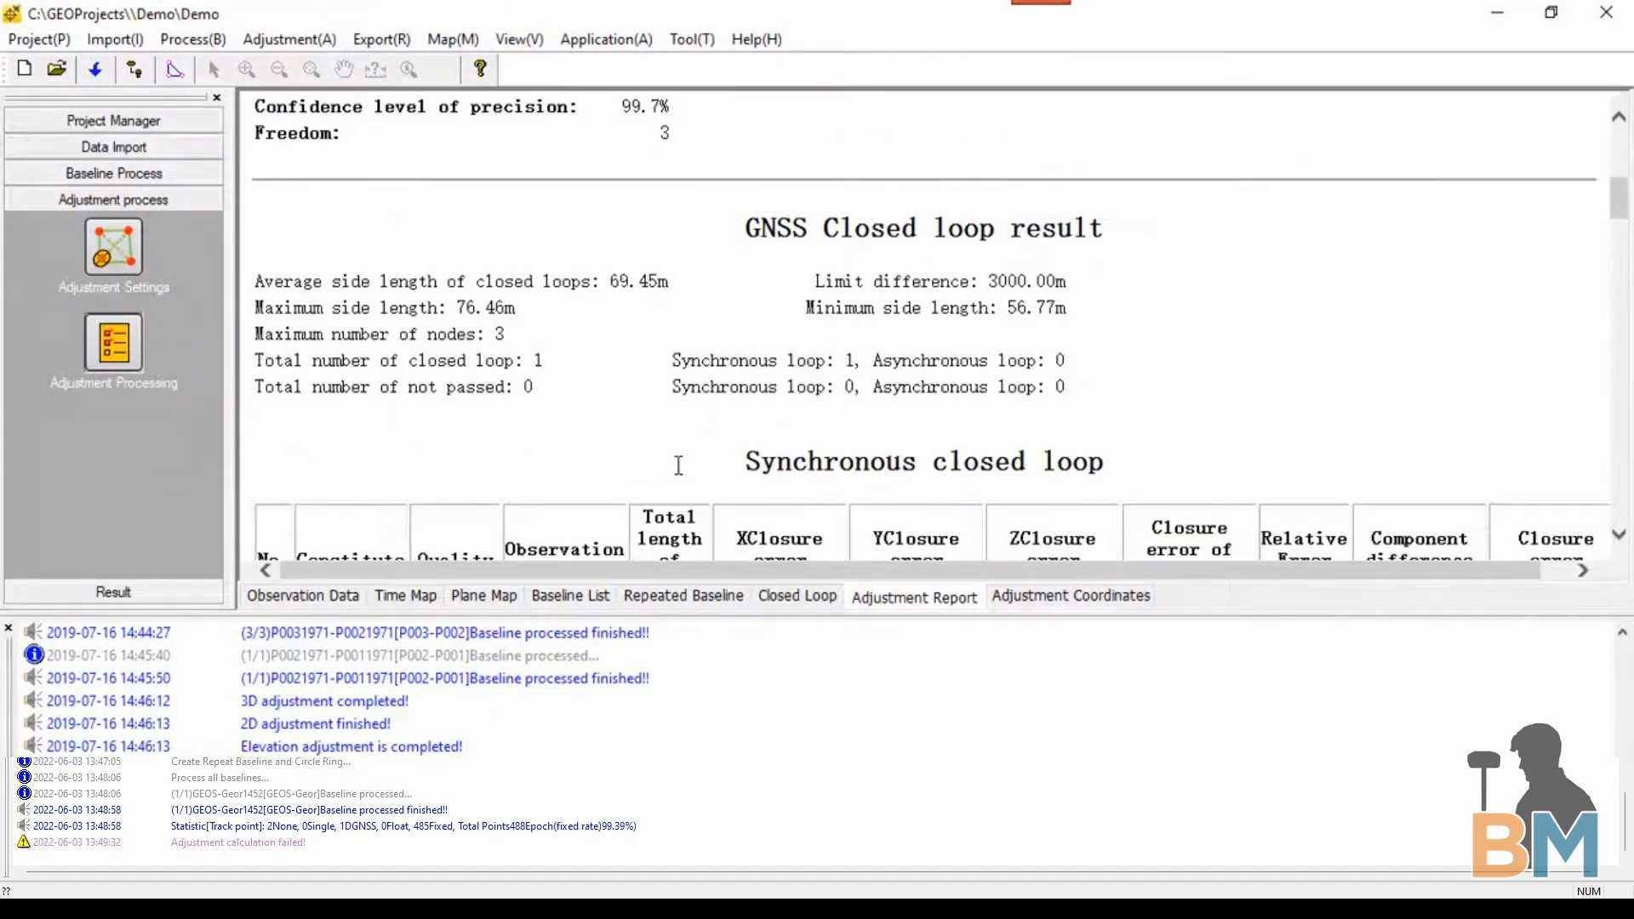
Bring up the Result tools for dynamic data and coordinate files in the left pane
scroll("down", 3)
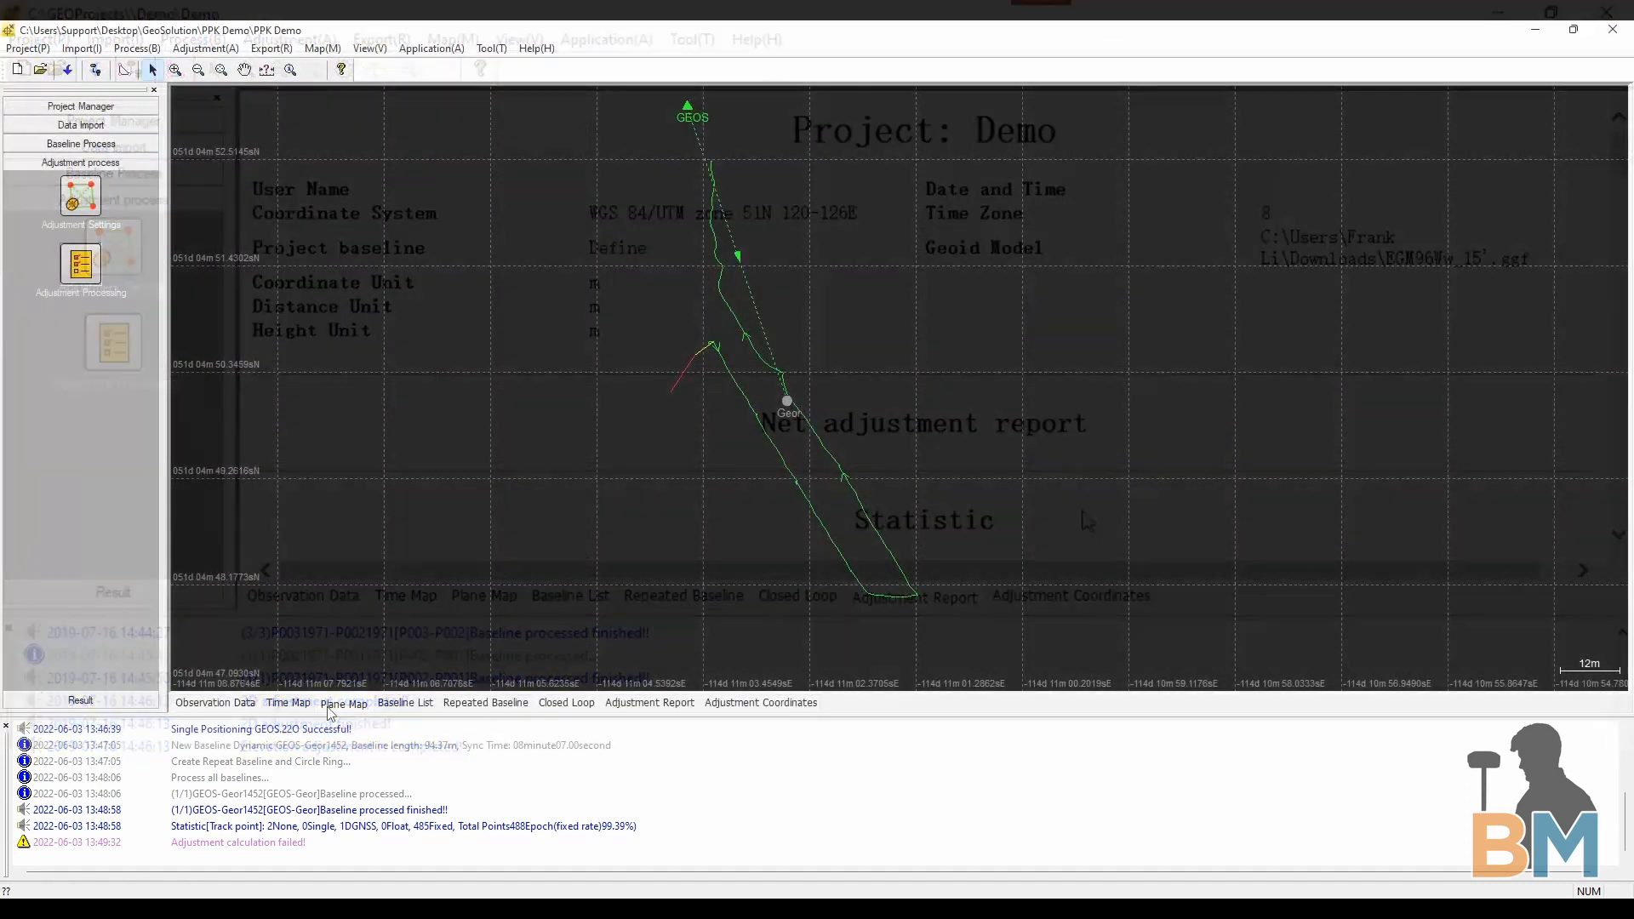
left_click(342, 703)
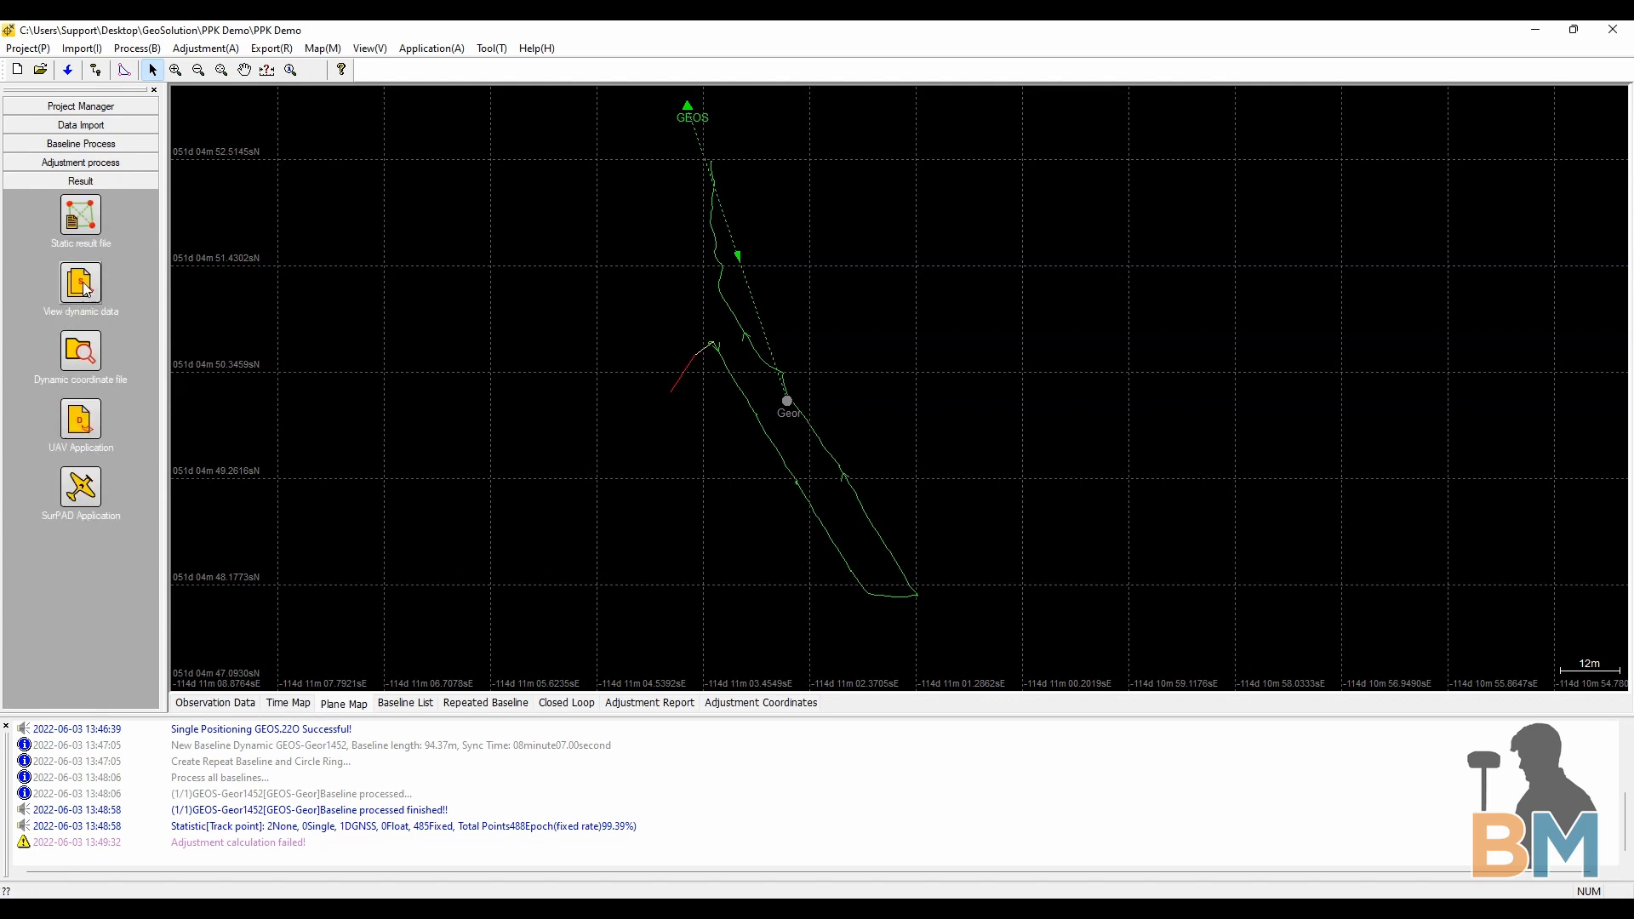
View the dynamic results for the GEOS-Geor1452 baseline with Track Point included
left_click(80, 283)
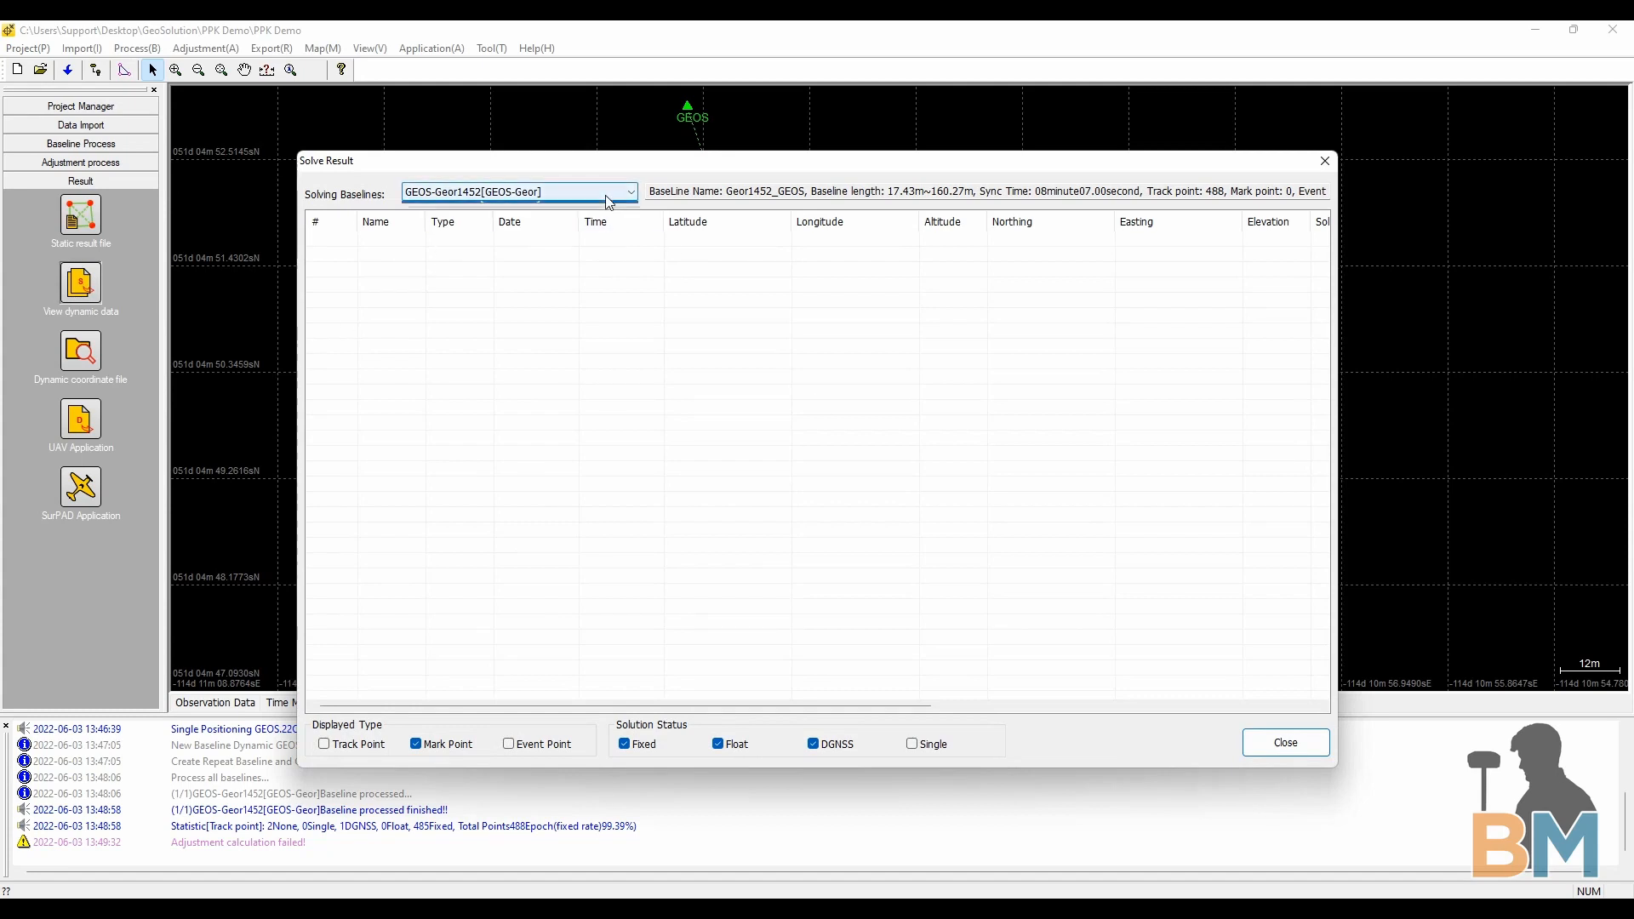
left_click(630, 192)
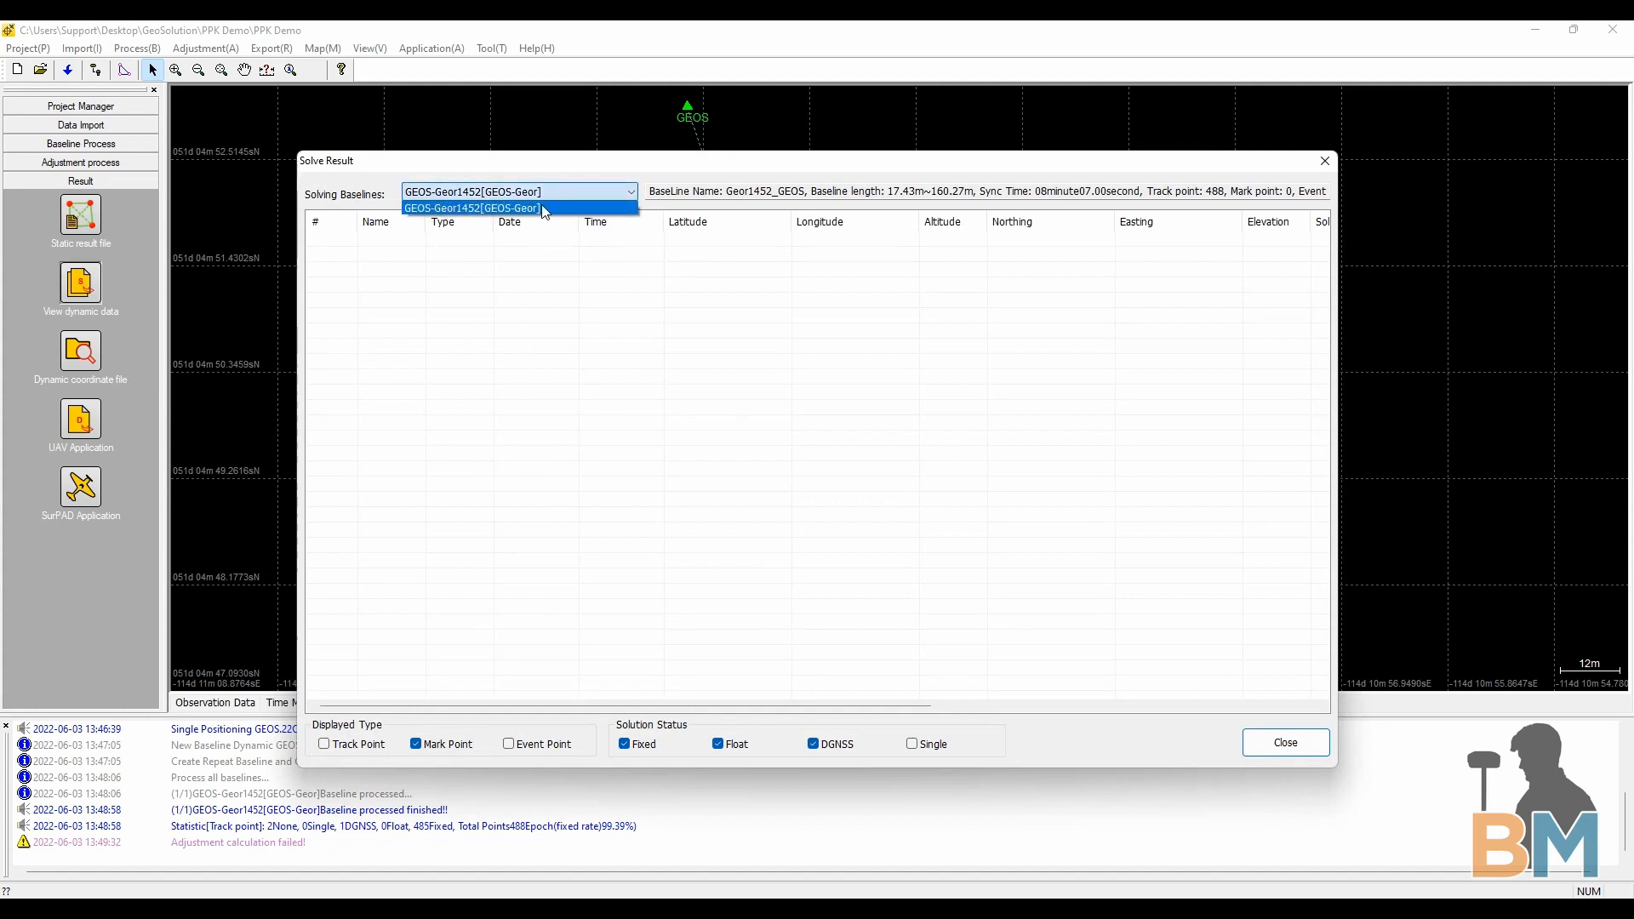
left_click(470, 207)
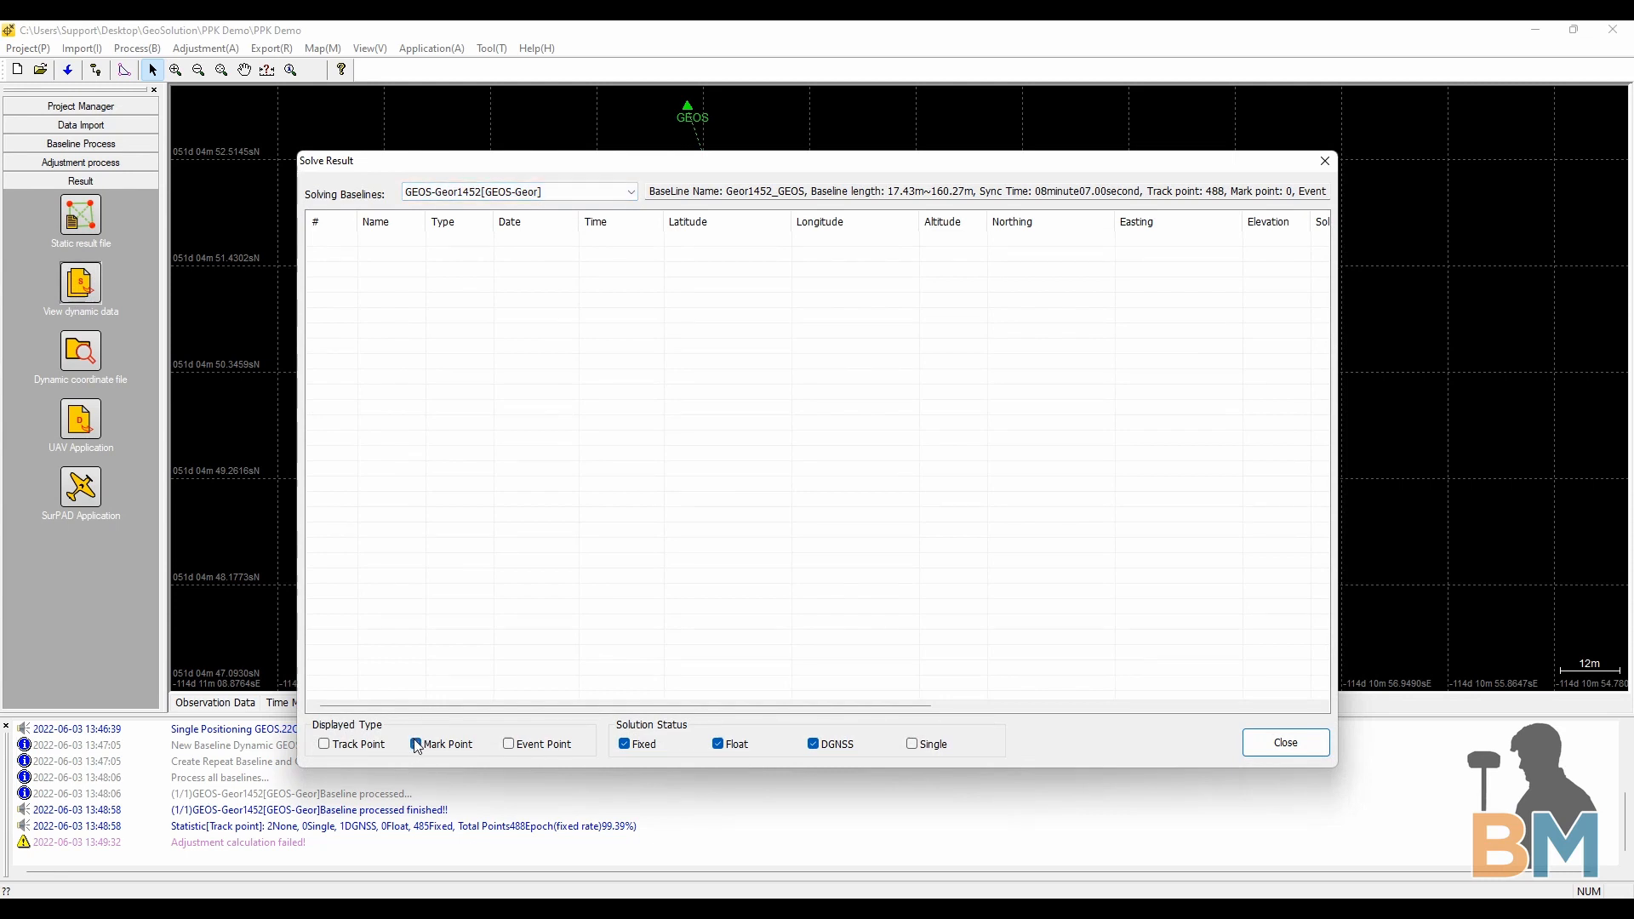
left_click(323, 744)
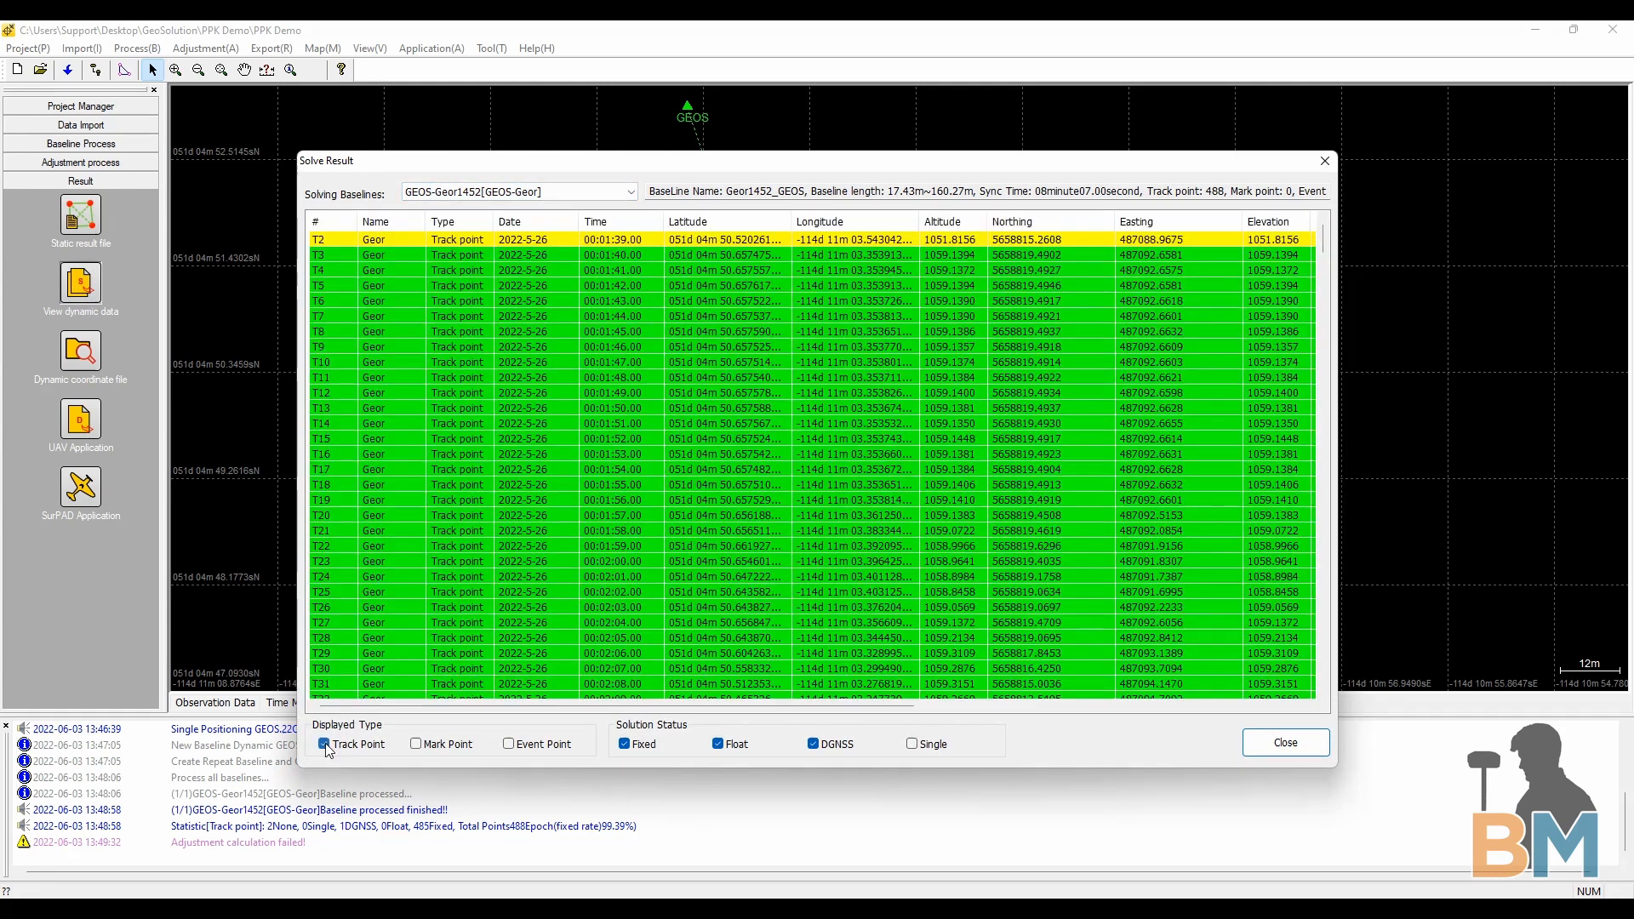
Review the track point table's coordinates and status, then bring up Data Export for Geor1452_GEOS
scroll("down", 3)
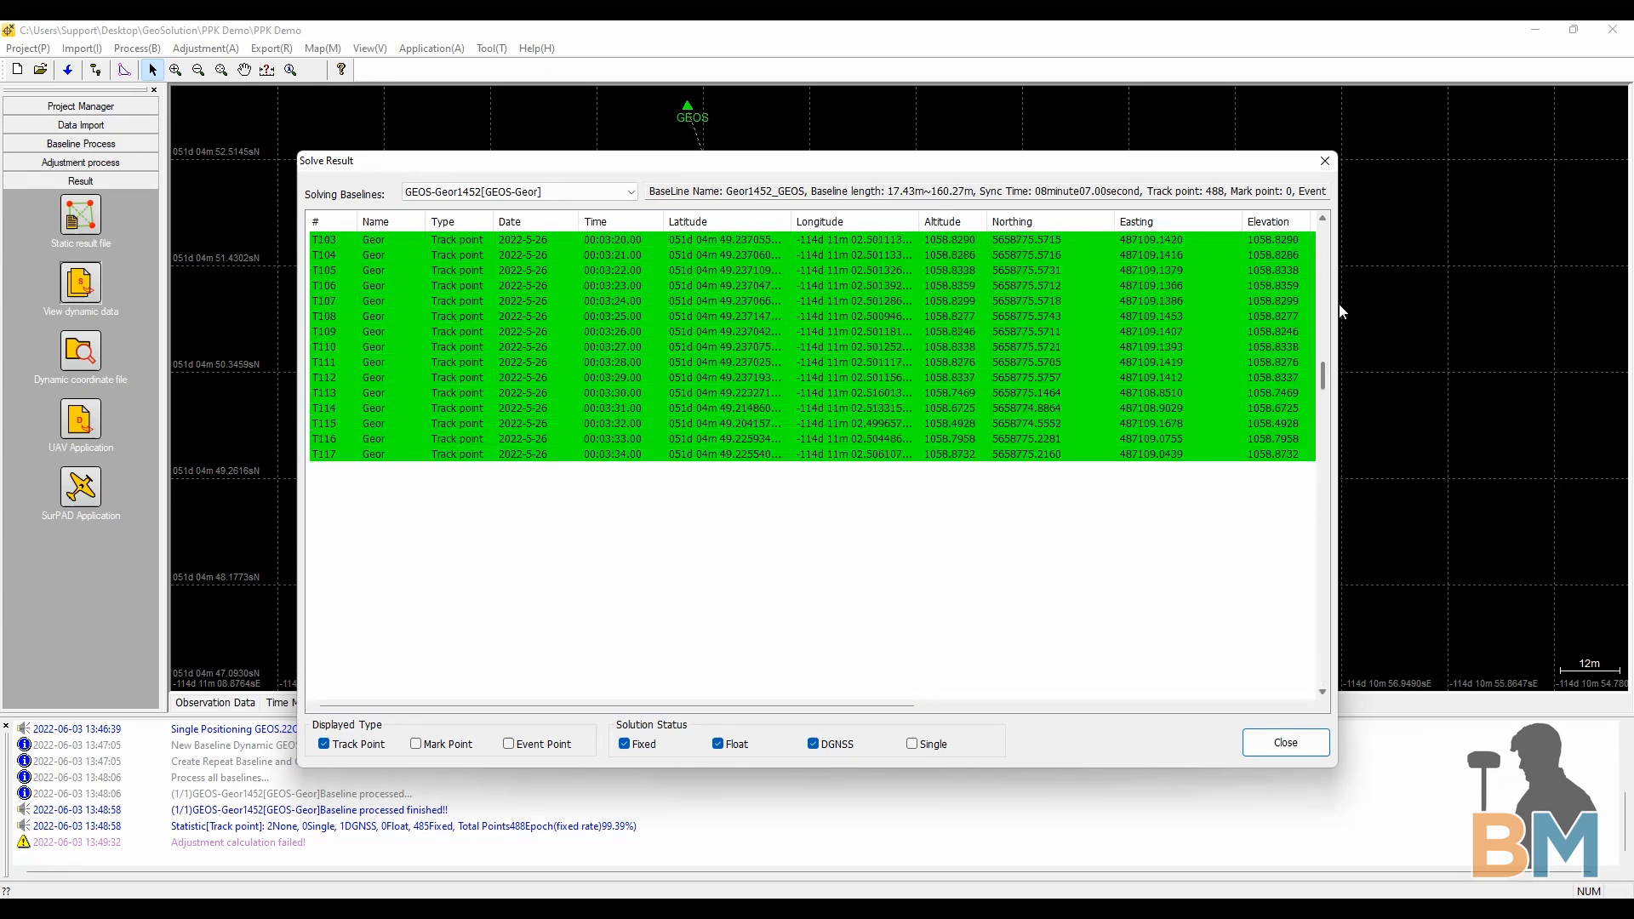
scroll("right", 3)
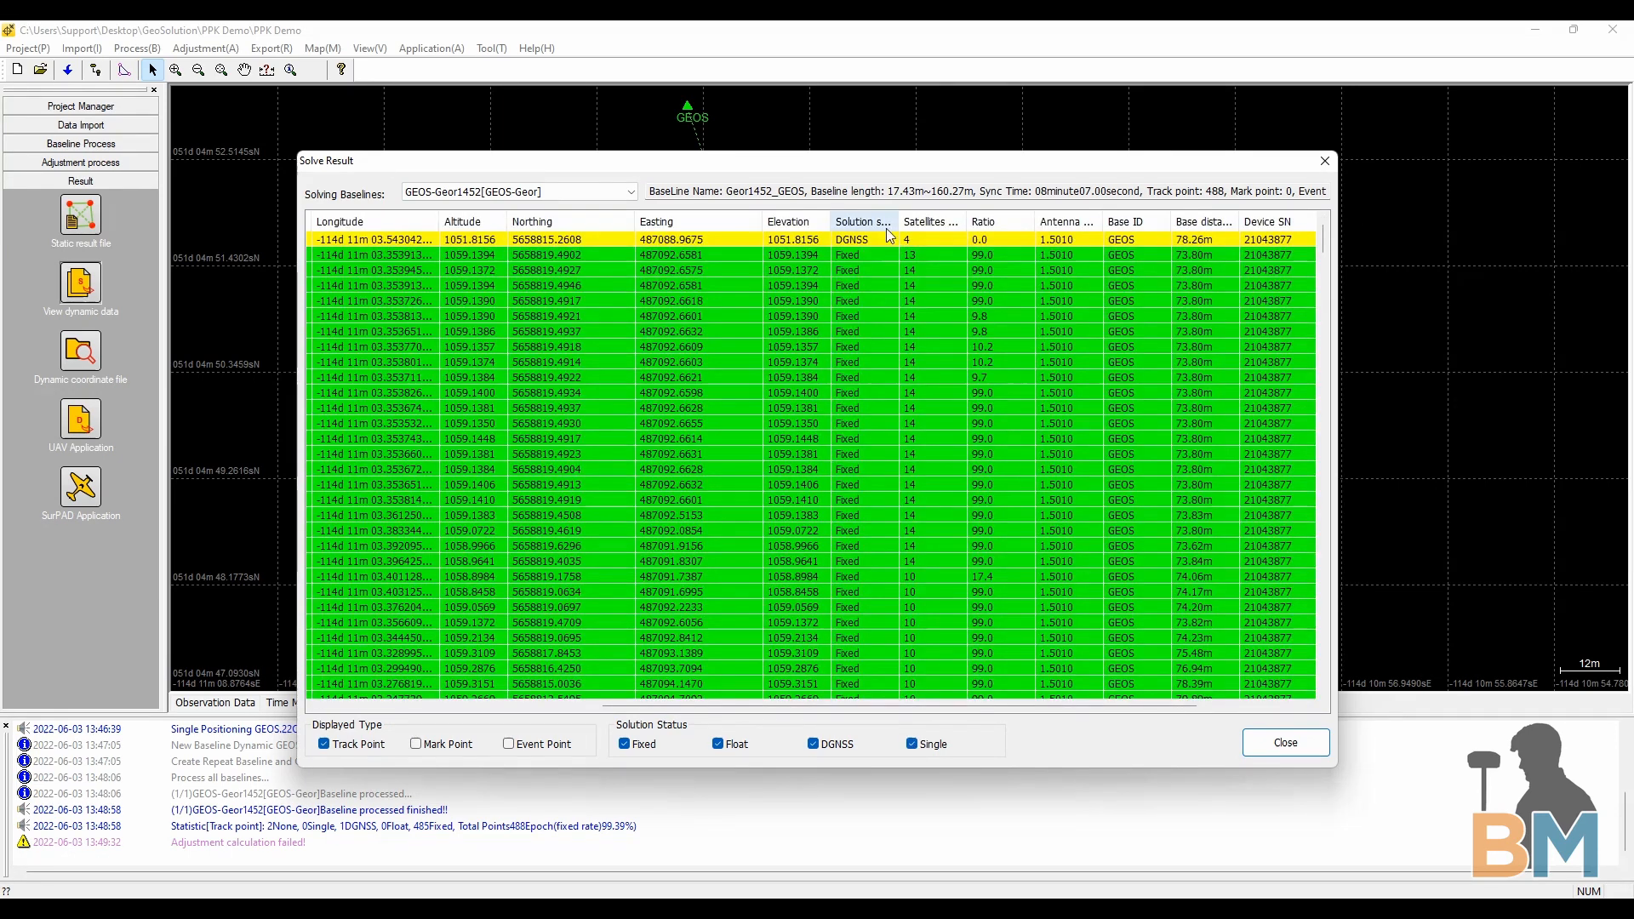
left_click(1284, 742)
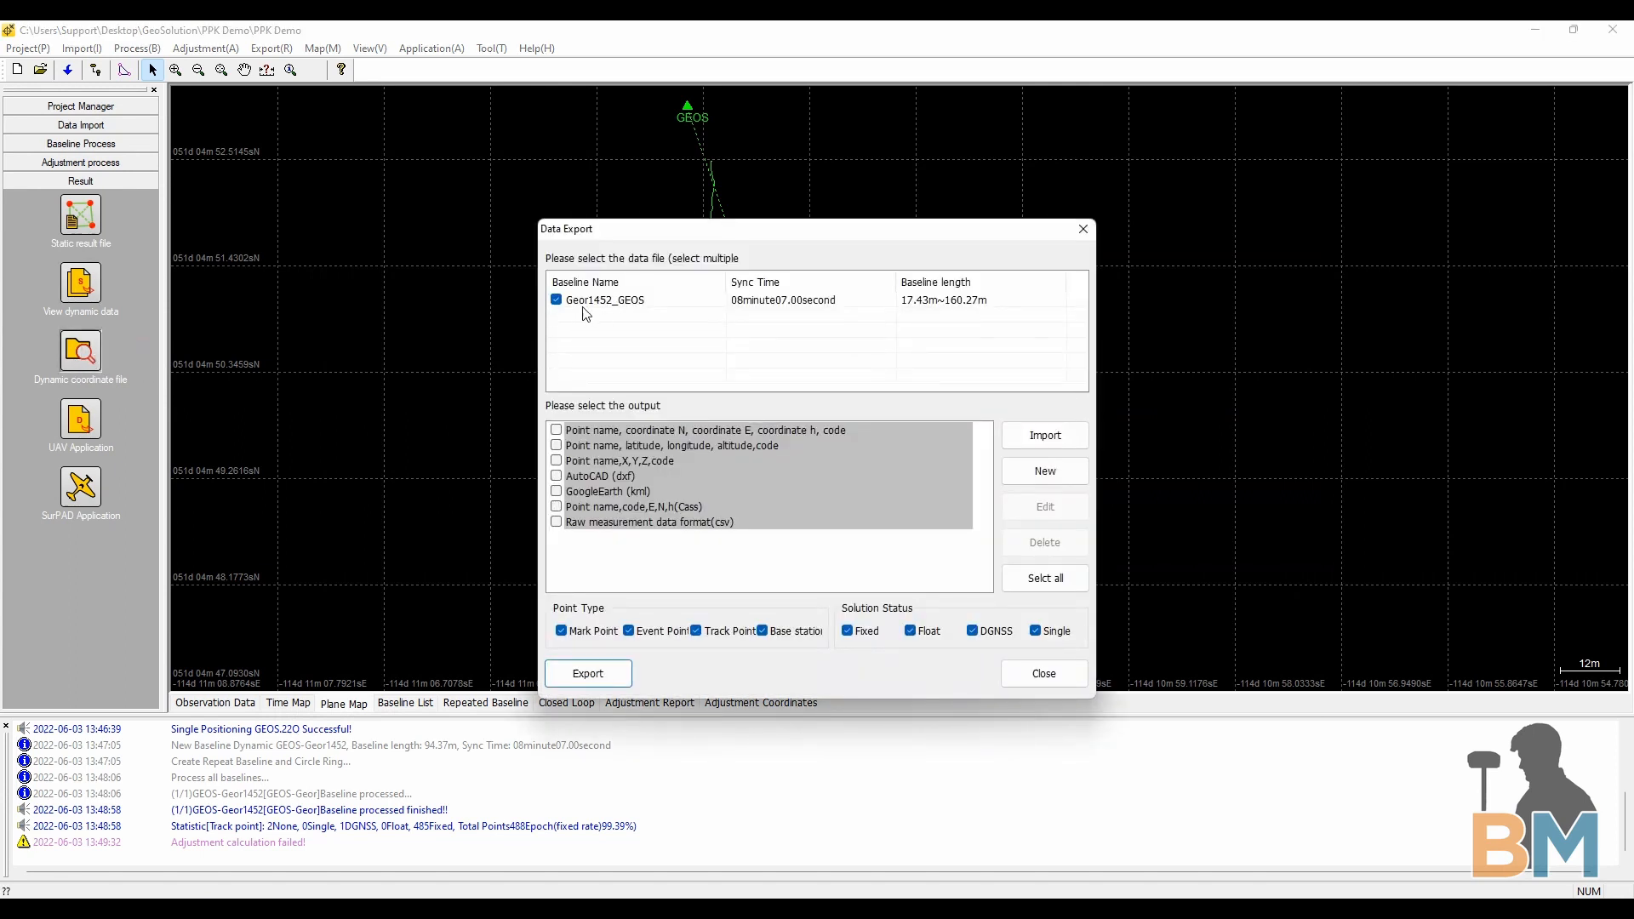
mouse_move(568, 334)
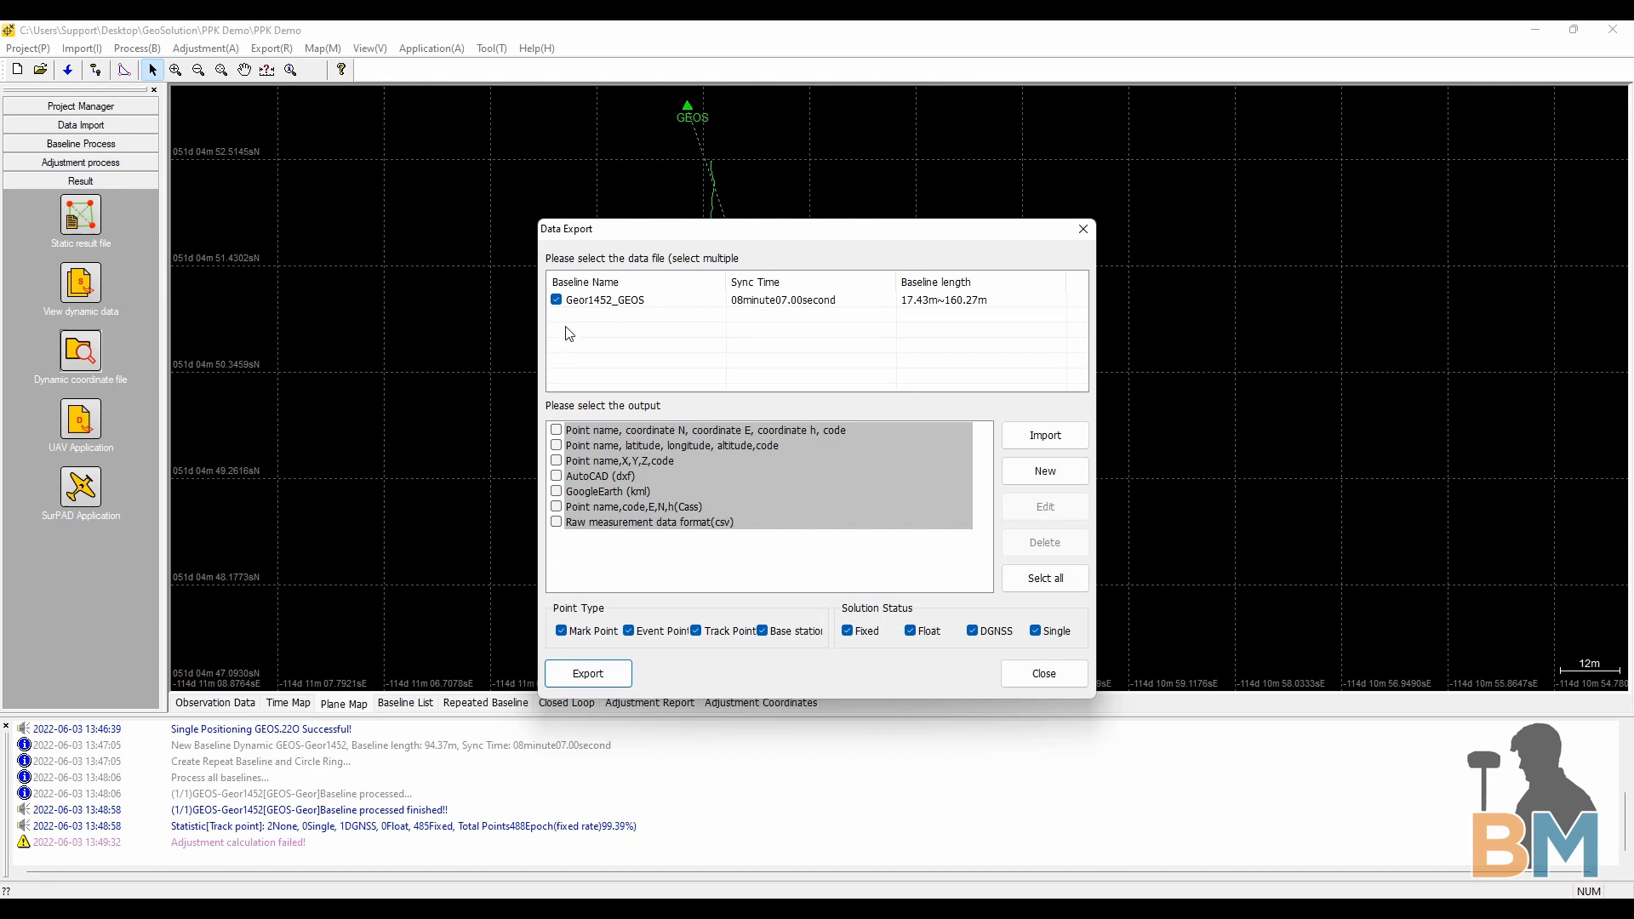
Export Geor1452 coordinates, KML, CSV and DXF without single solutions to the Exported Data folder
left_click(555, 429)
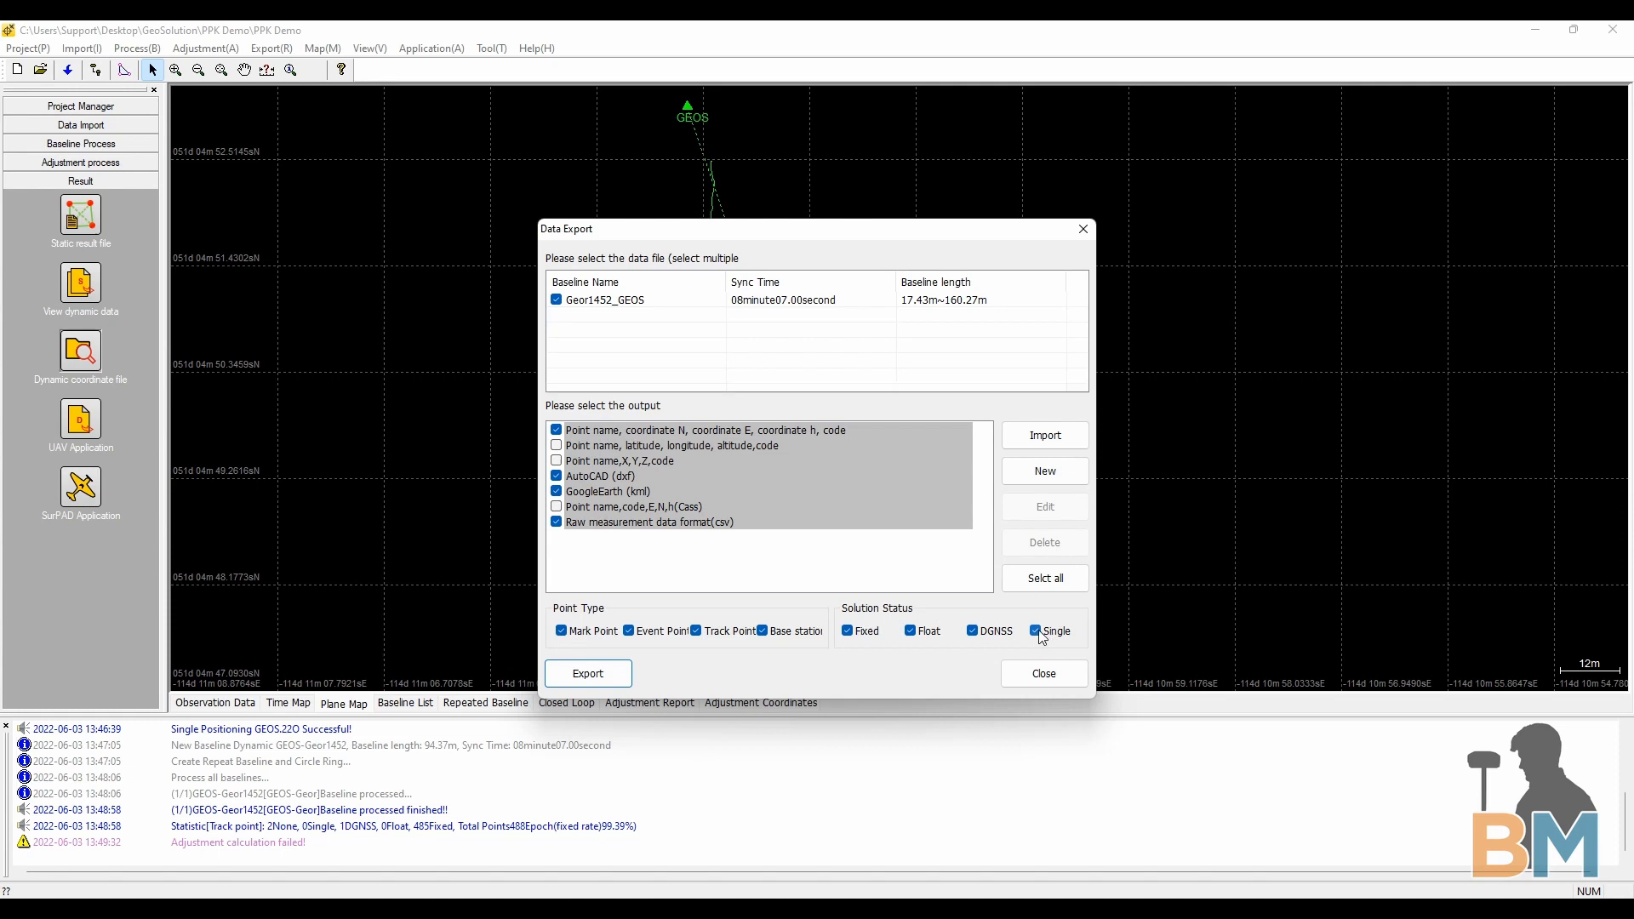
left_click(1037, 630)
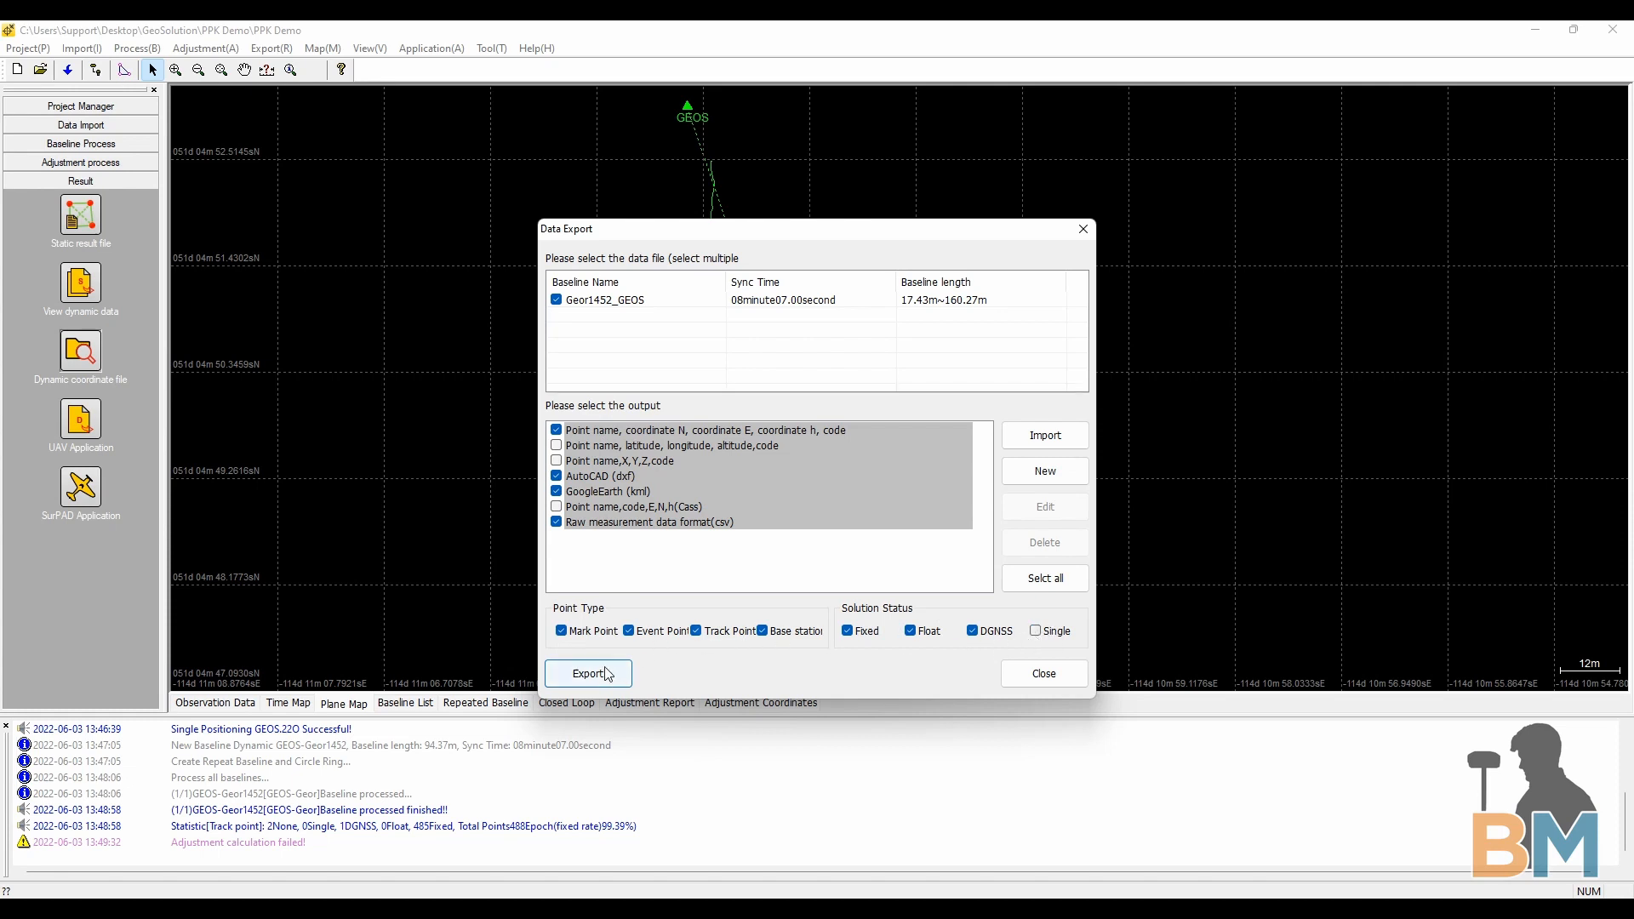
left_click(587, 674)
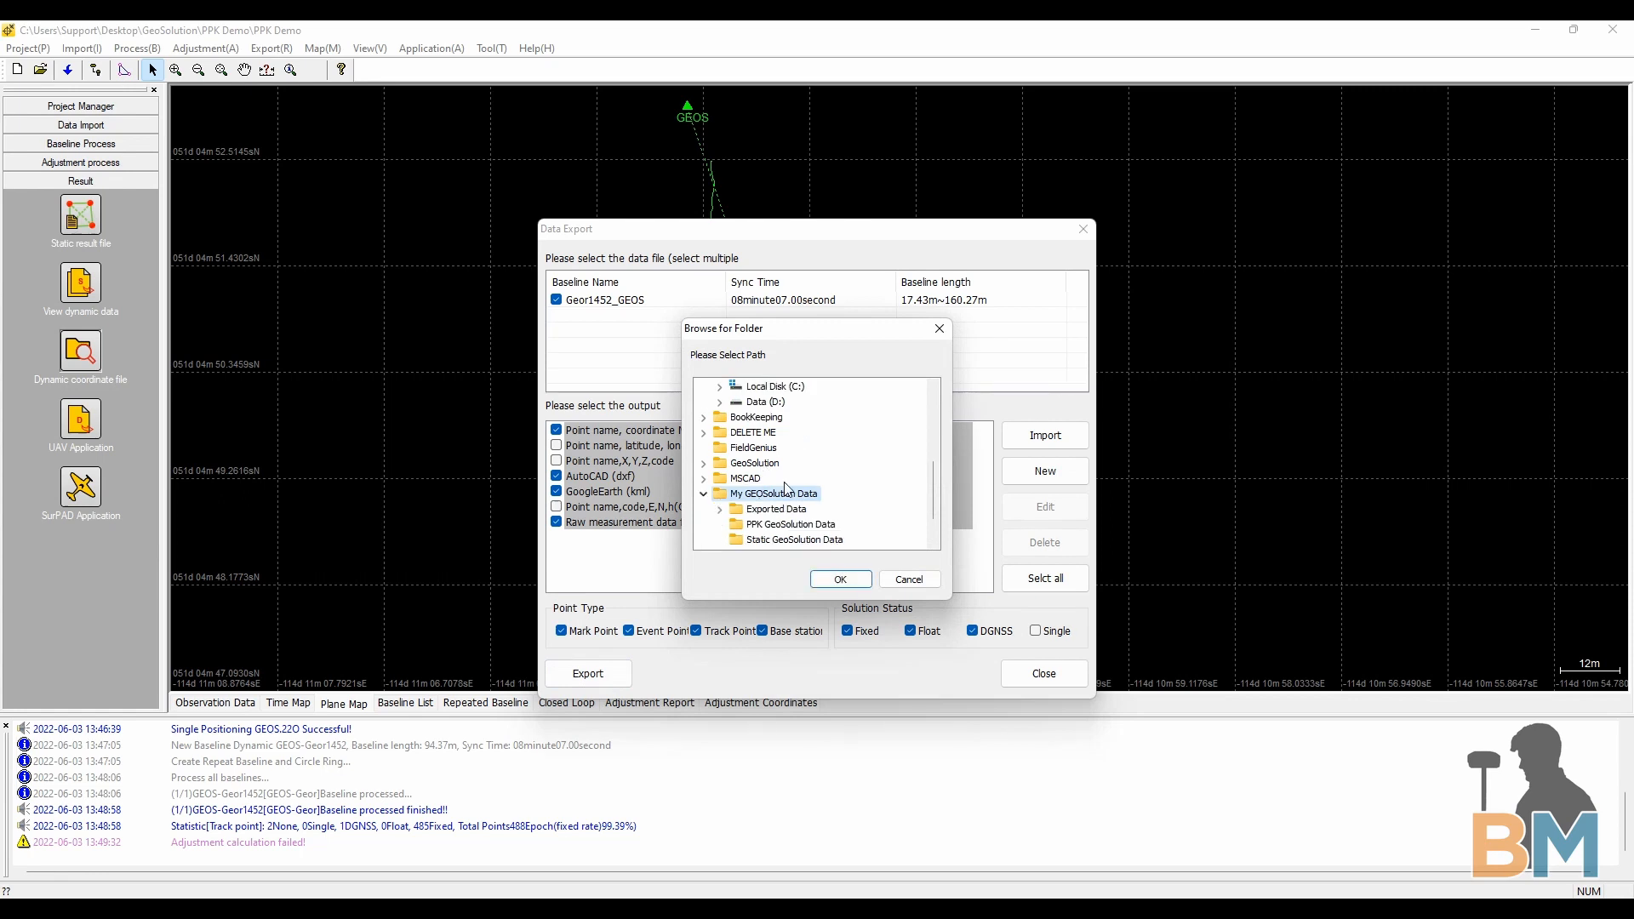
left_click(839, 579)
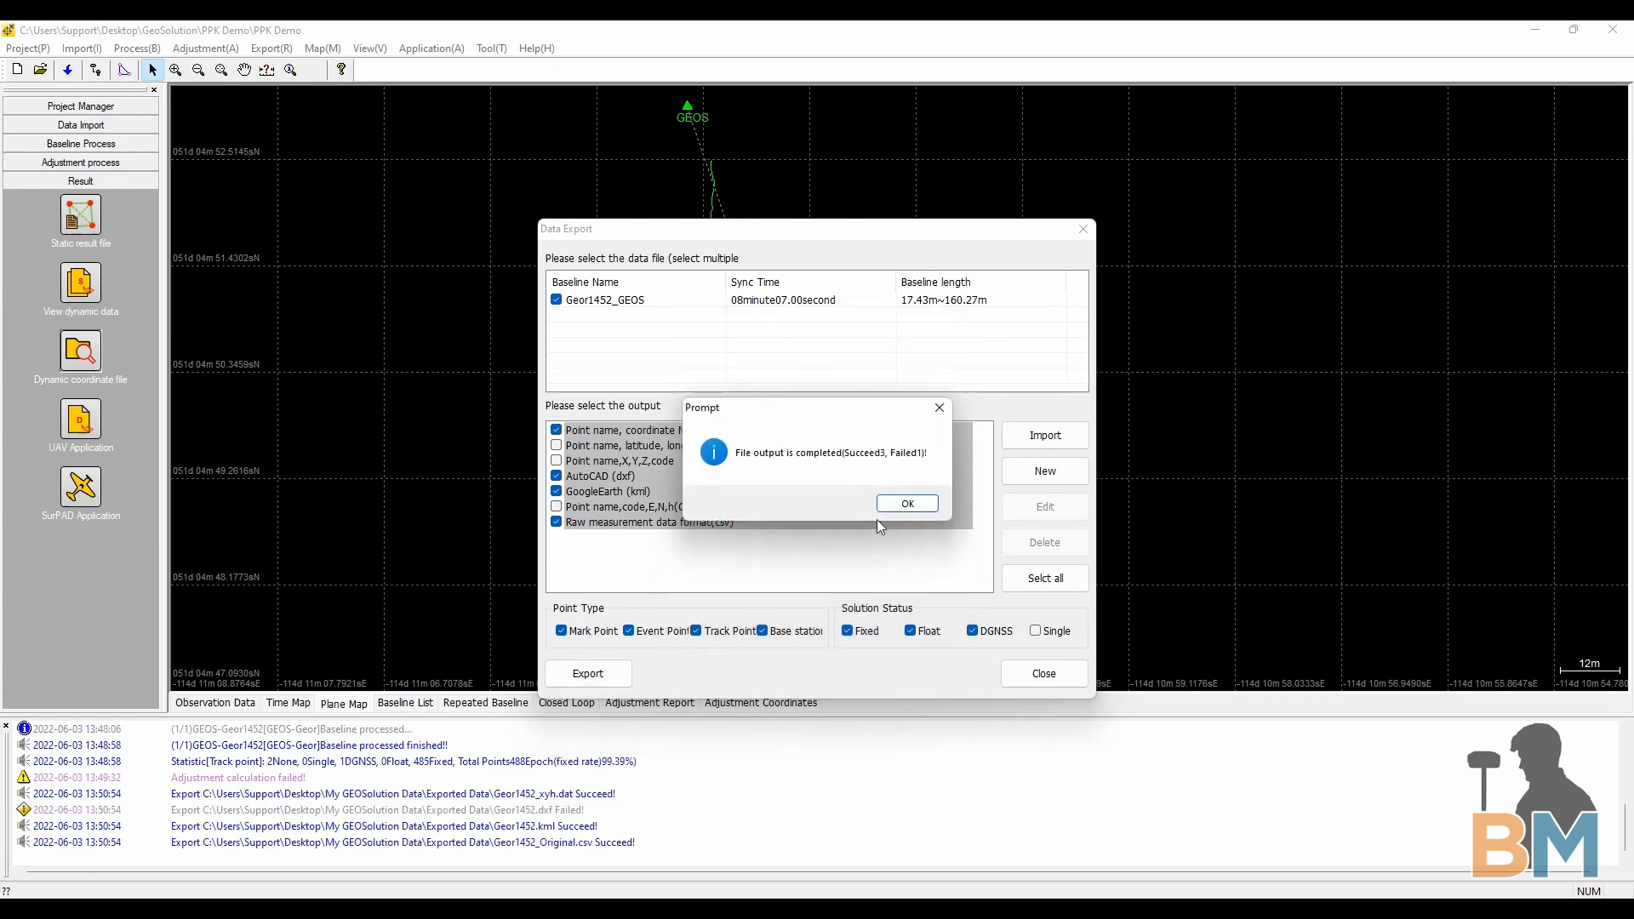
left_click(906, 503)
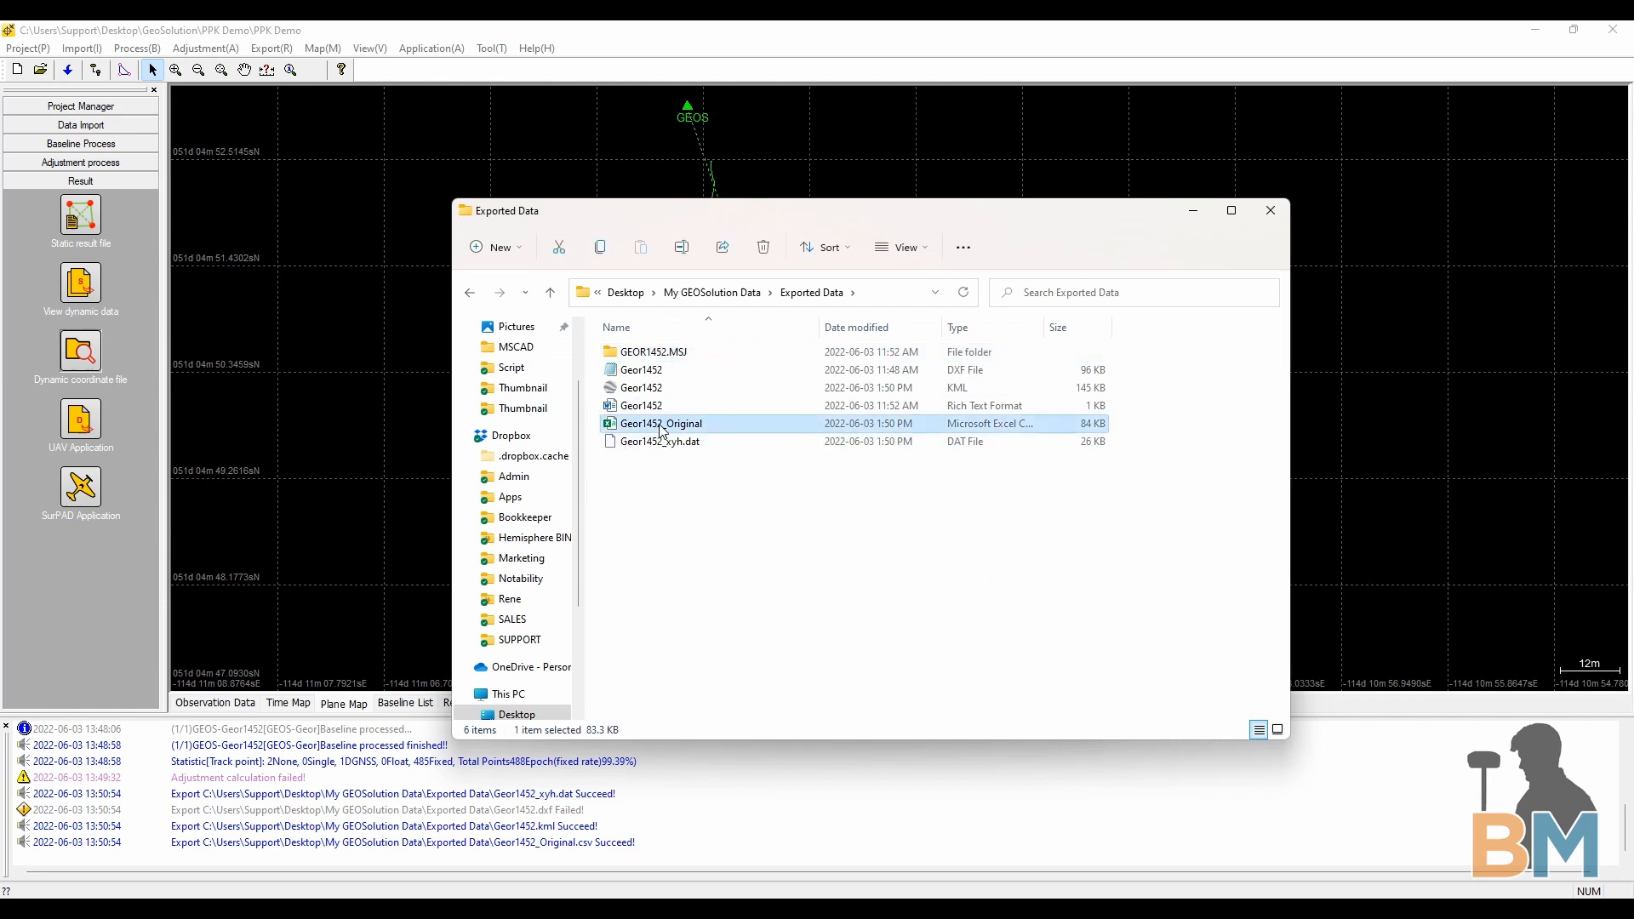
Open Geor1452_Original.csv in Excel and look through its per-epoch track point rows
double_click(661, 424)
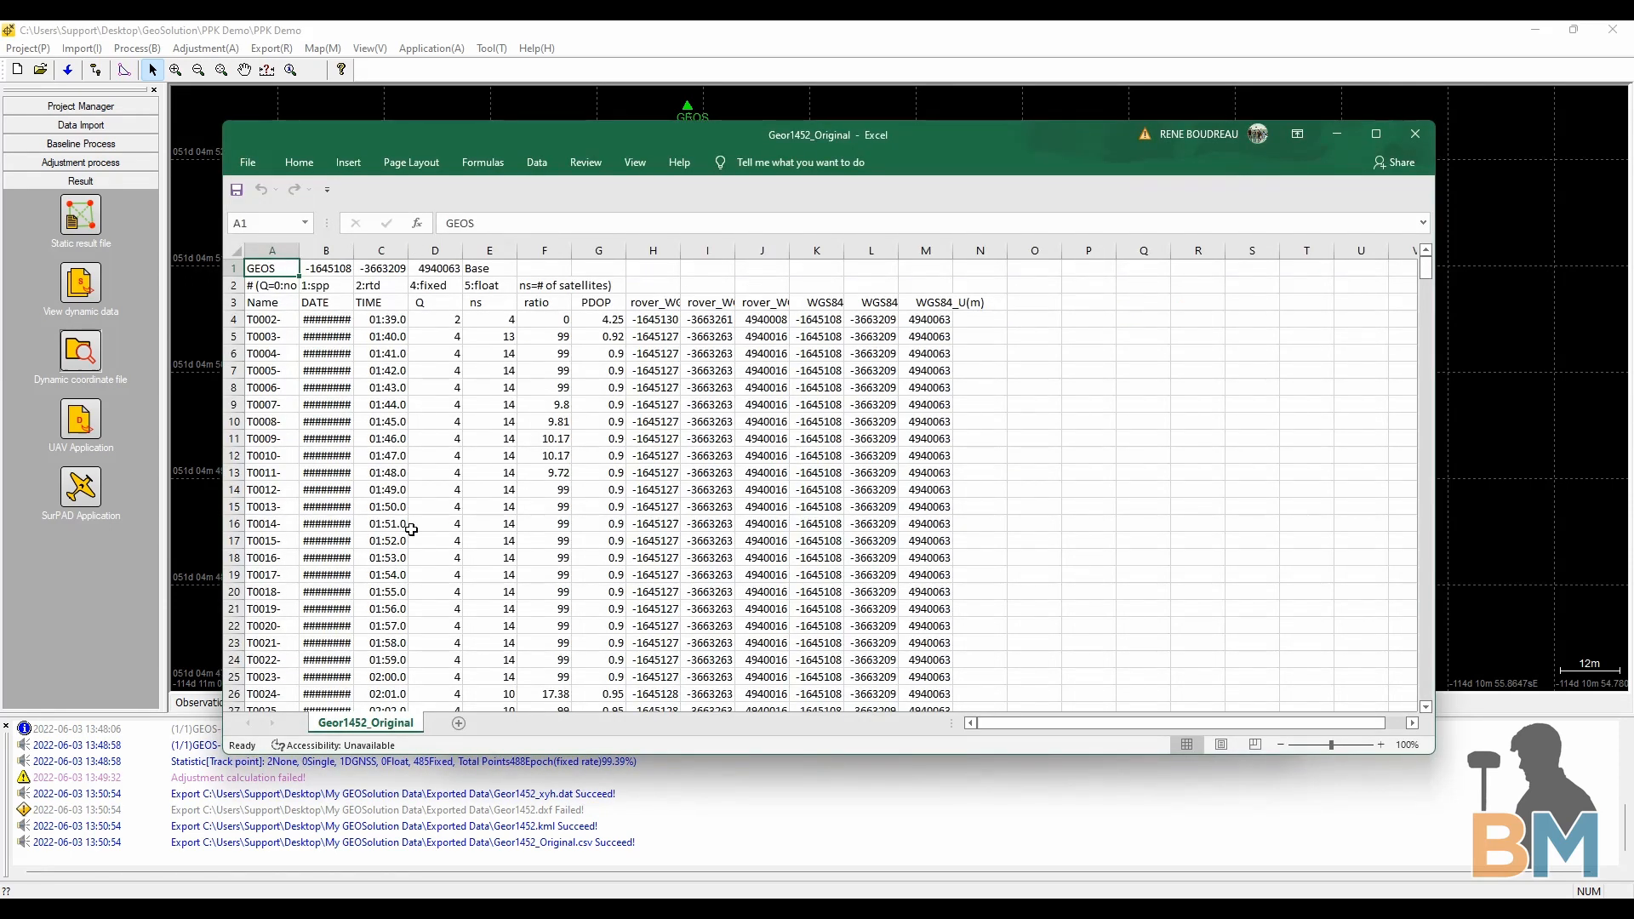
mouse_move(475, 337)
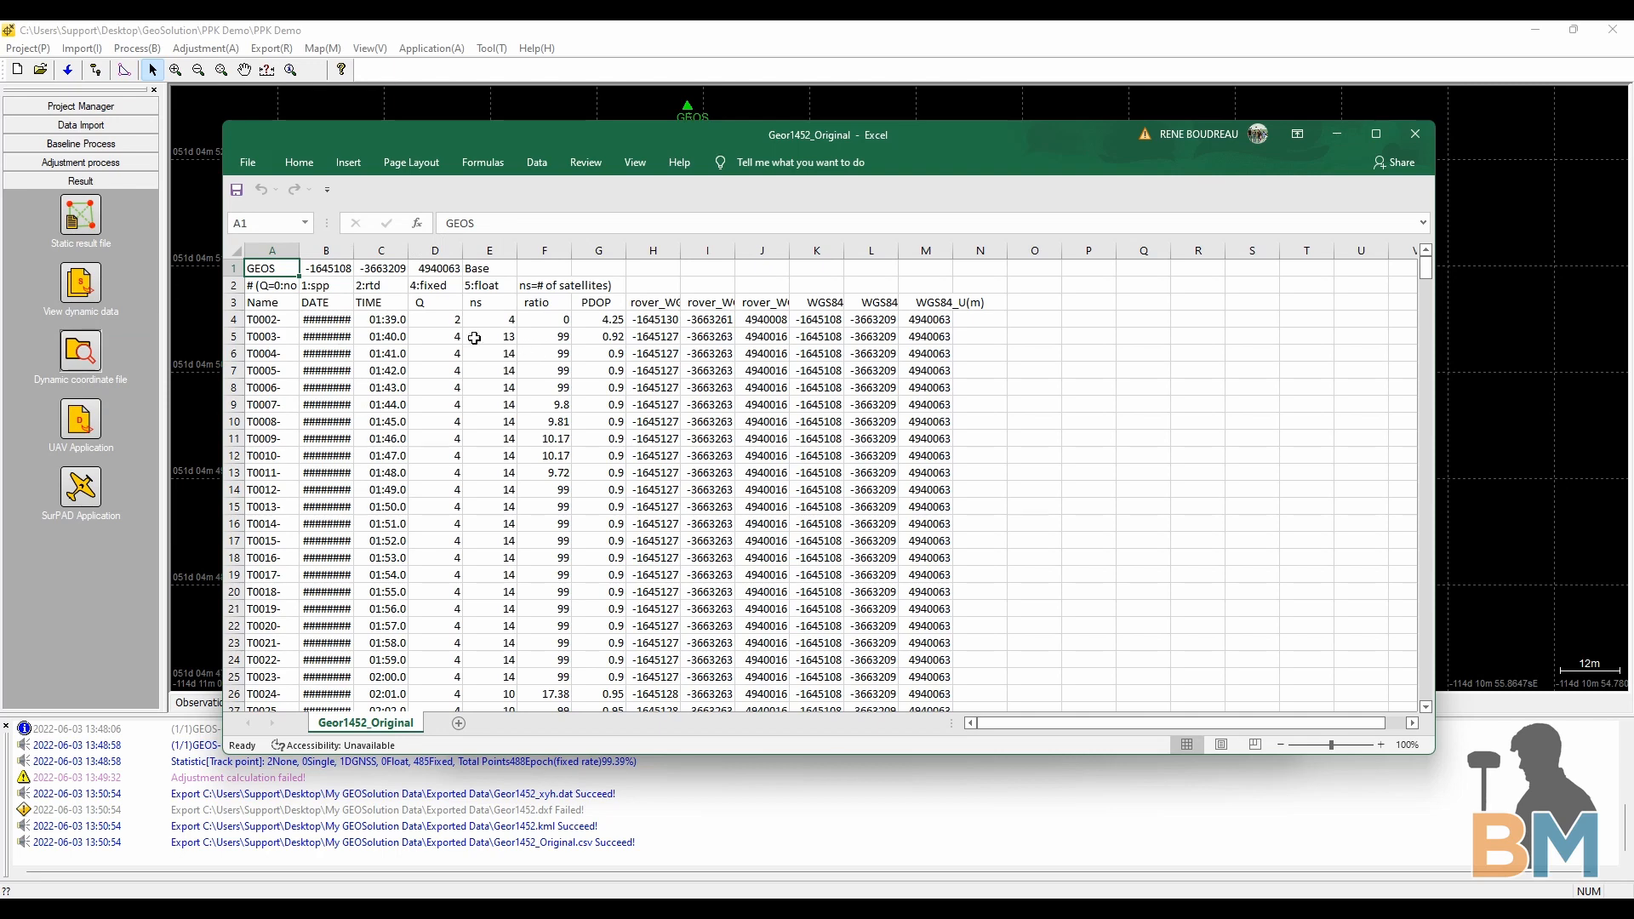
scroll("down", 3)
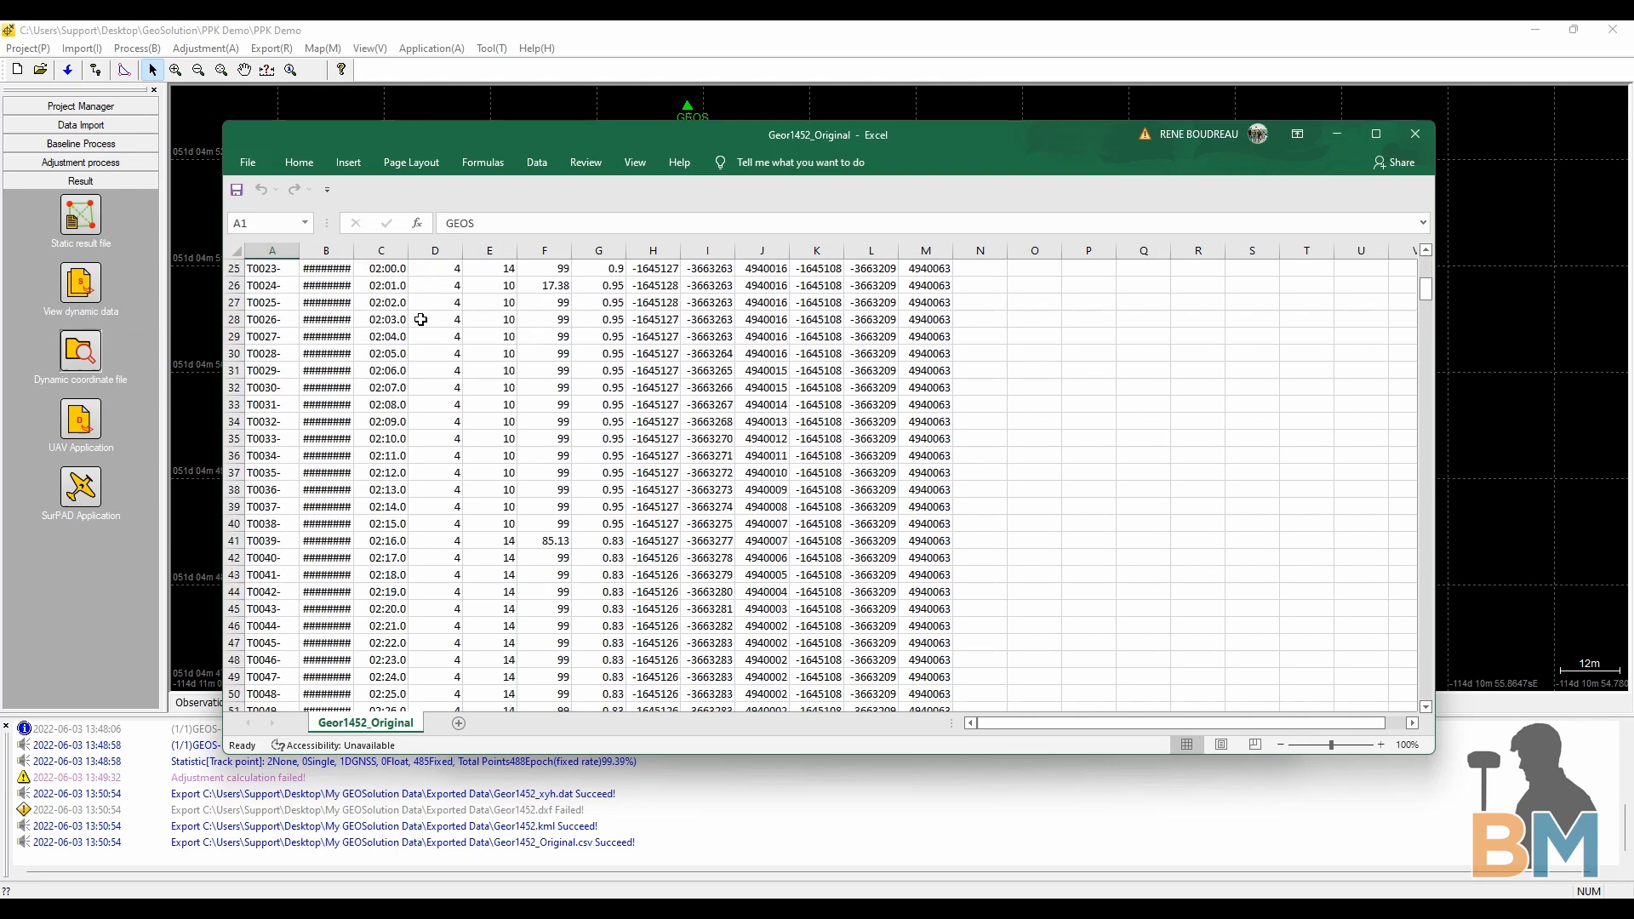